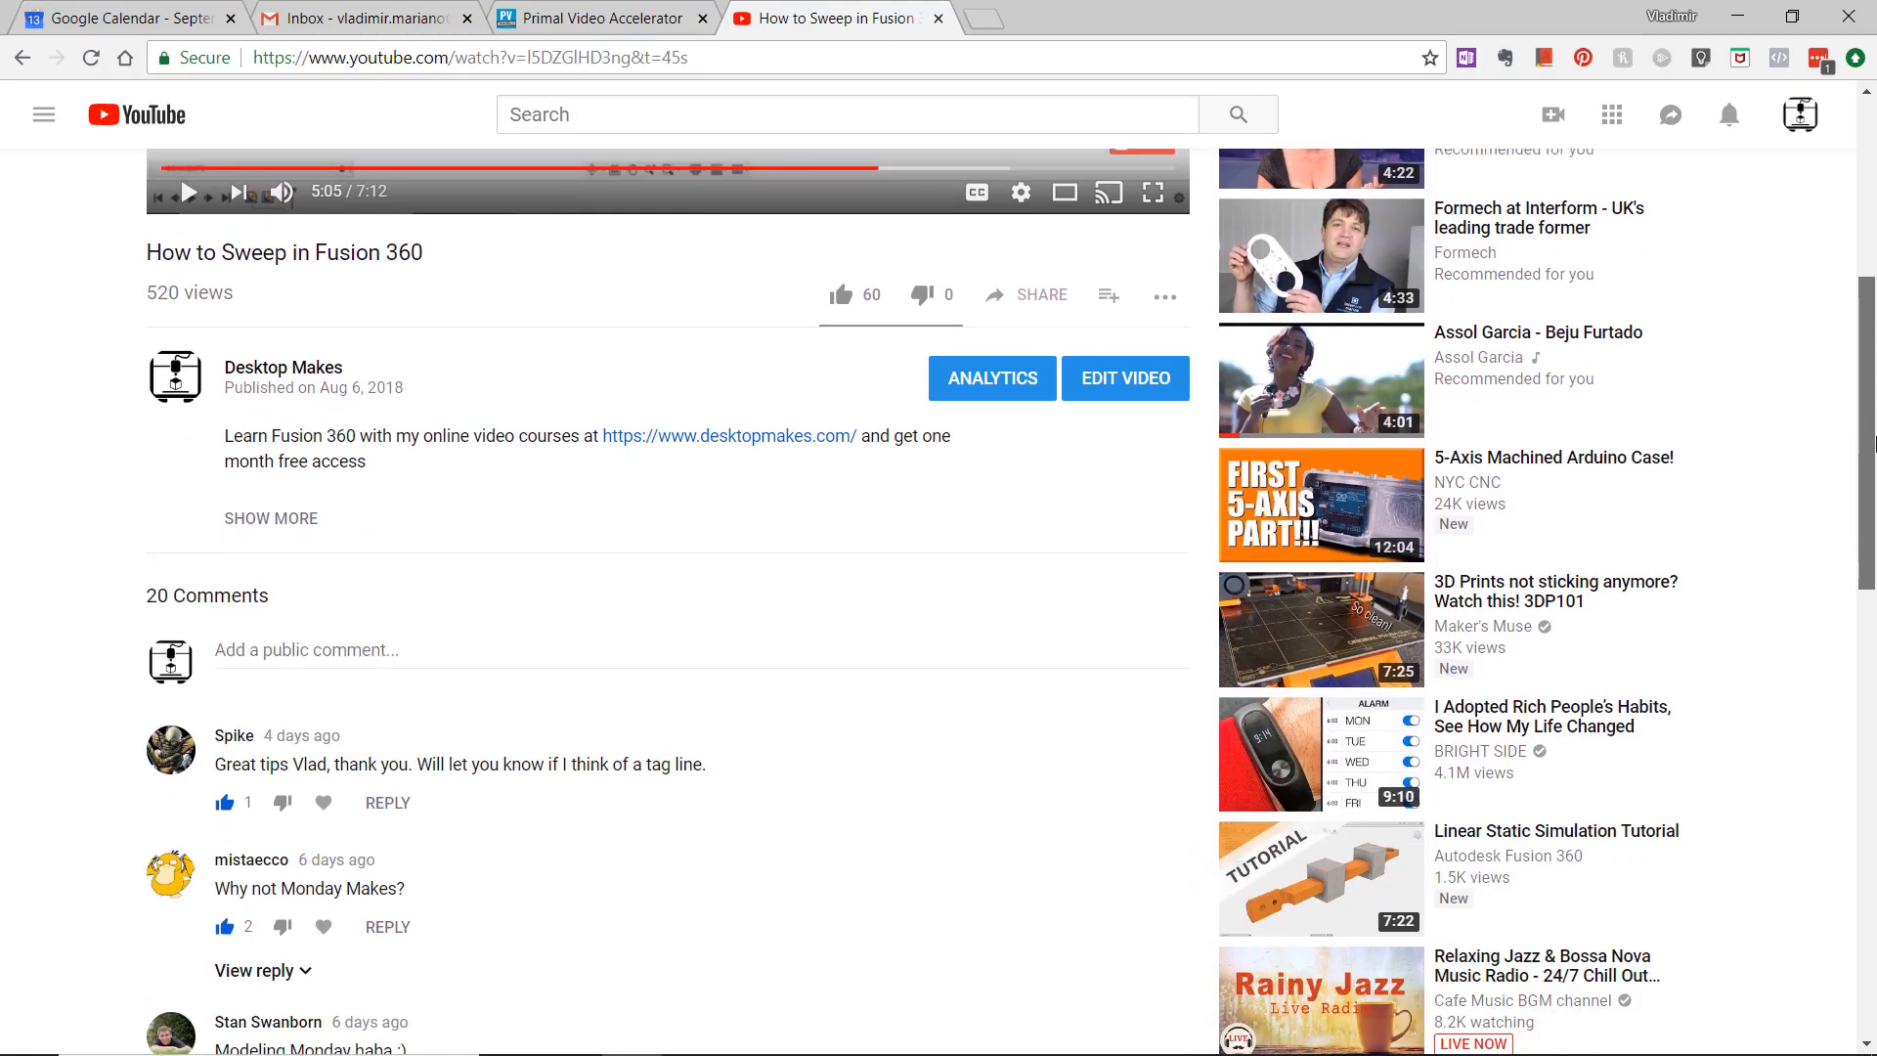
Step: Clear the leftover geometry so only Document Settings, Named Views and Origin remain
scroll(down, 3)
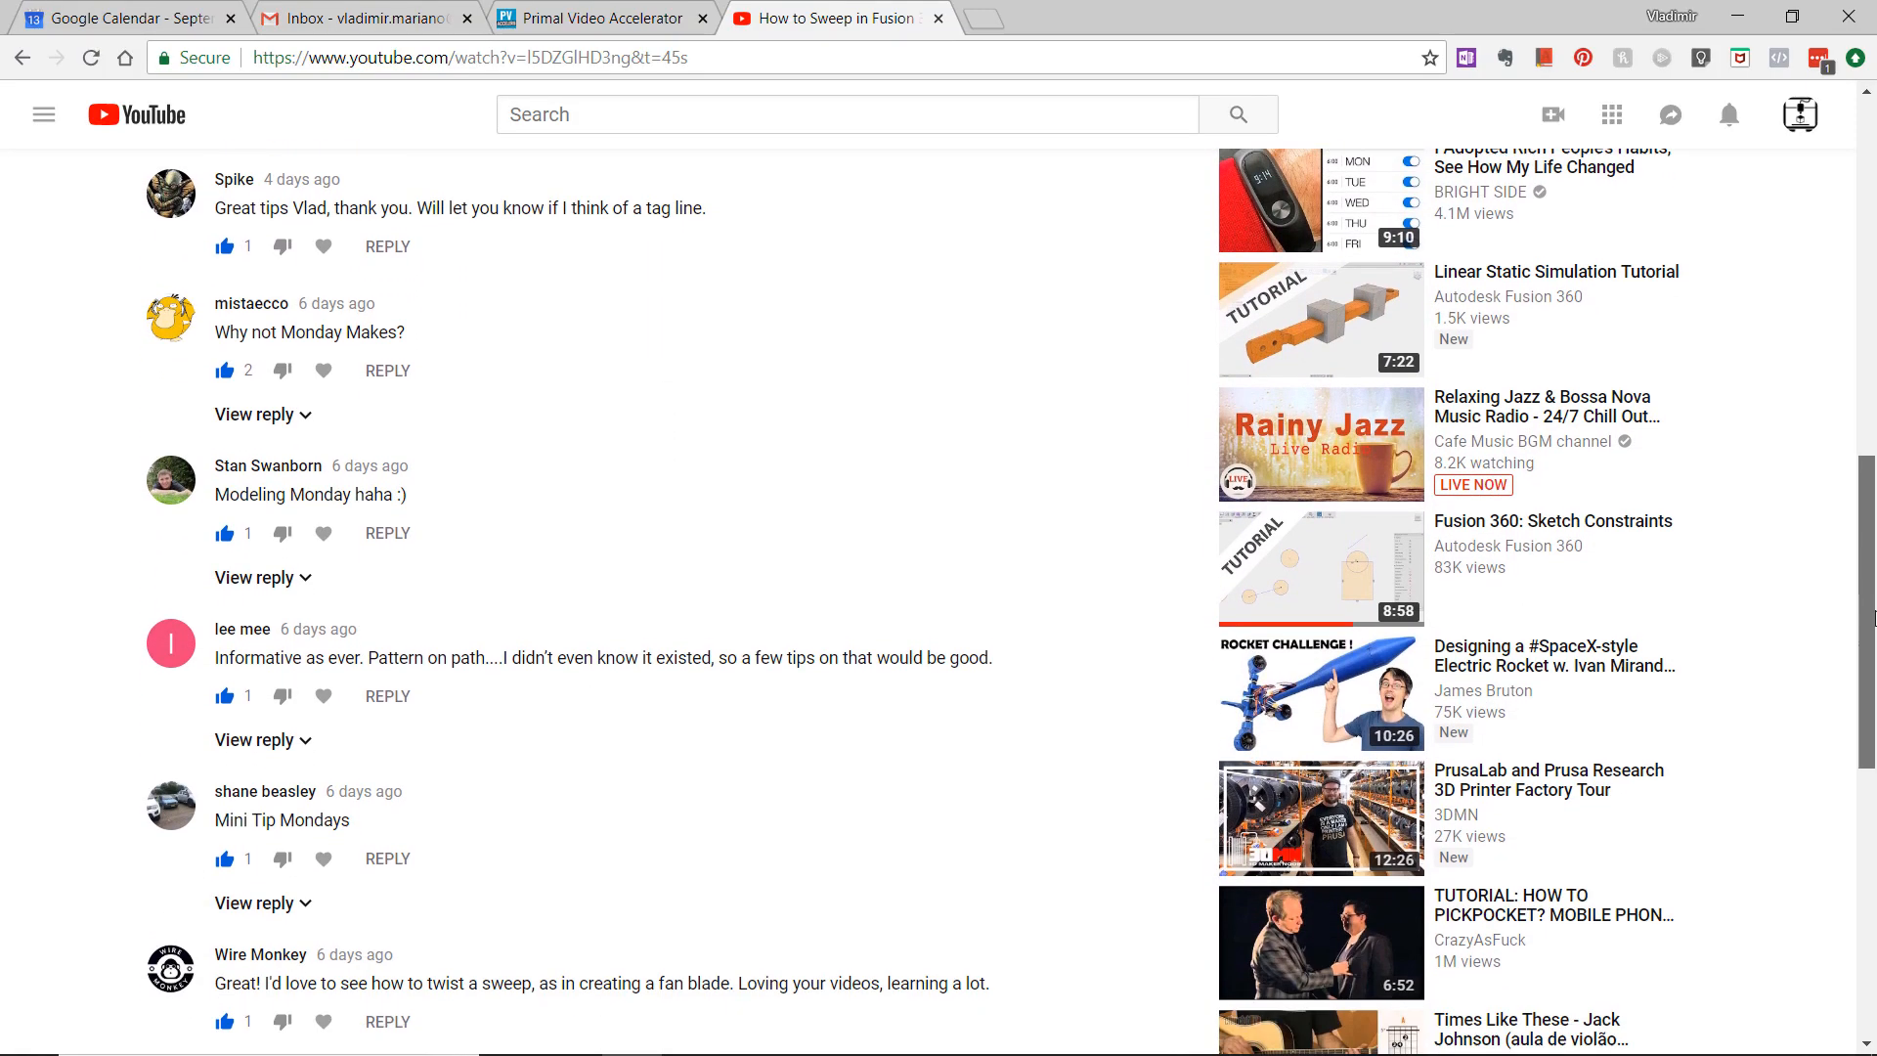
scroll(down, 3)
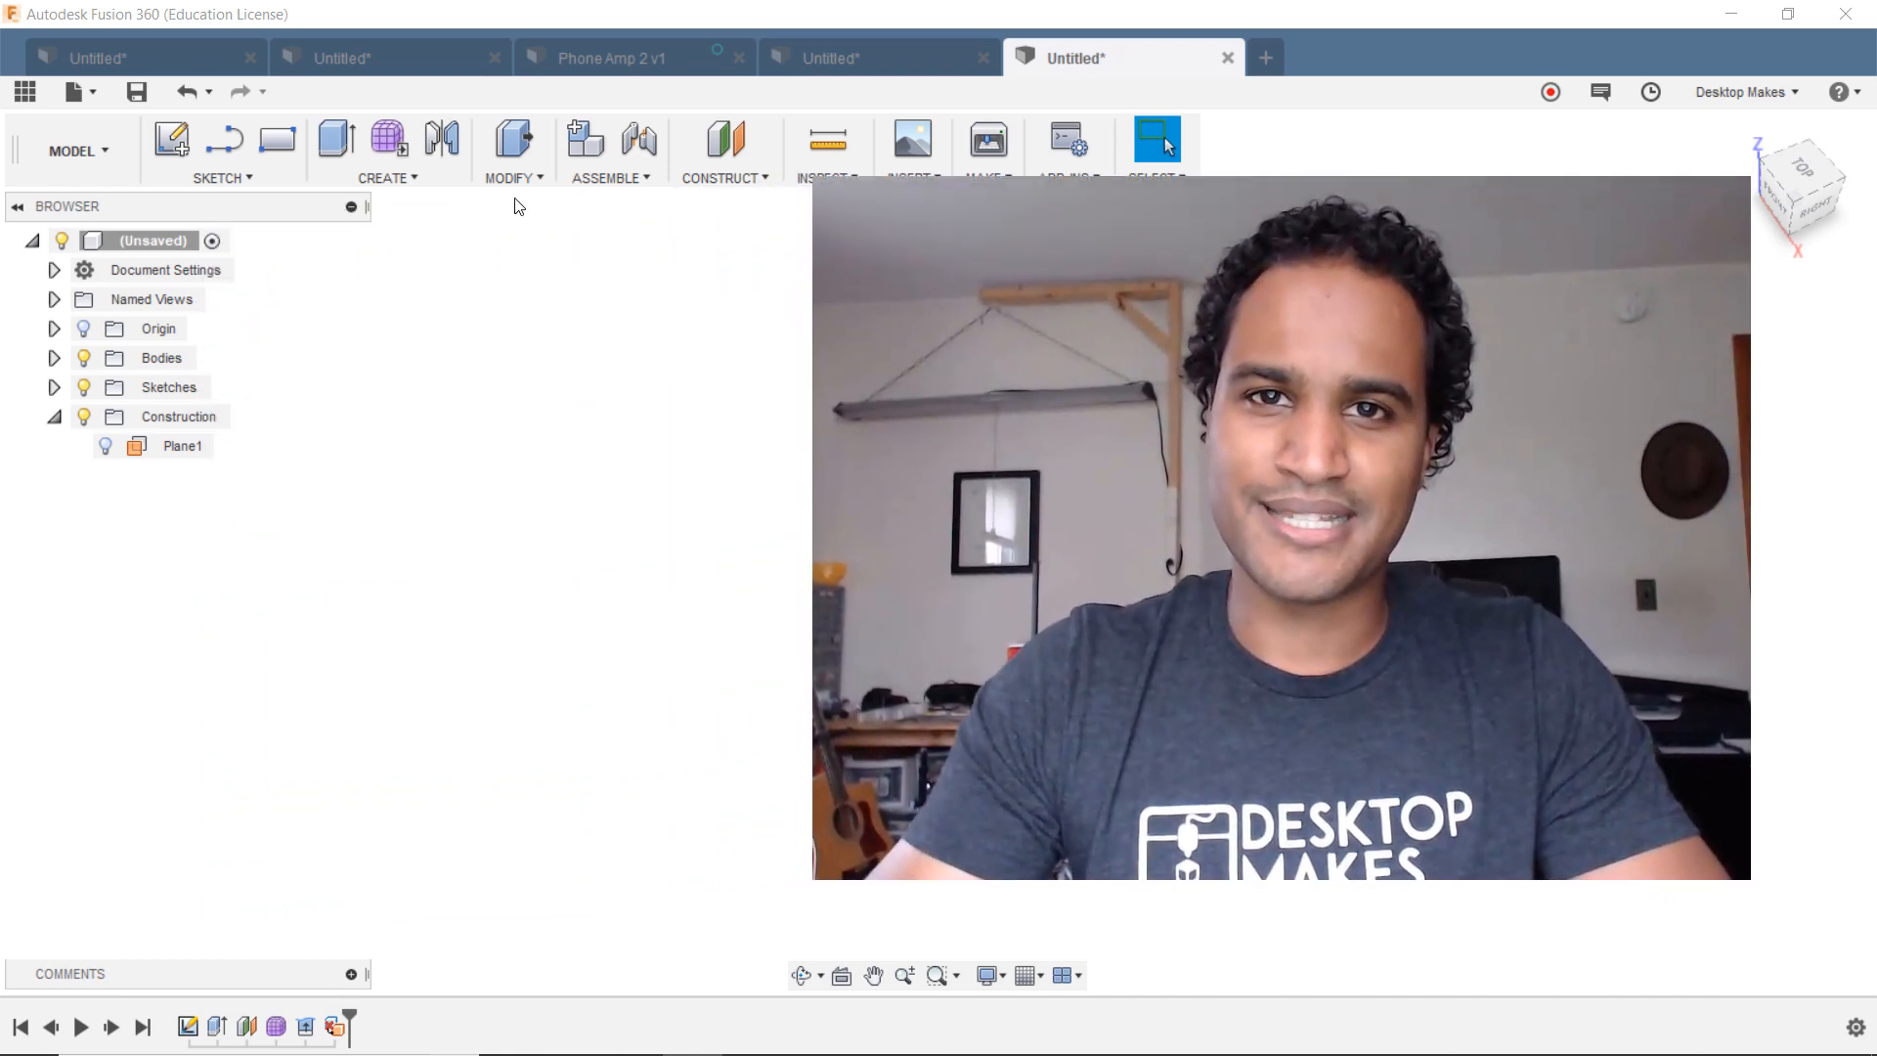
click(512, 150)
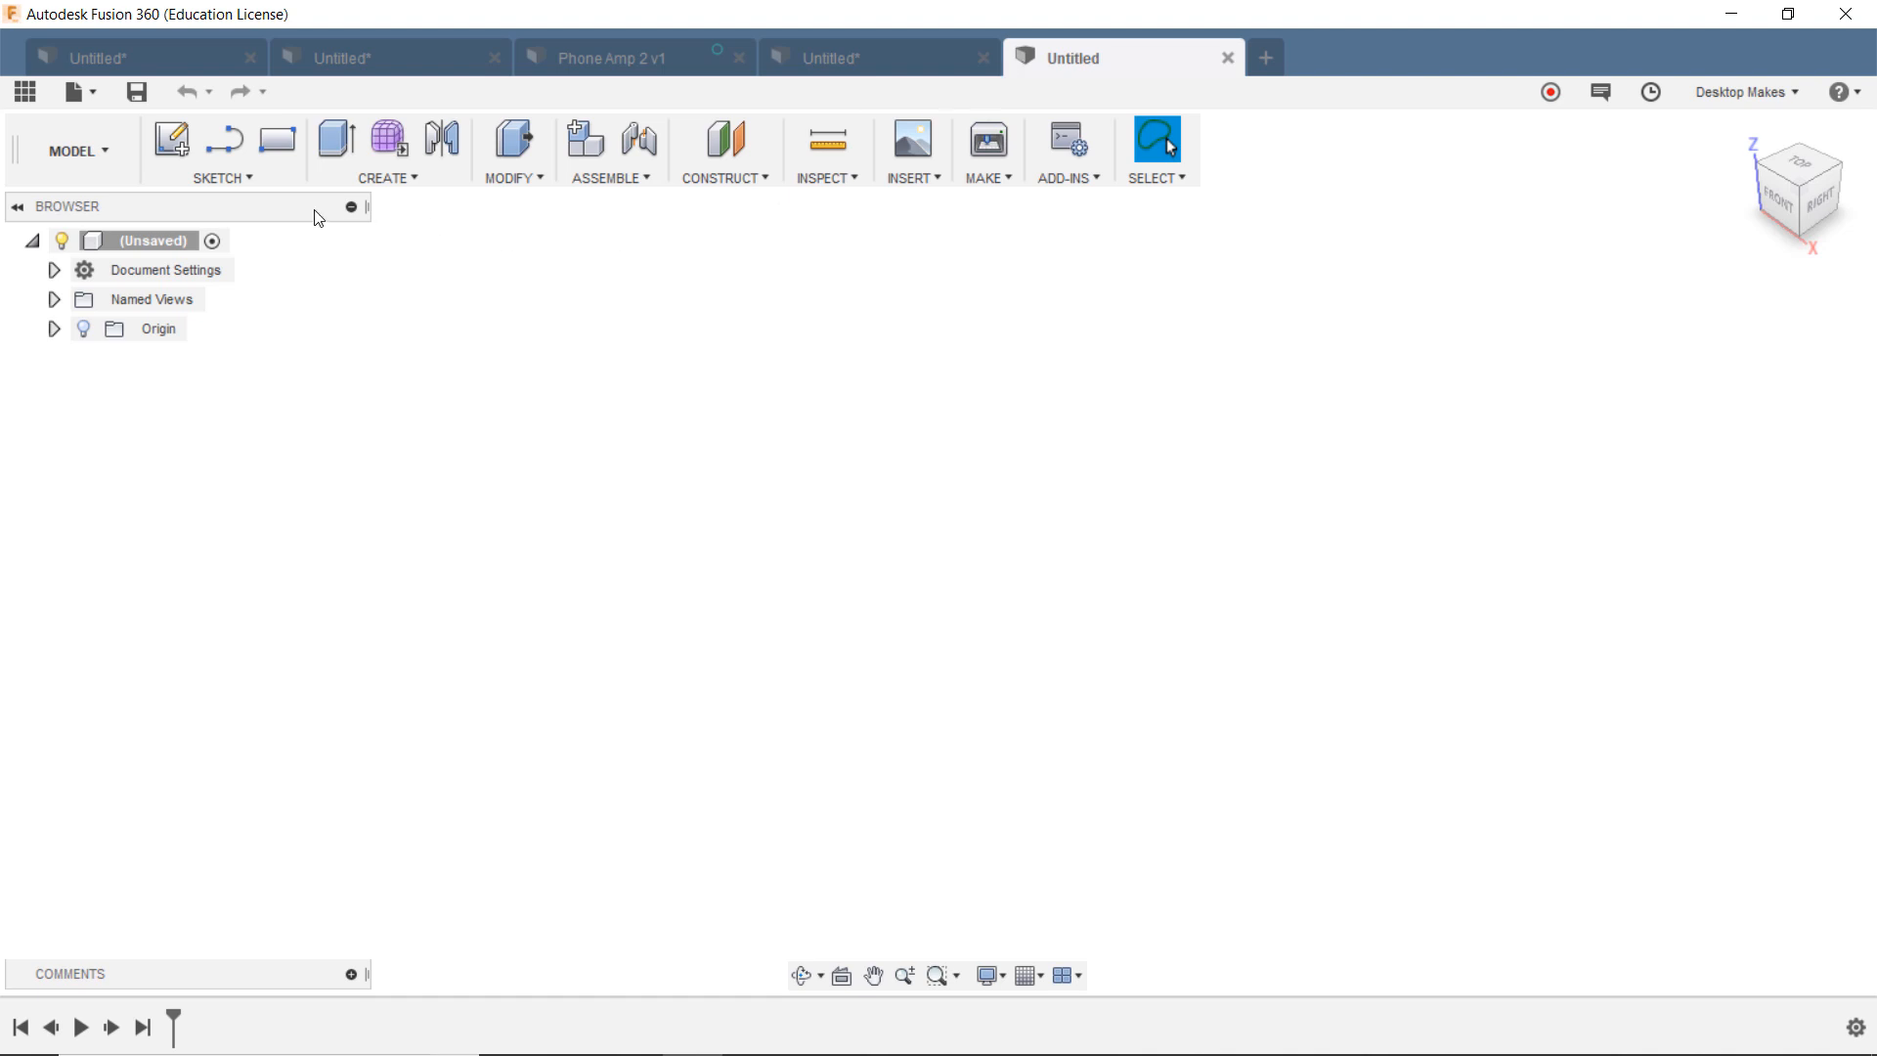
Step: Start a sketch on the top plane and draw a 2-point rectangle
click(223, 178)
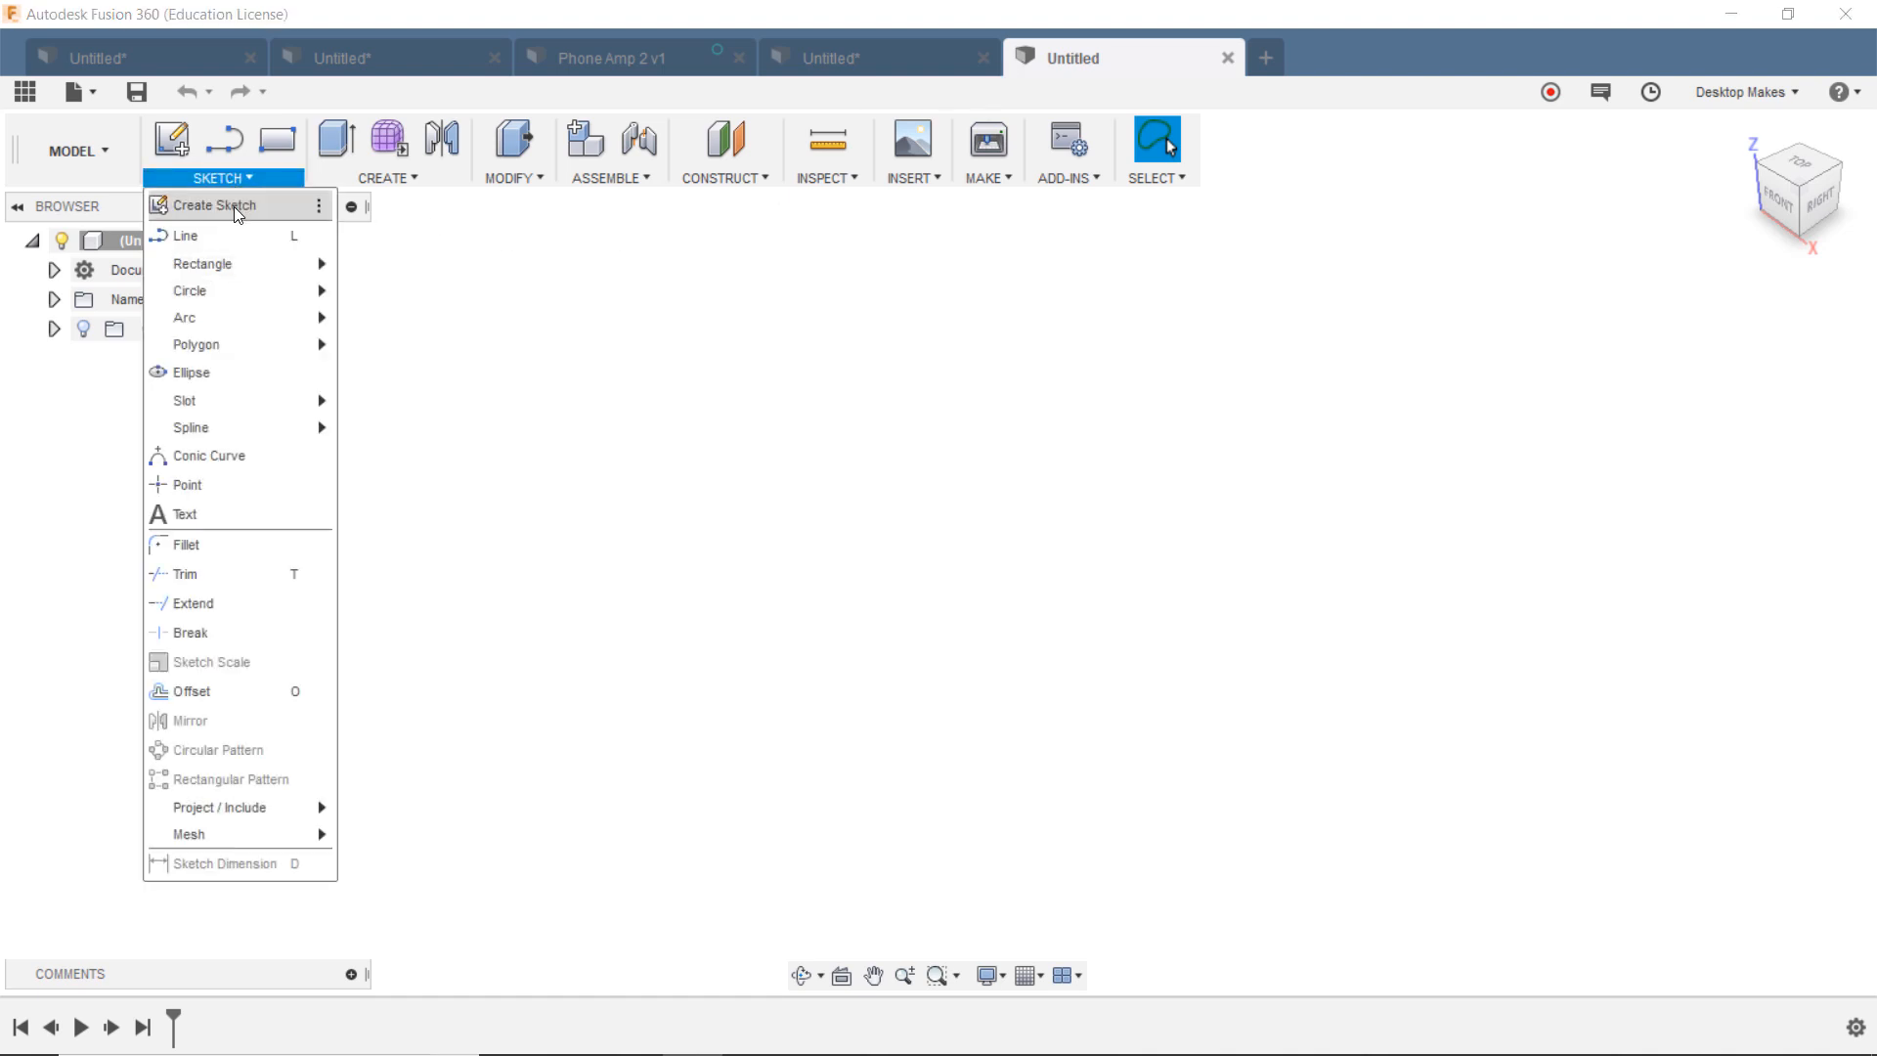
click(215, 205)
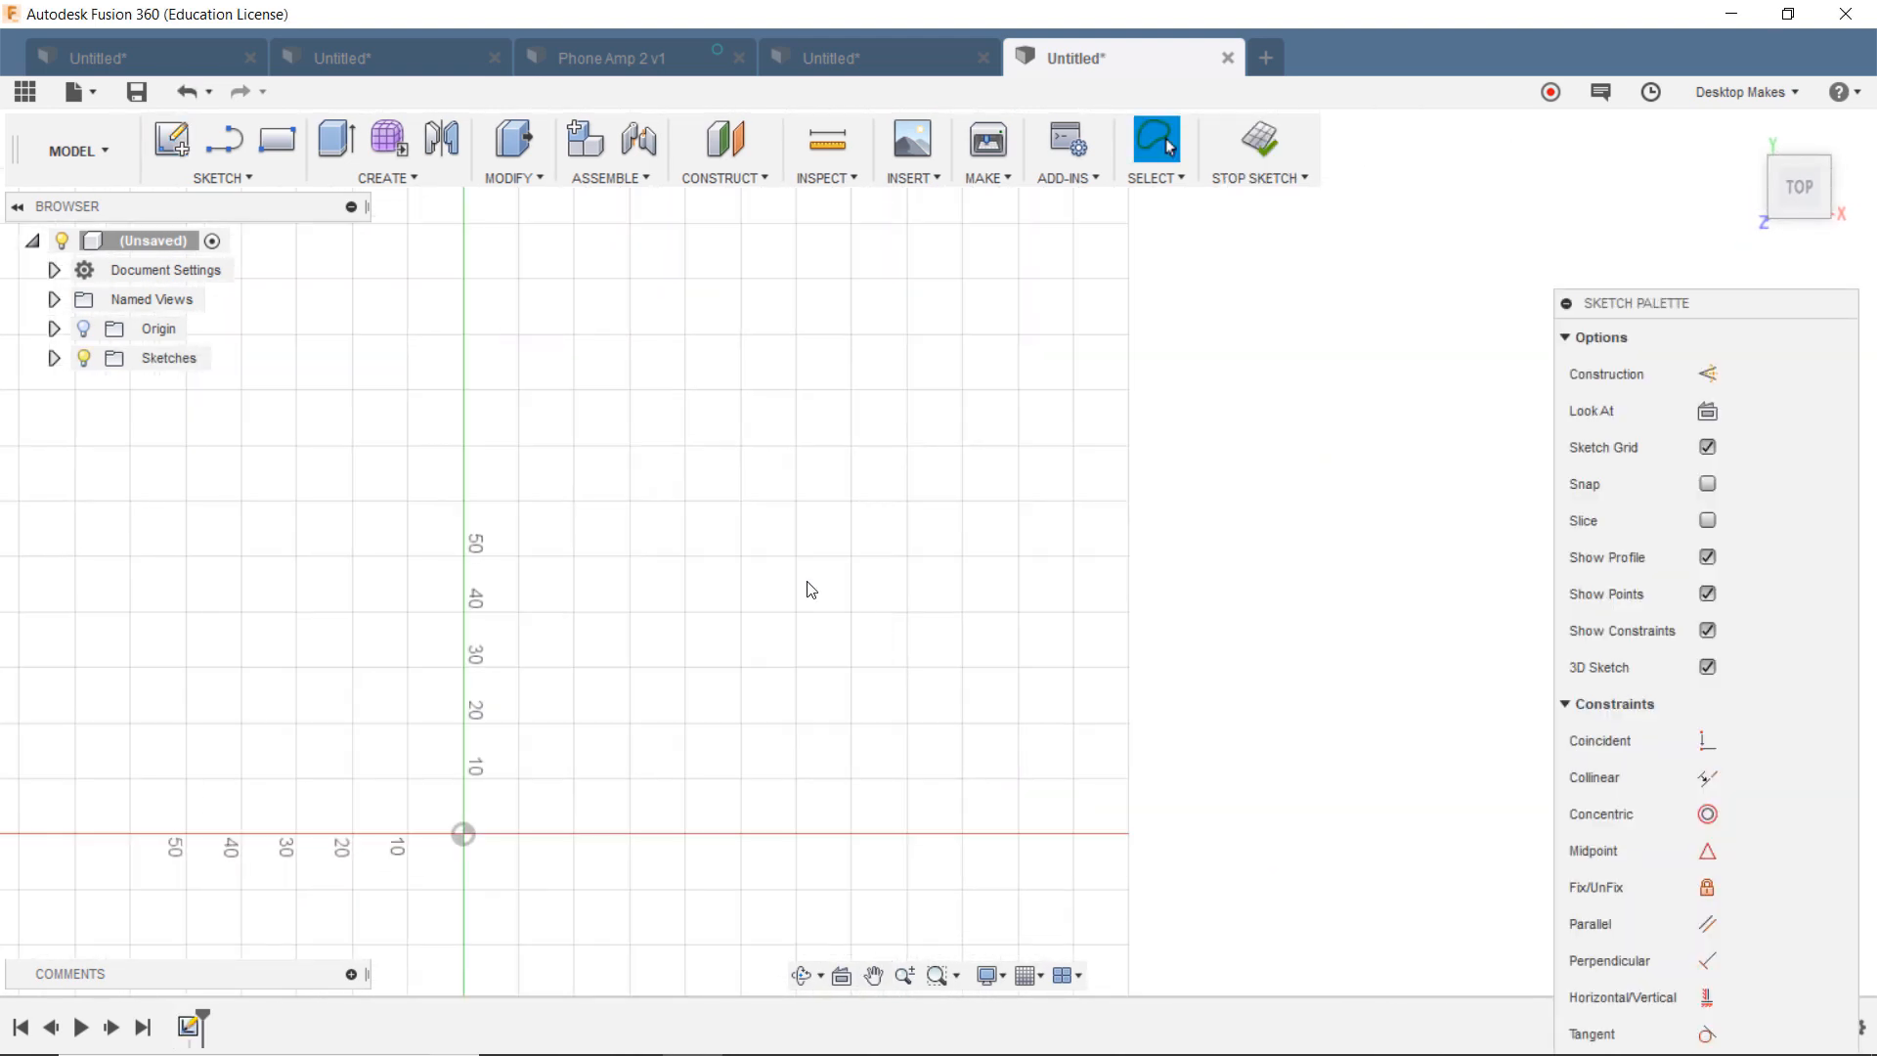
click(222, 178)
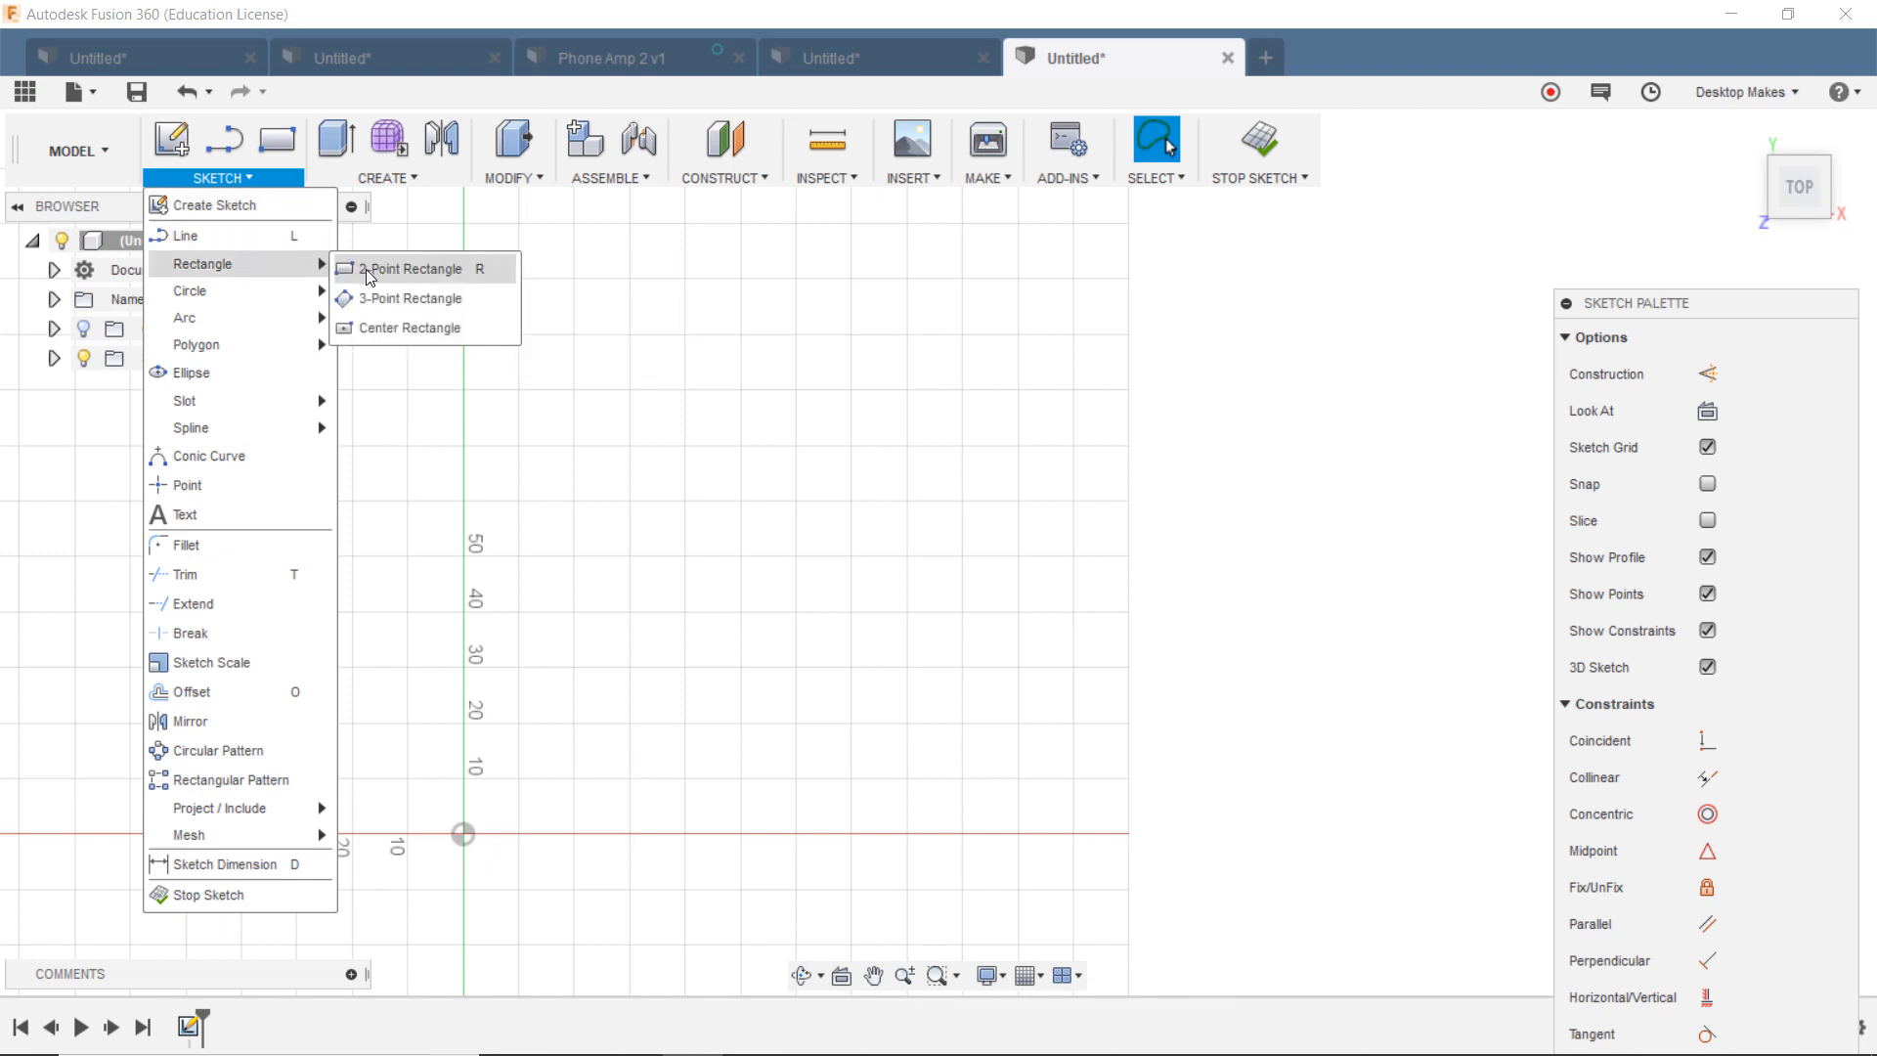
click(410, 267)
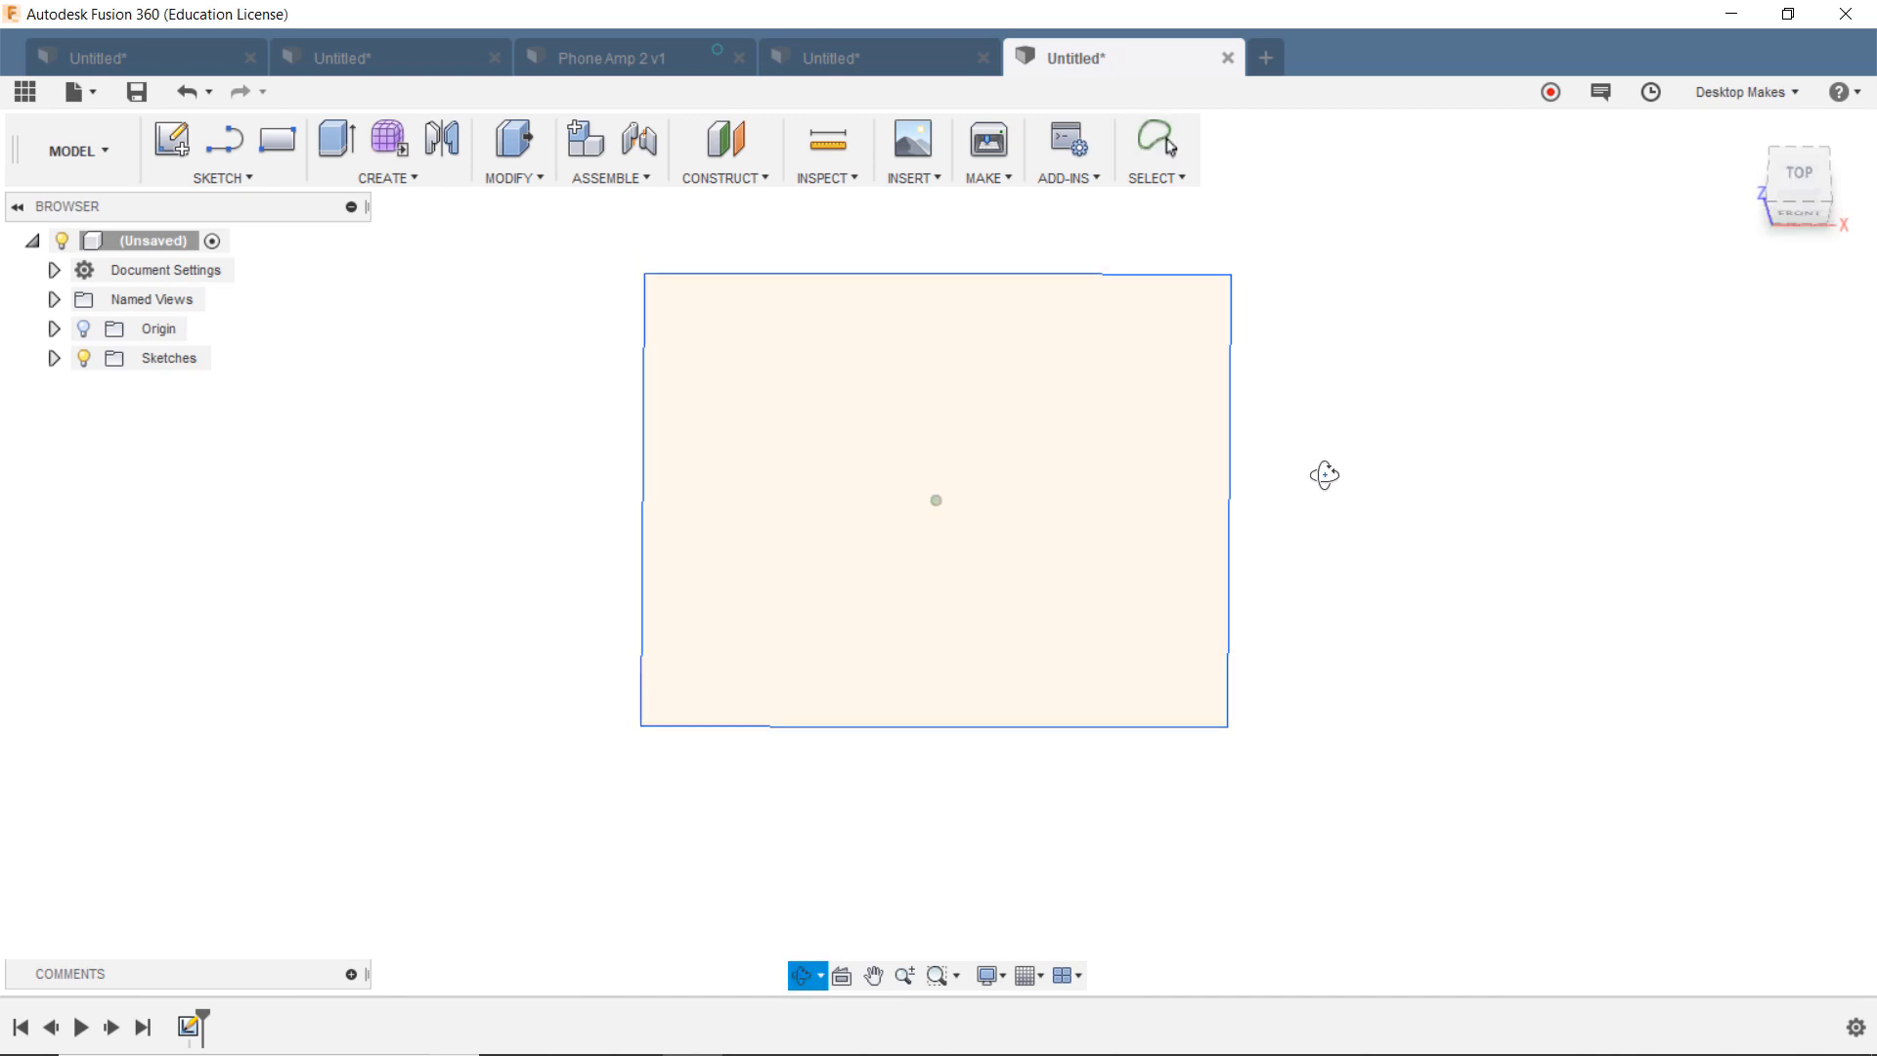
Step: Extrude the rectangle profile into a solid box body
click(336, 138)
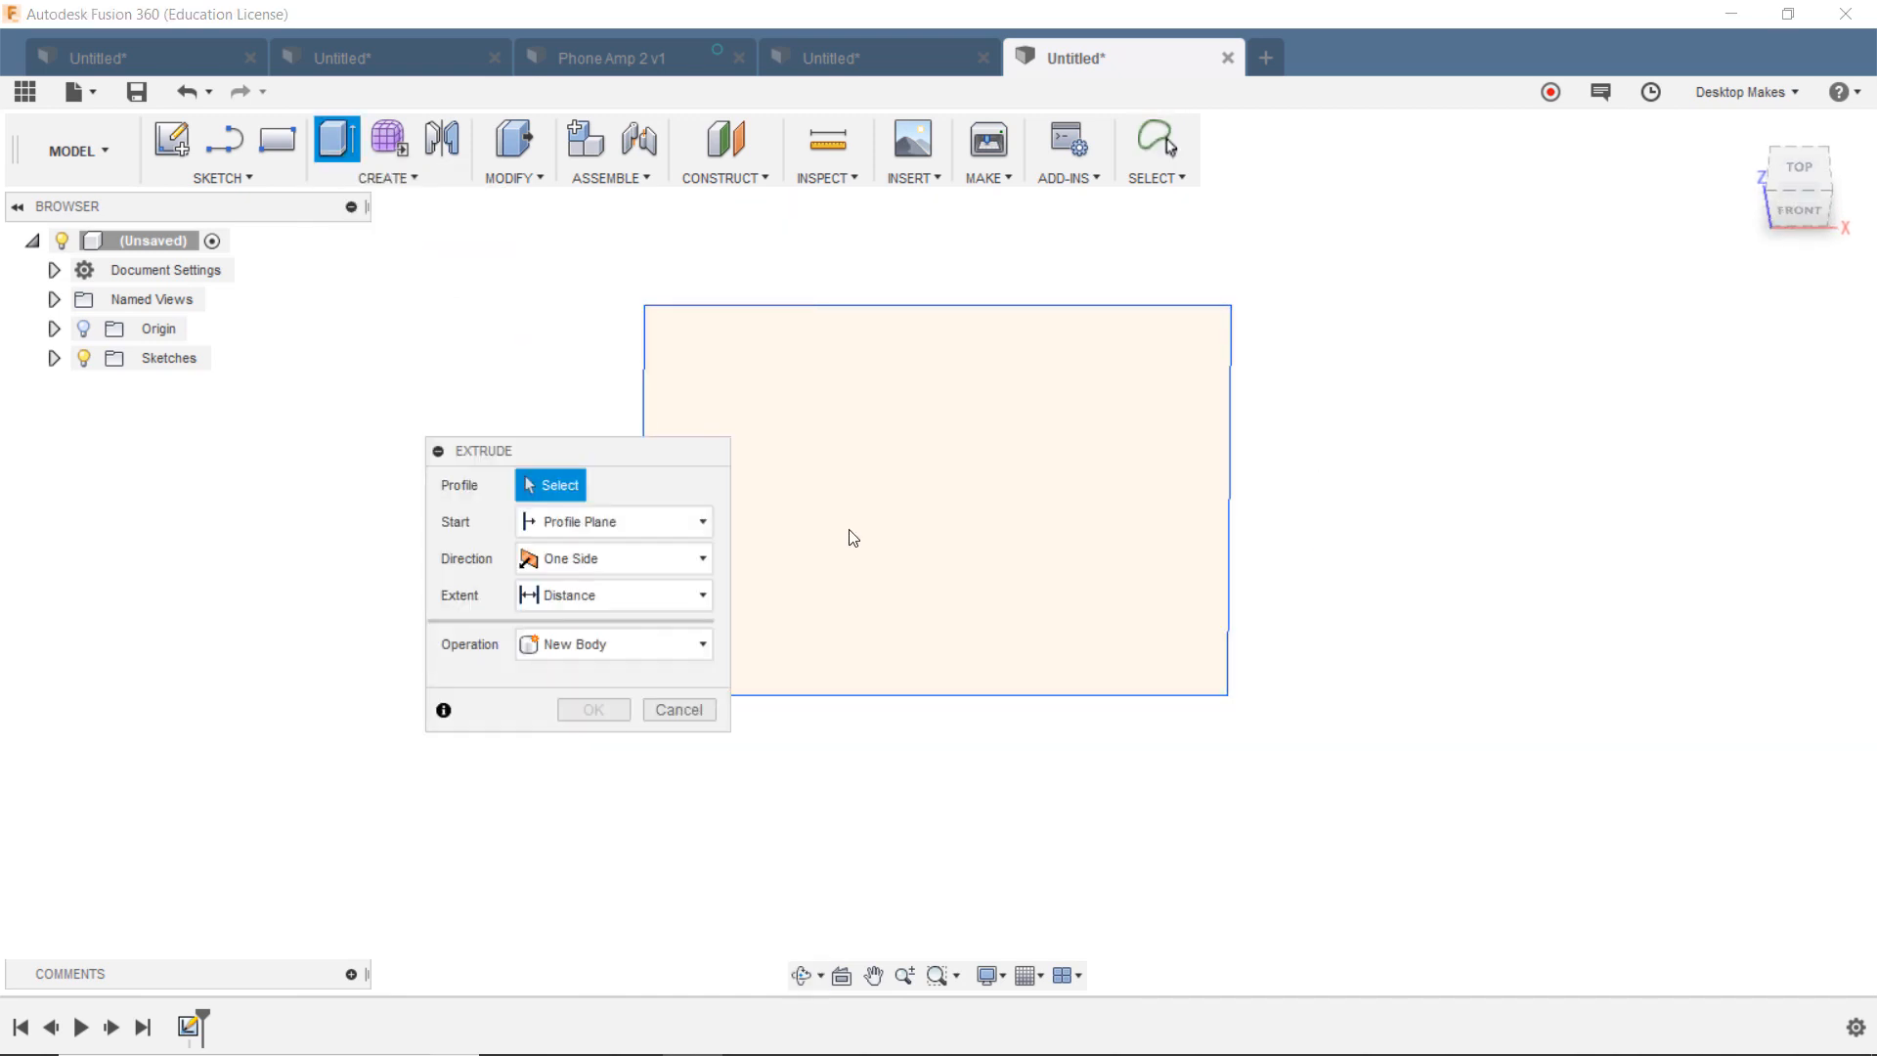
click(937, 497)
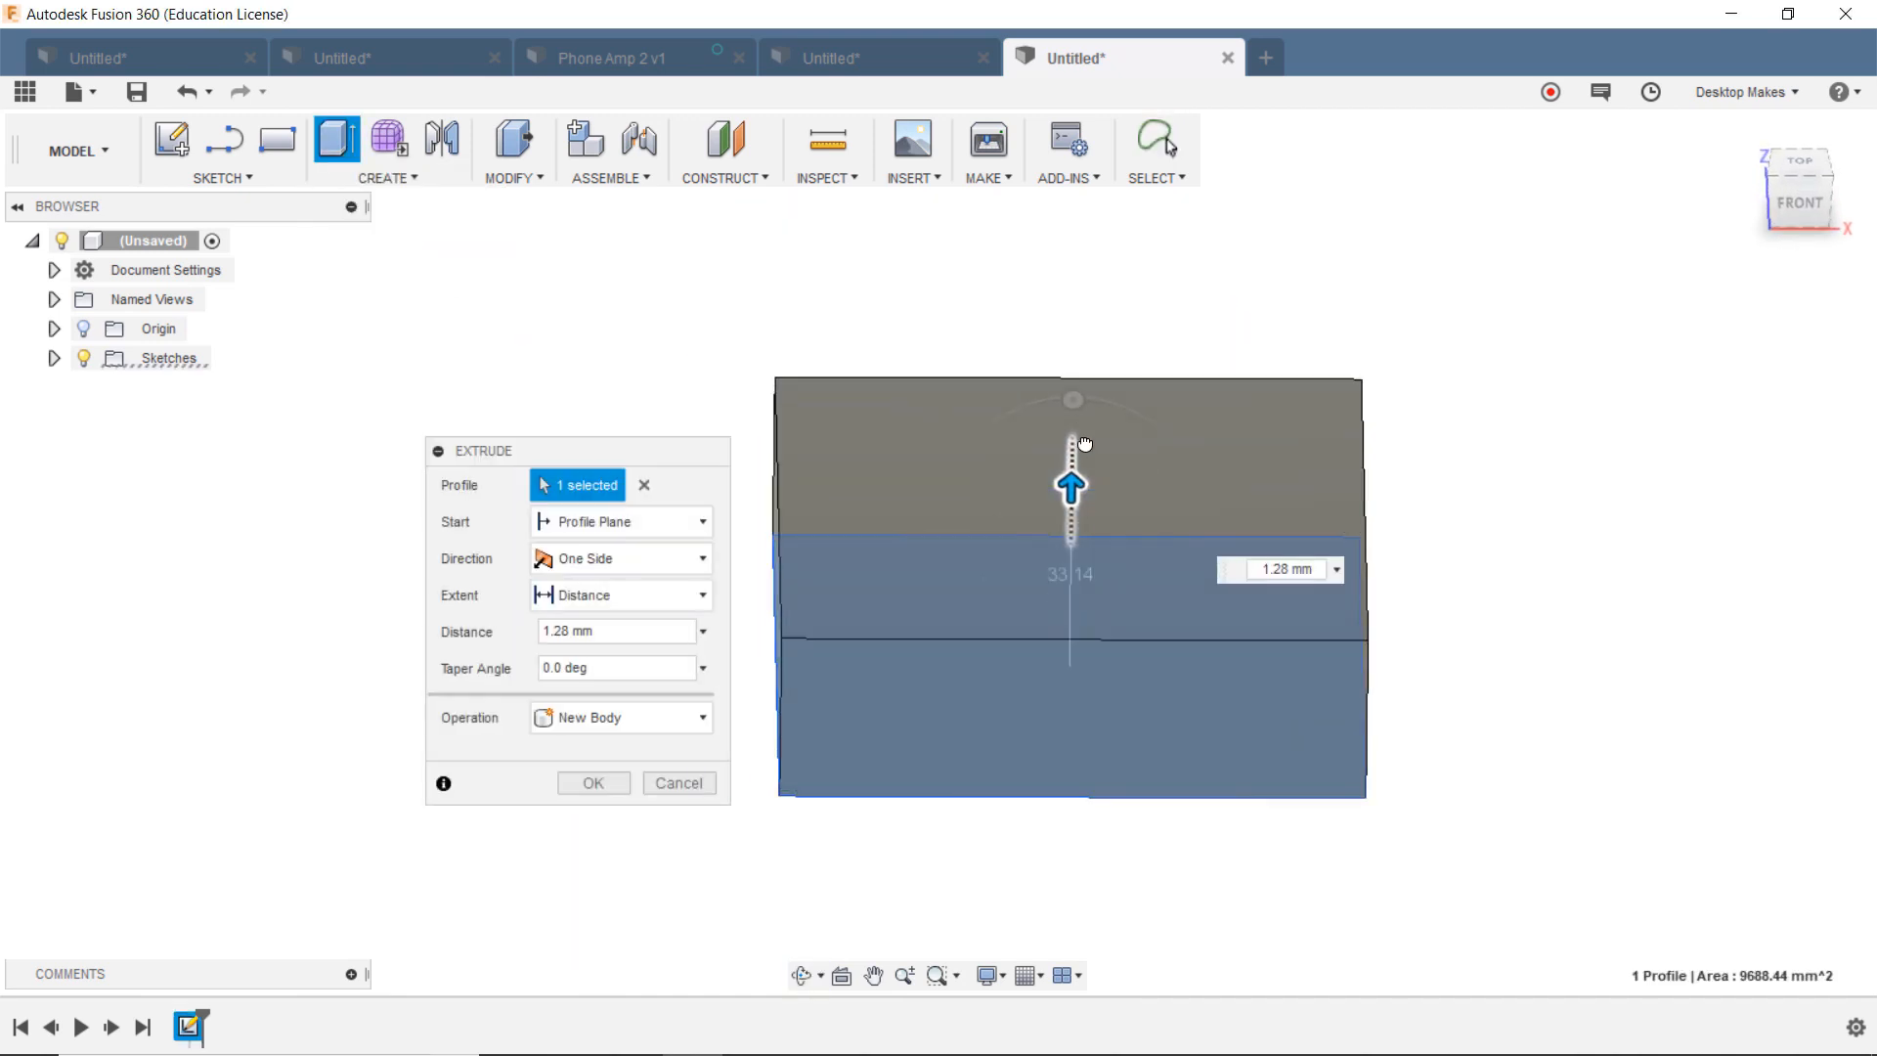
click(592, 782)
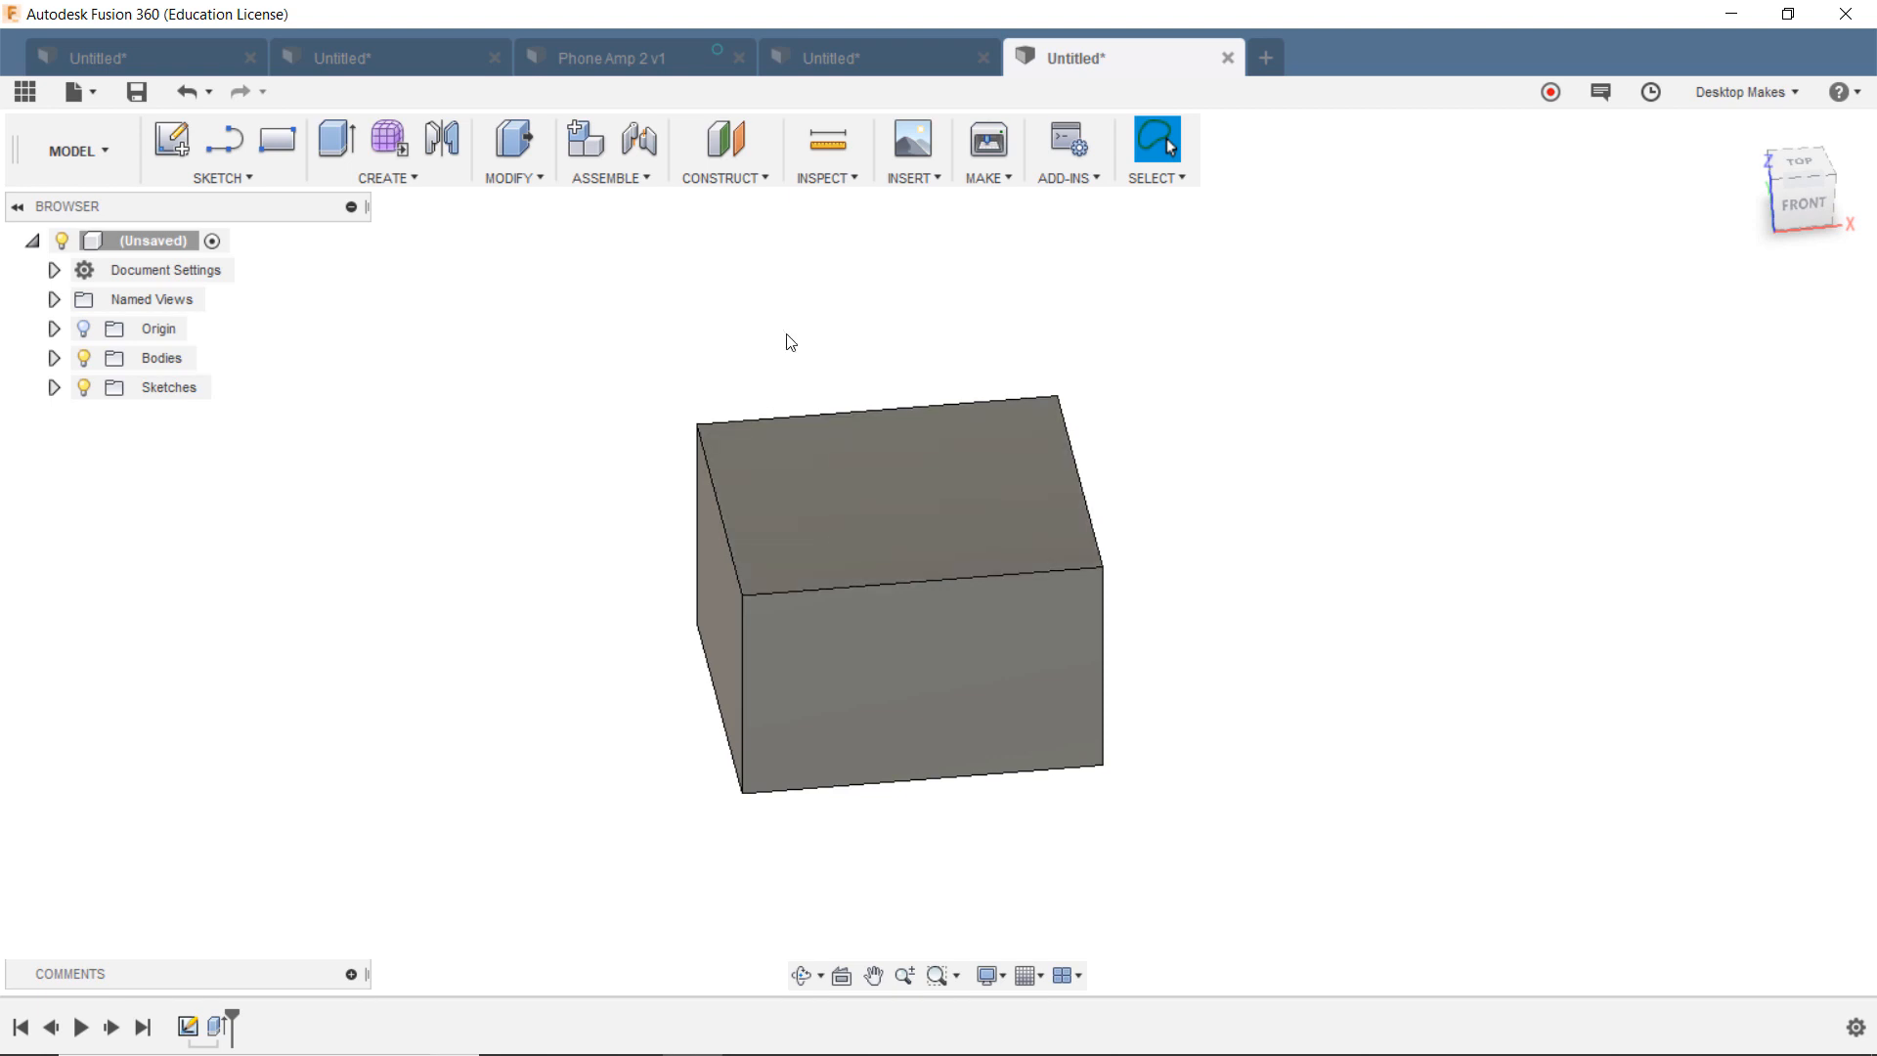
Step: Create an offset construction plane 49.59 mm above the box's top face
click(723, 178)
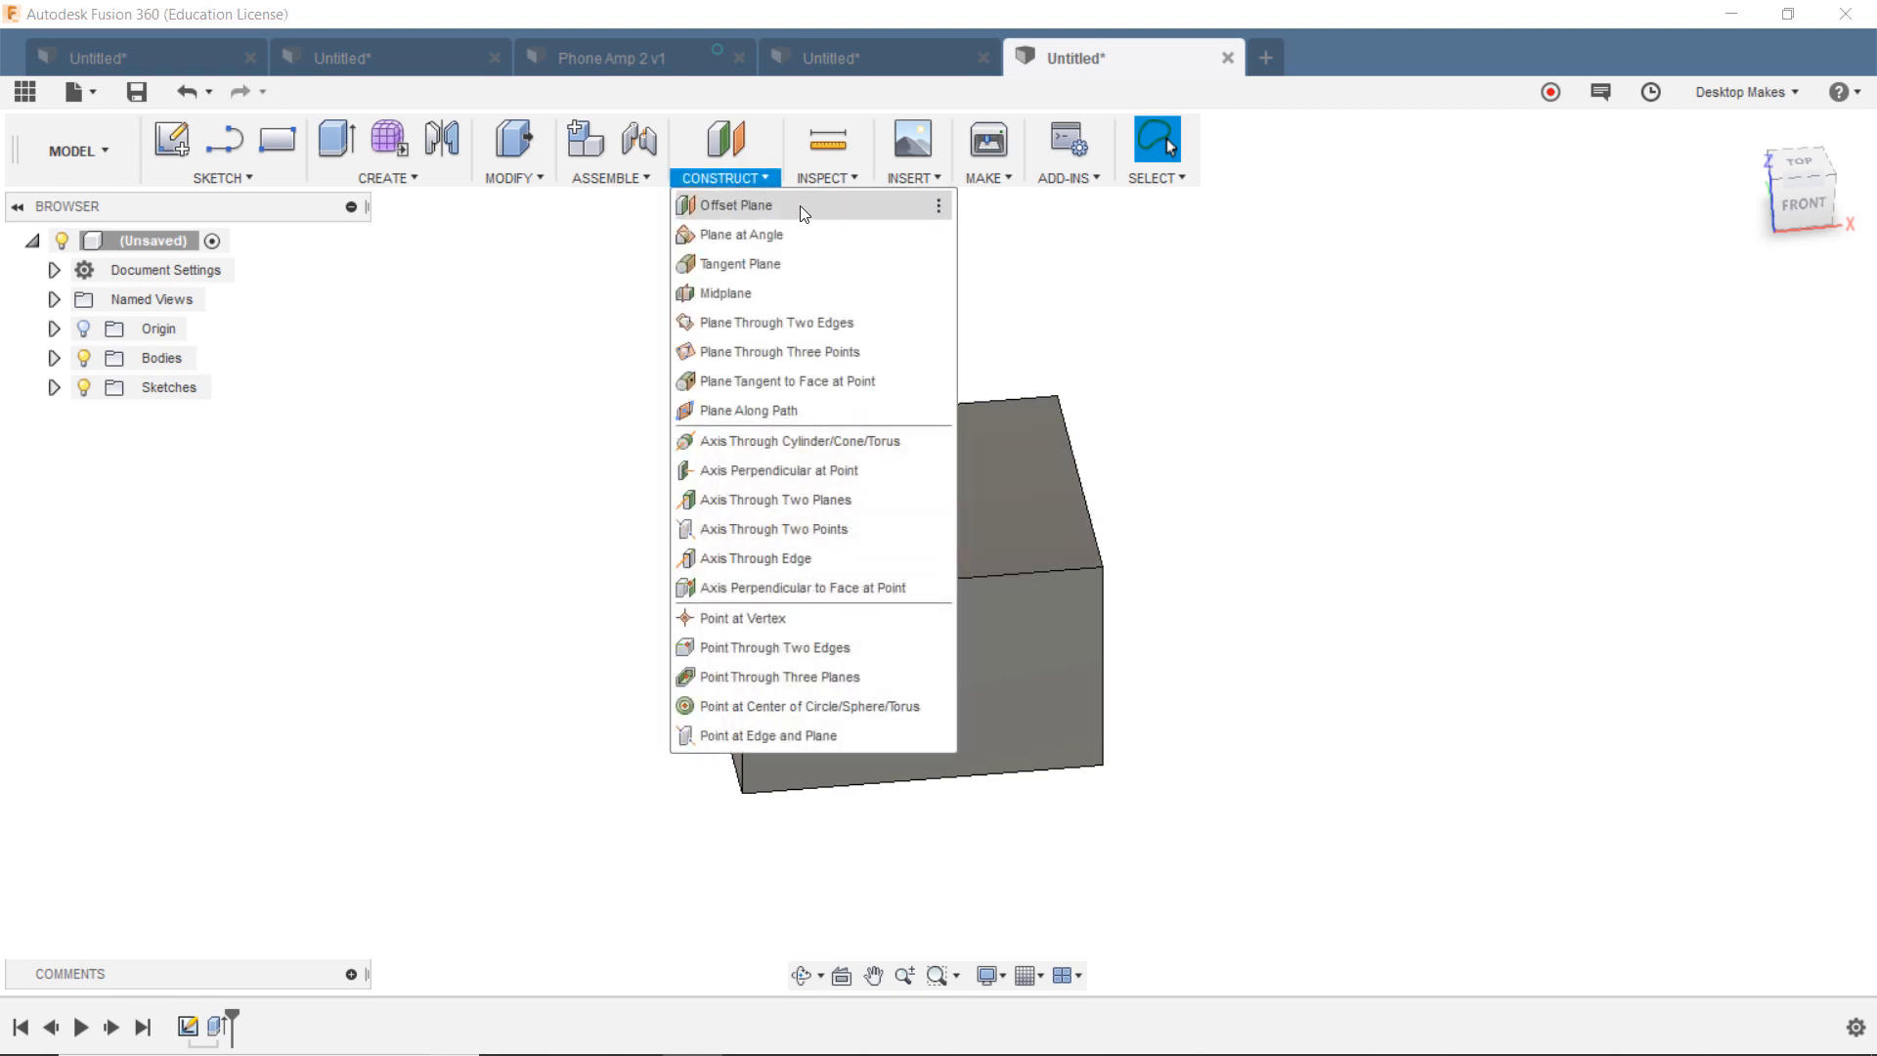
click(735, 205)
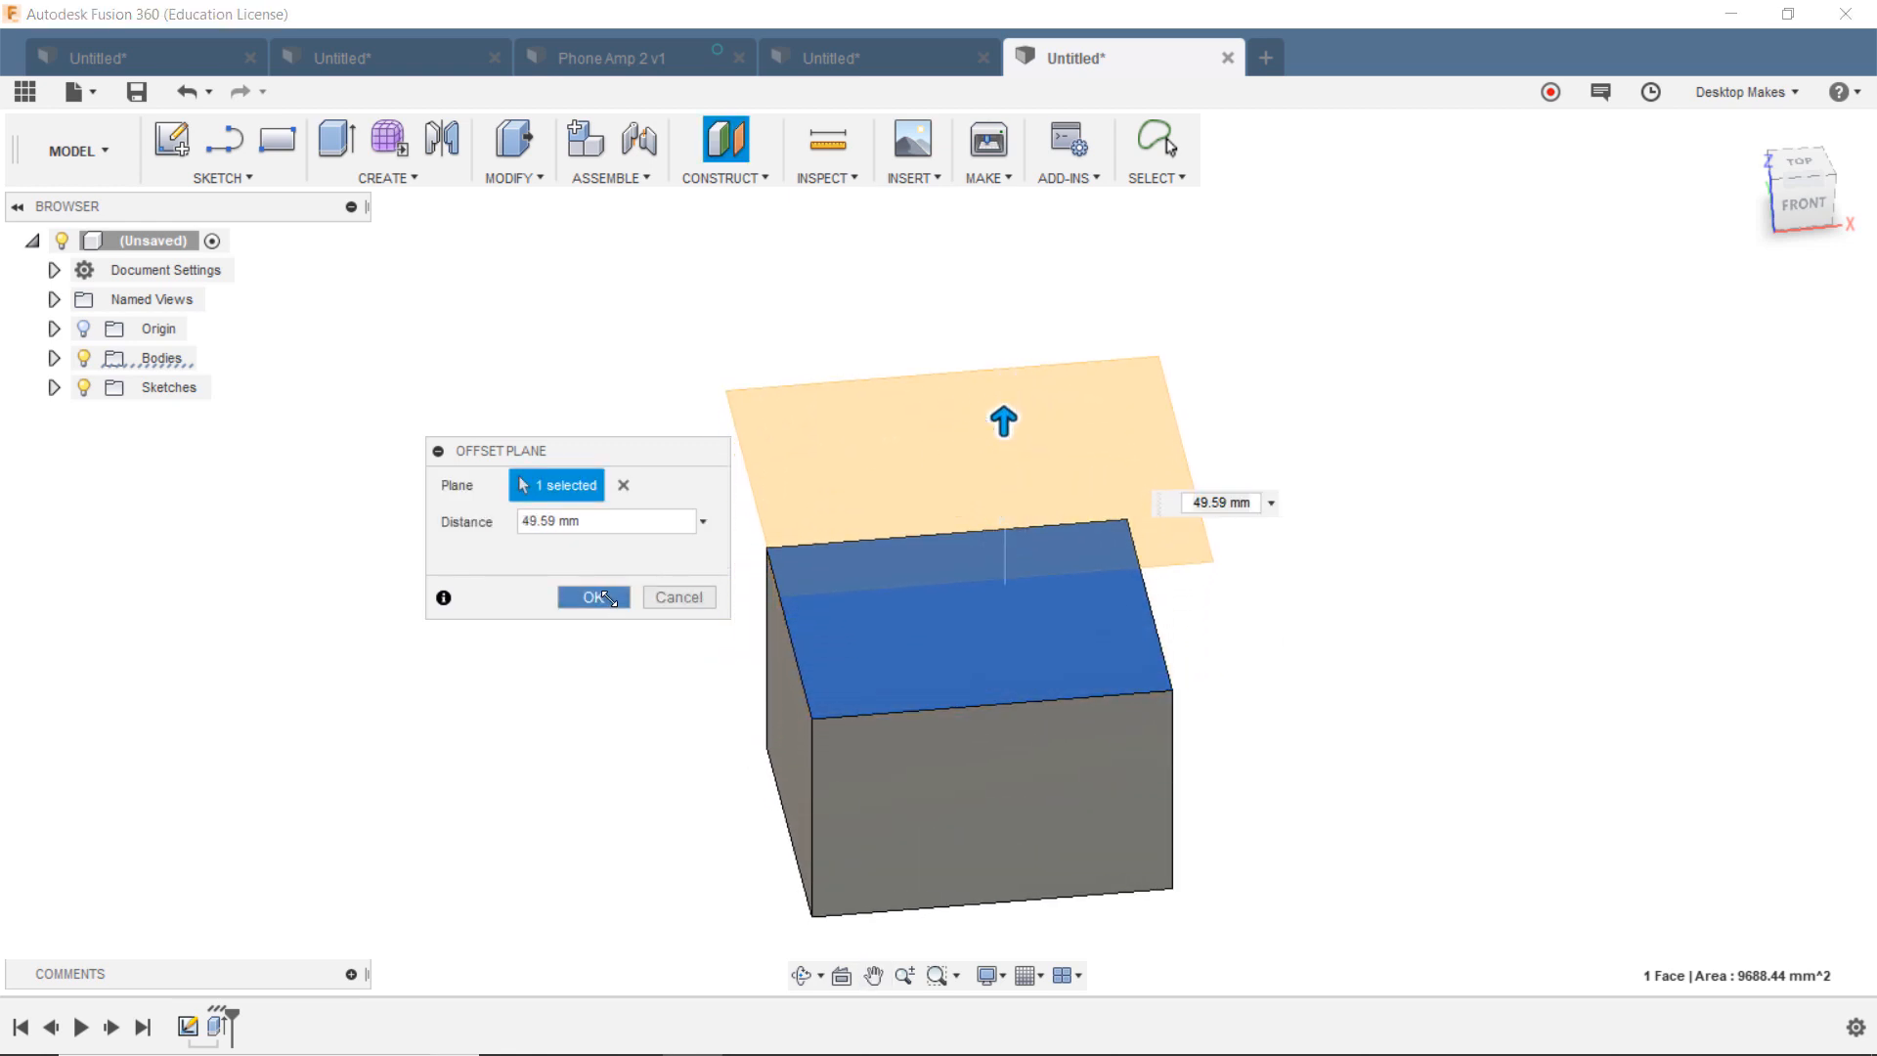
click(589, 596)
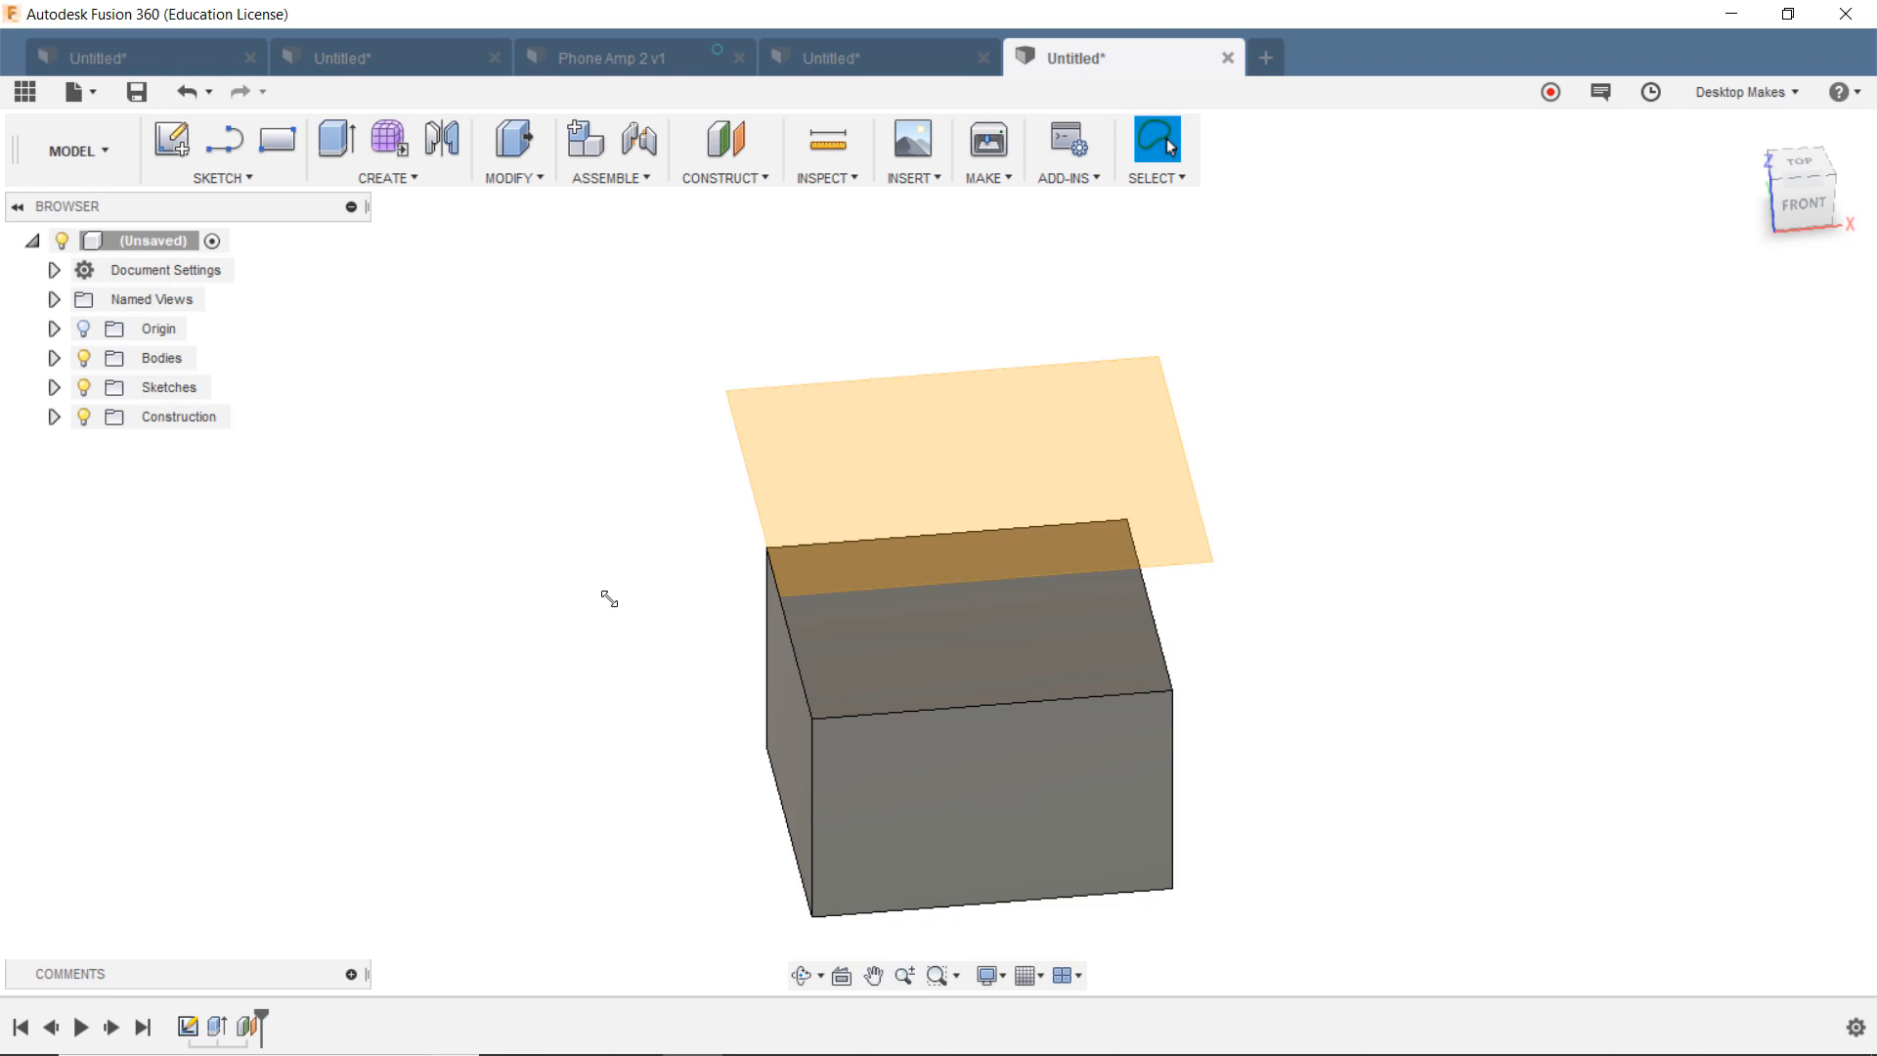
mouse_move(467, 211)
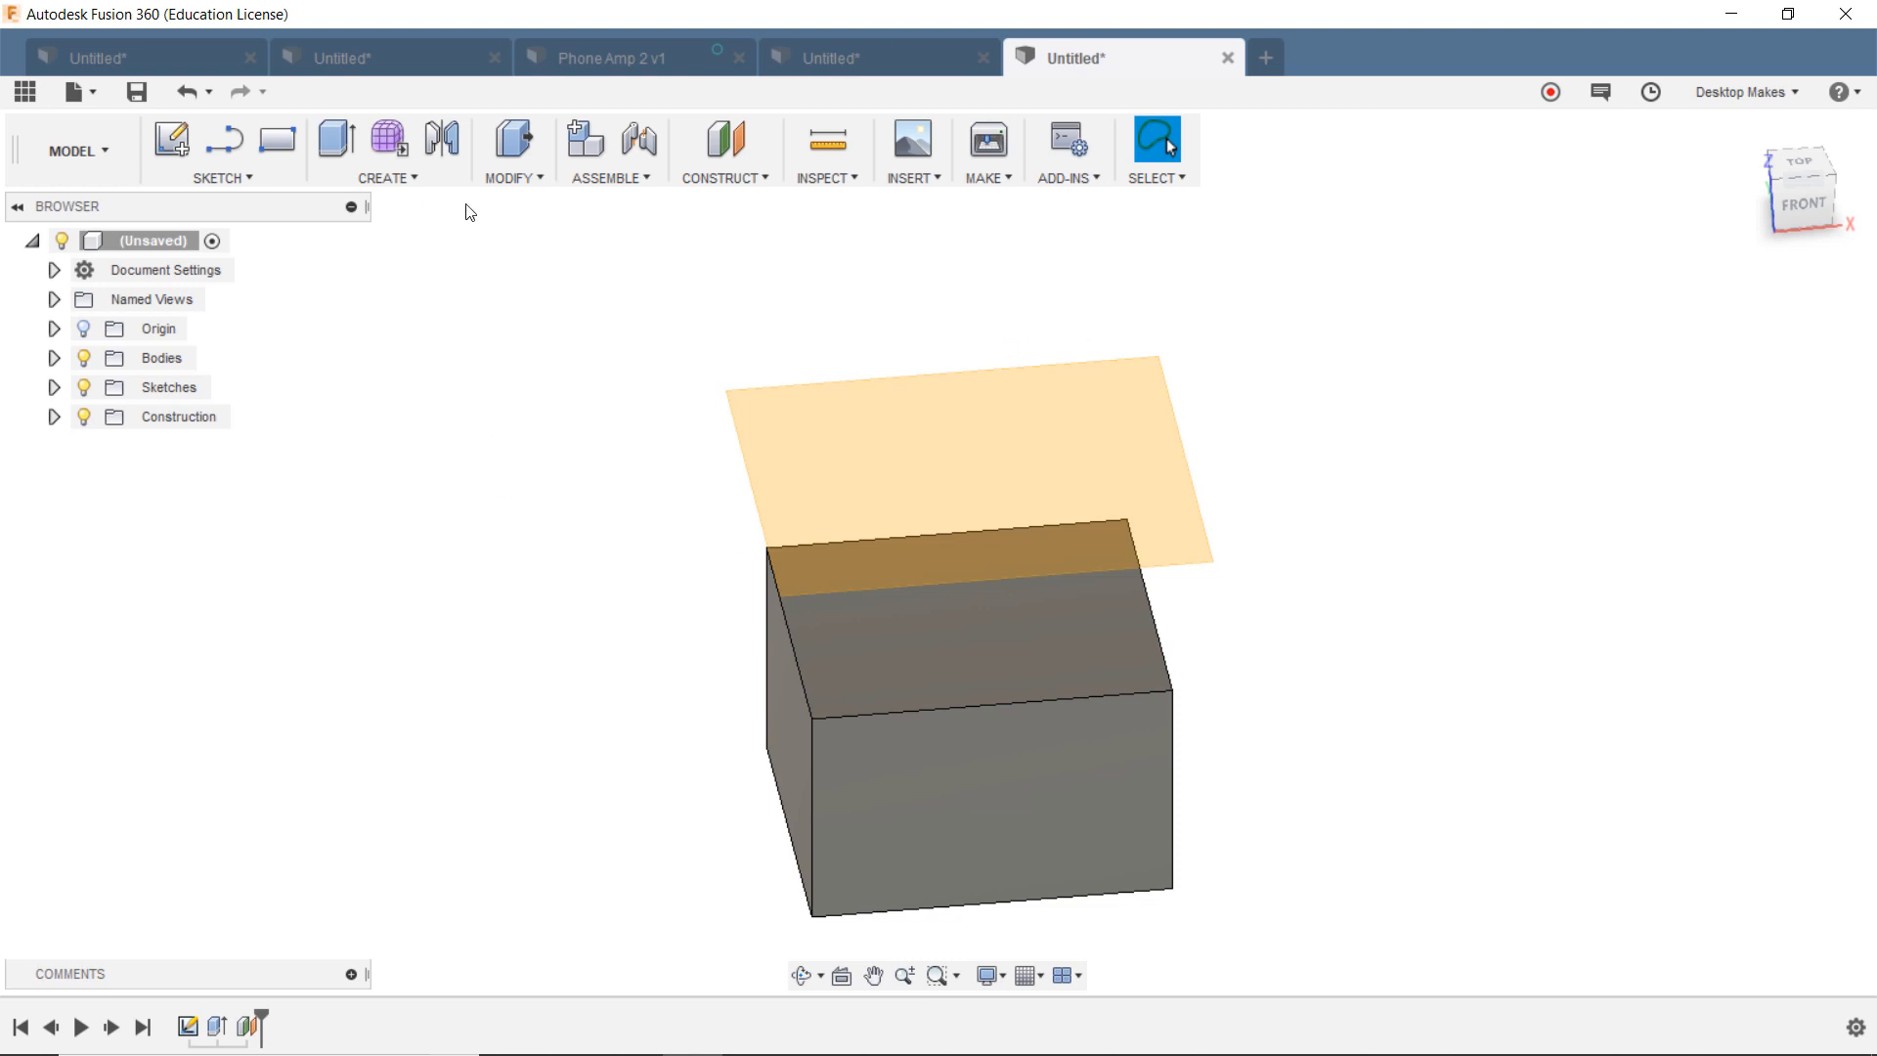
mouse_move(387, 137)
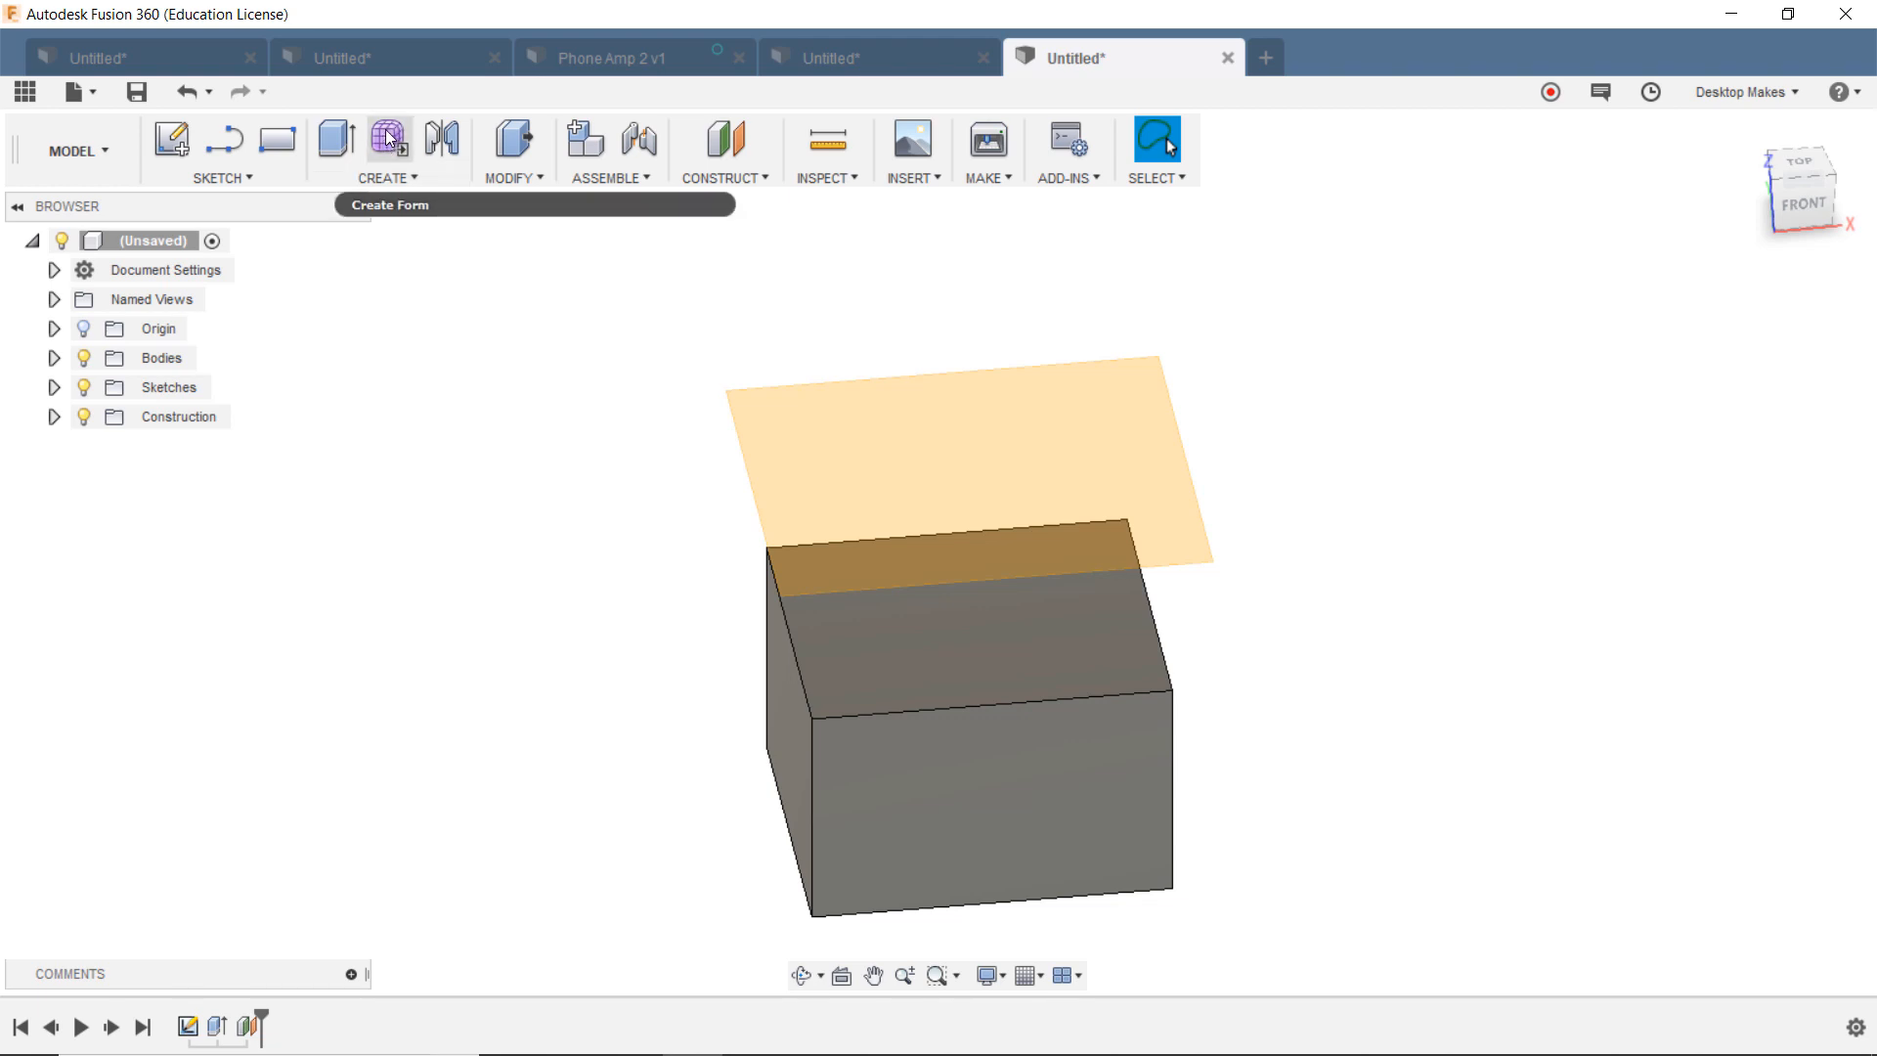
Step: Enter Create Form (Sculpt workspace) and reach for the T-spline Plane shape
click(387, 178)
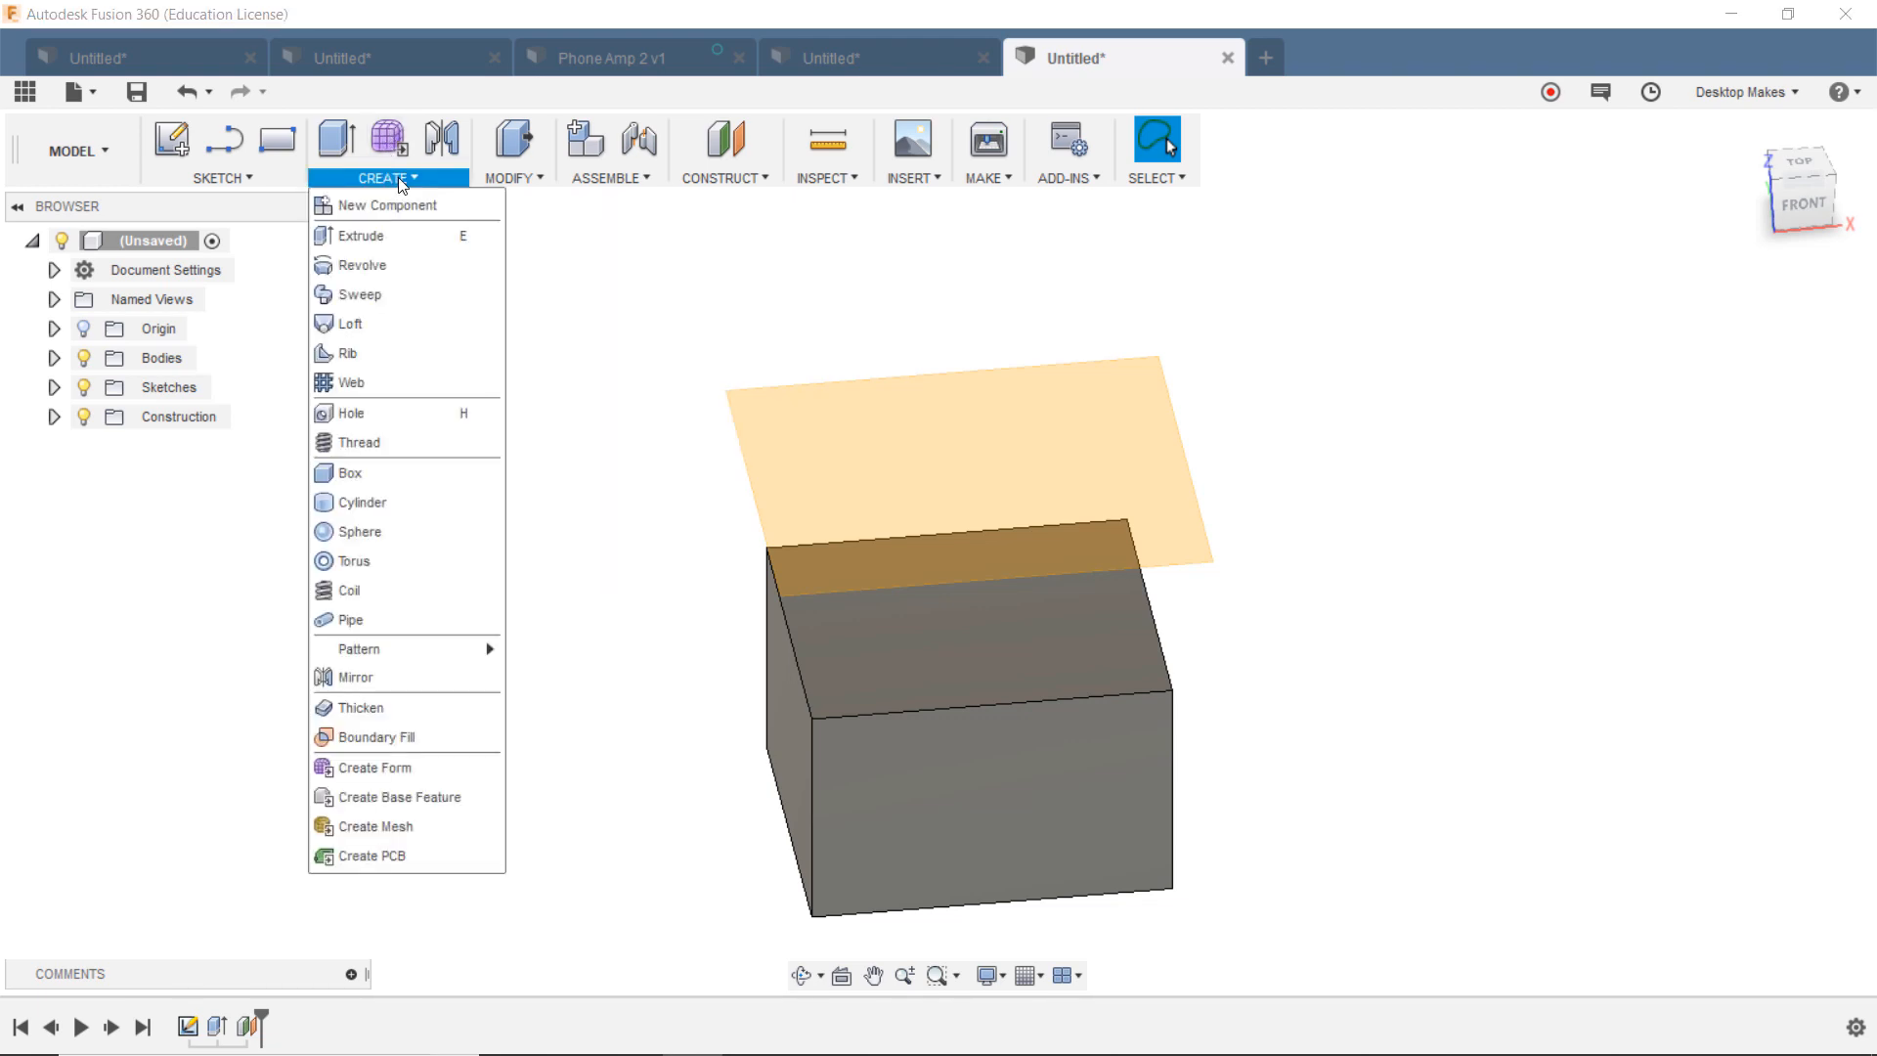
mouse_move(406, 767)
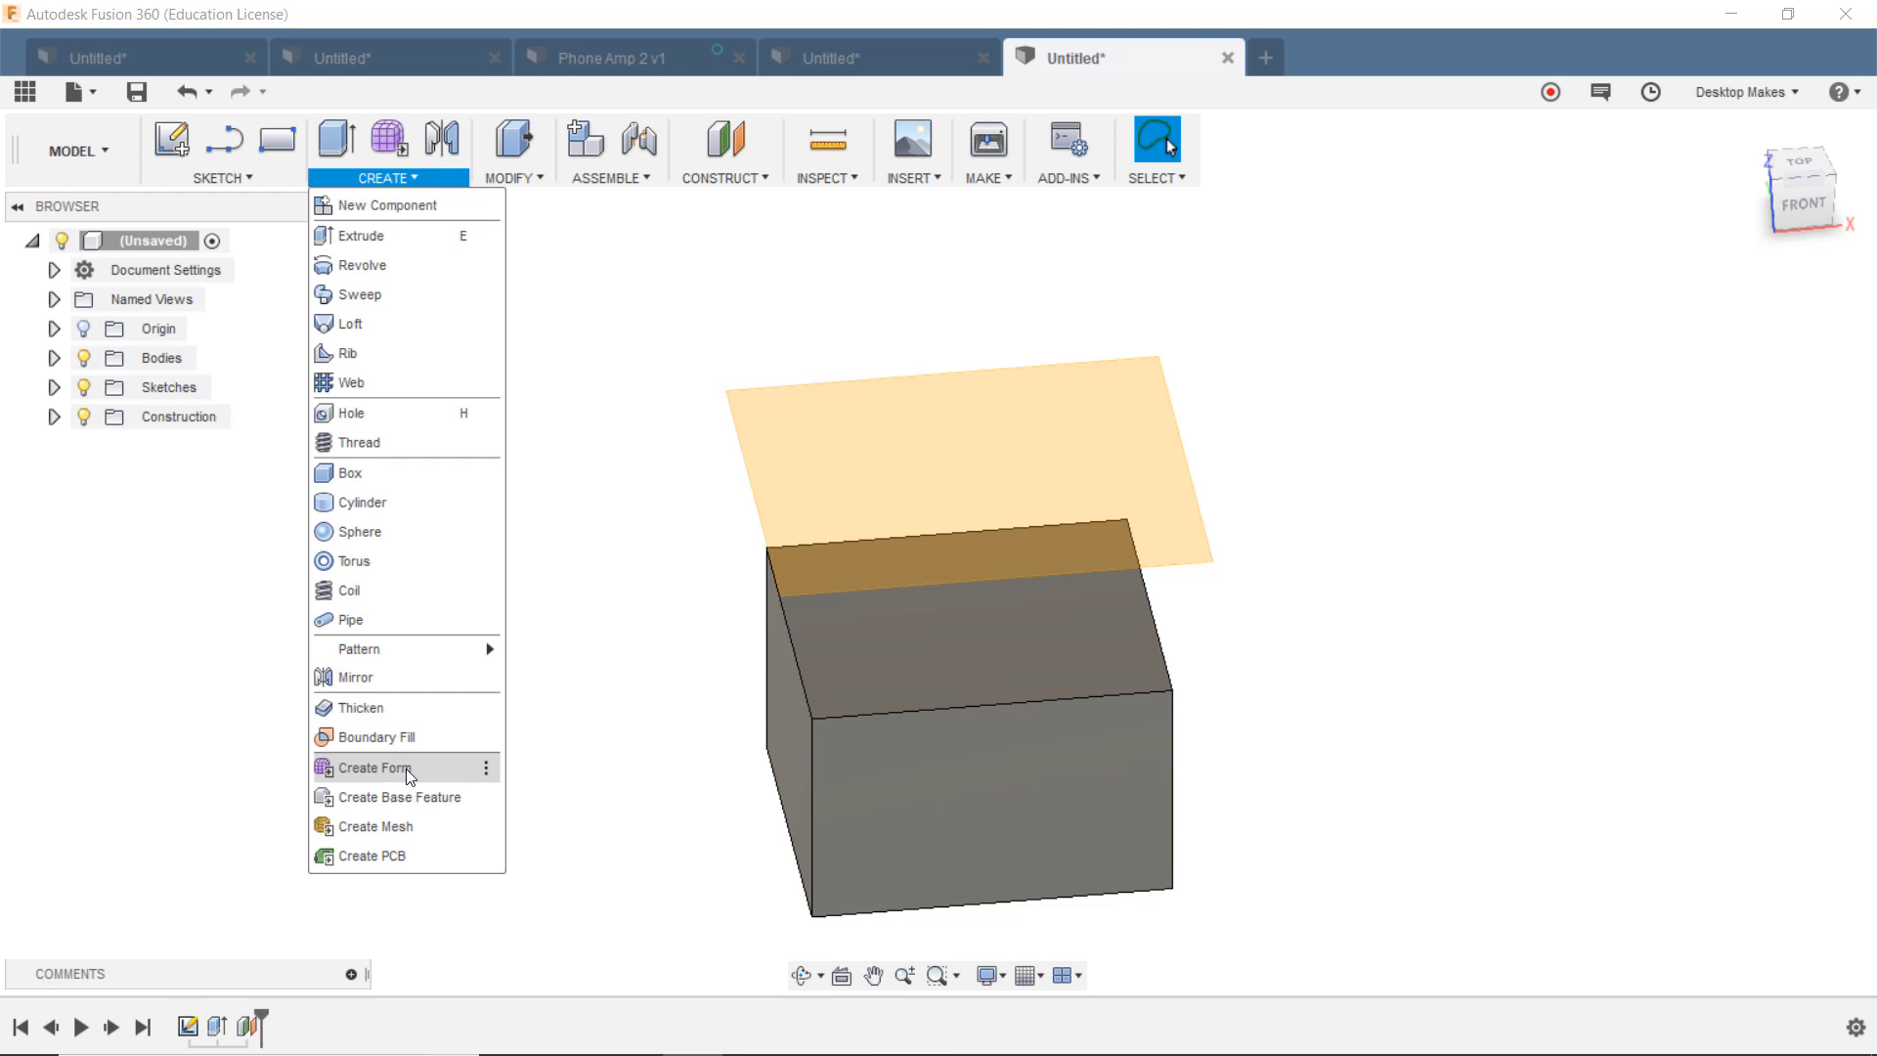
click(373, 767)
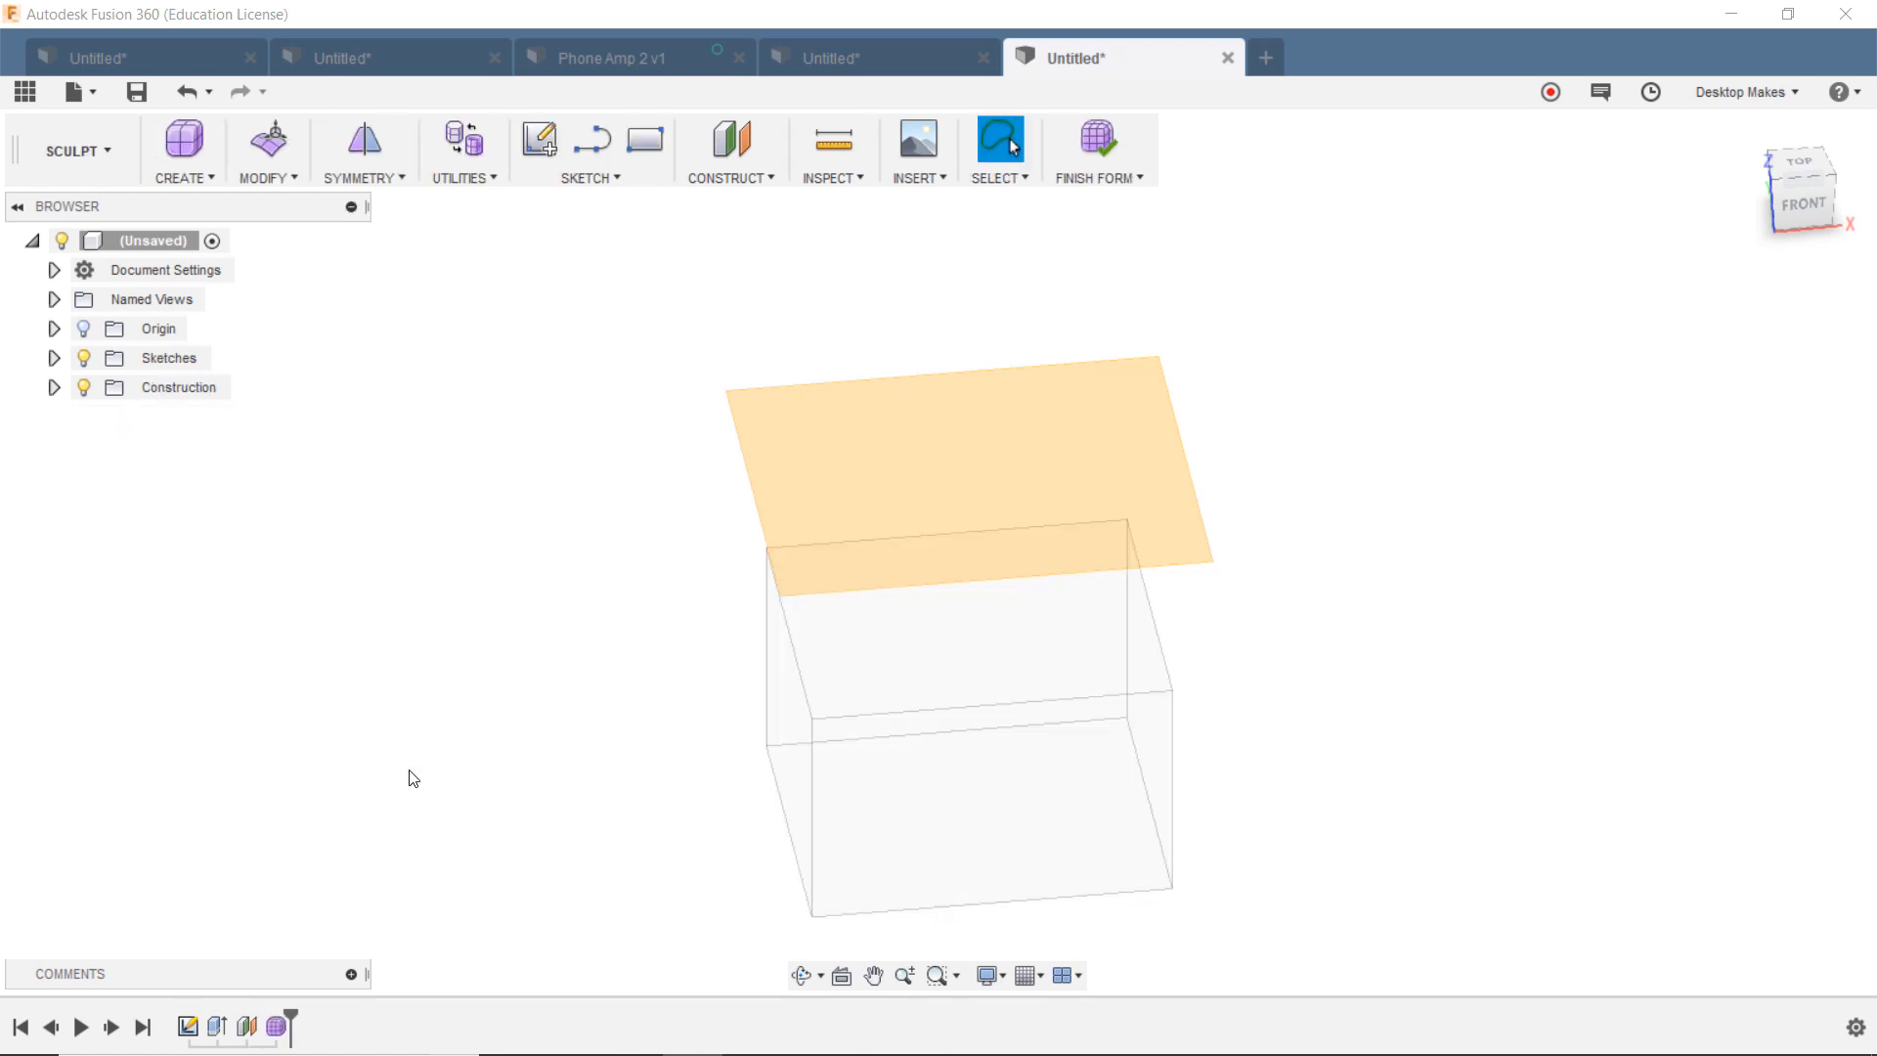
click(180, 150)
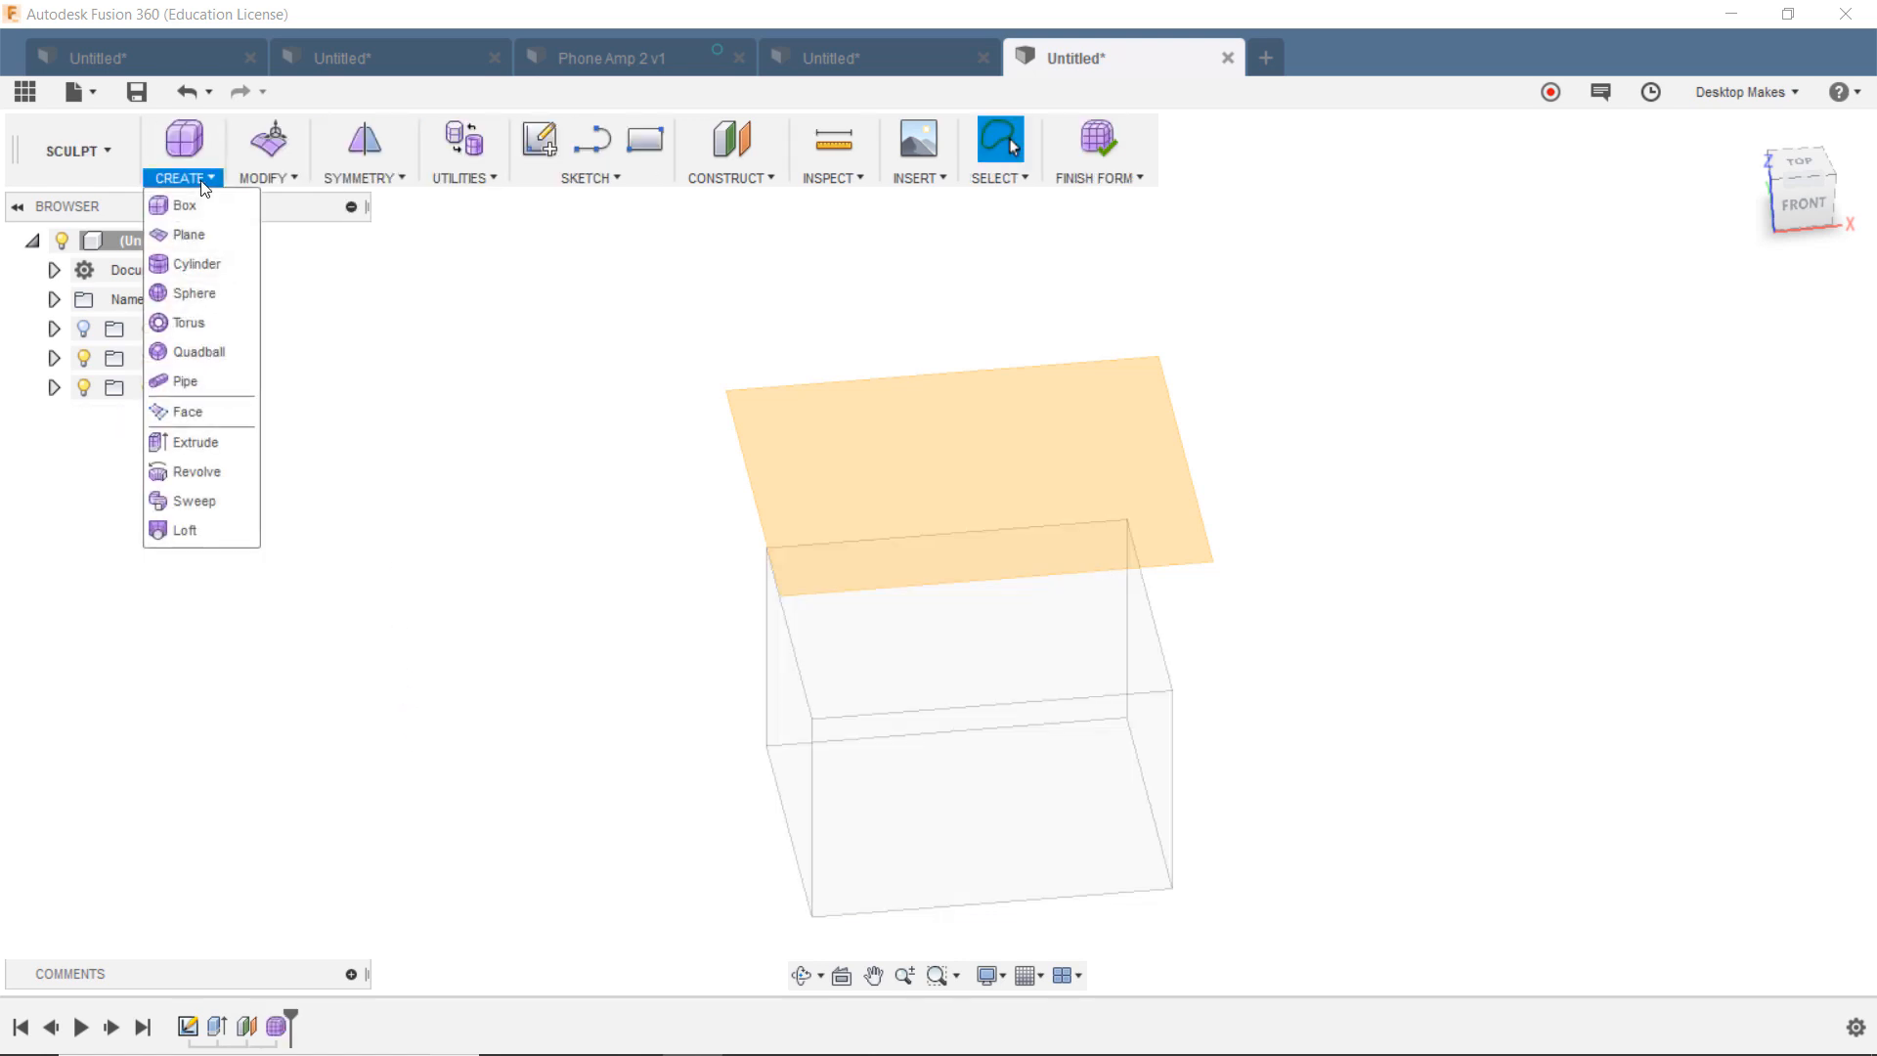
mouse_move(186, 206)
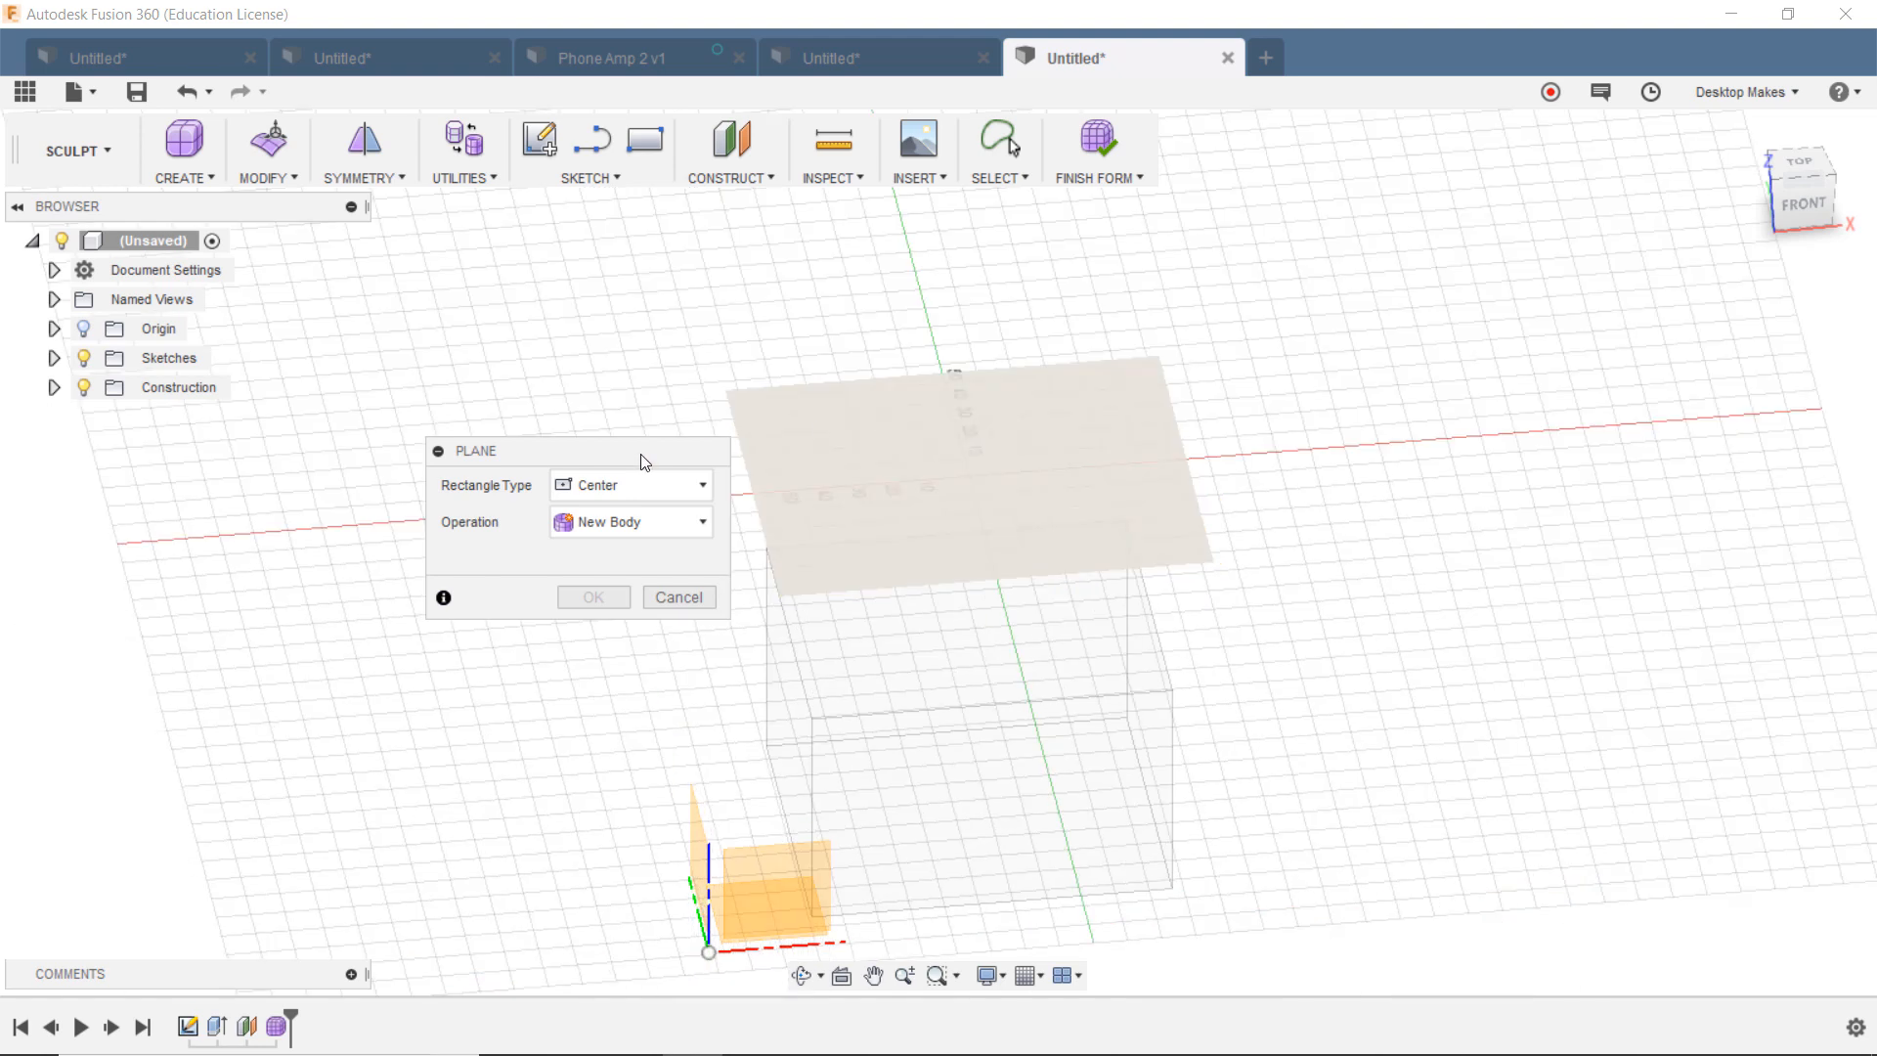
Step: Place a flat T-spline plane on Plane1 with 7 length faces and 8 width faces
click(52, 387)
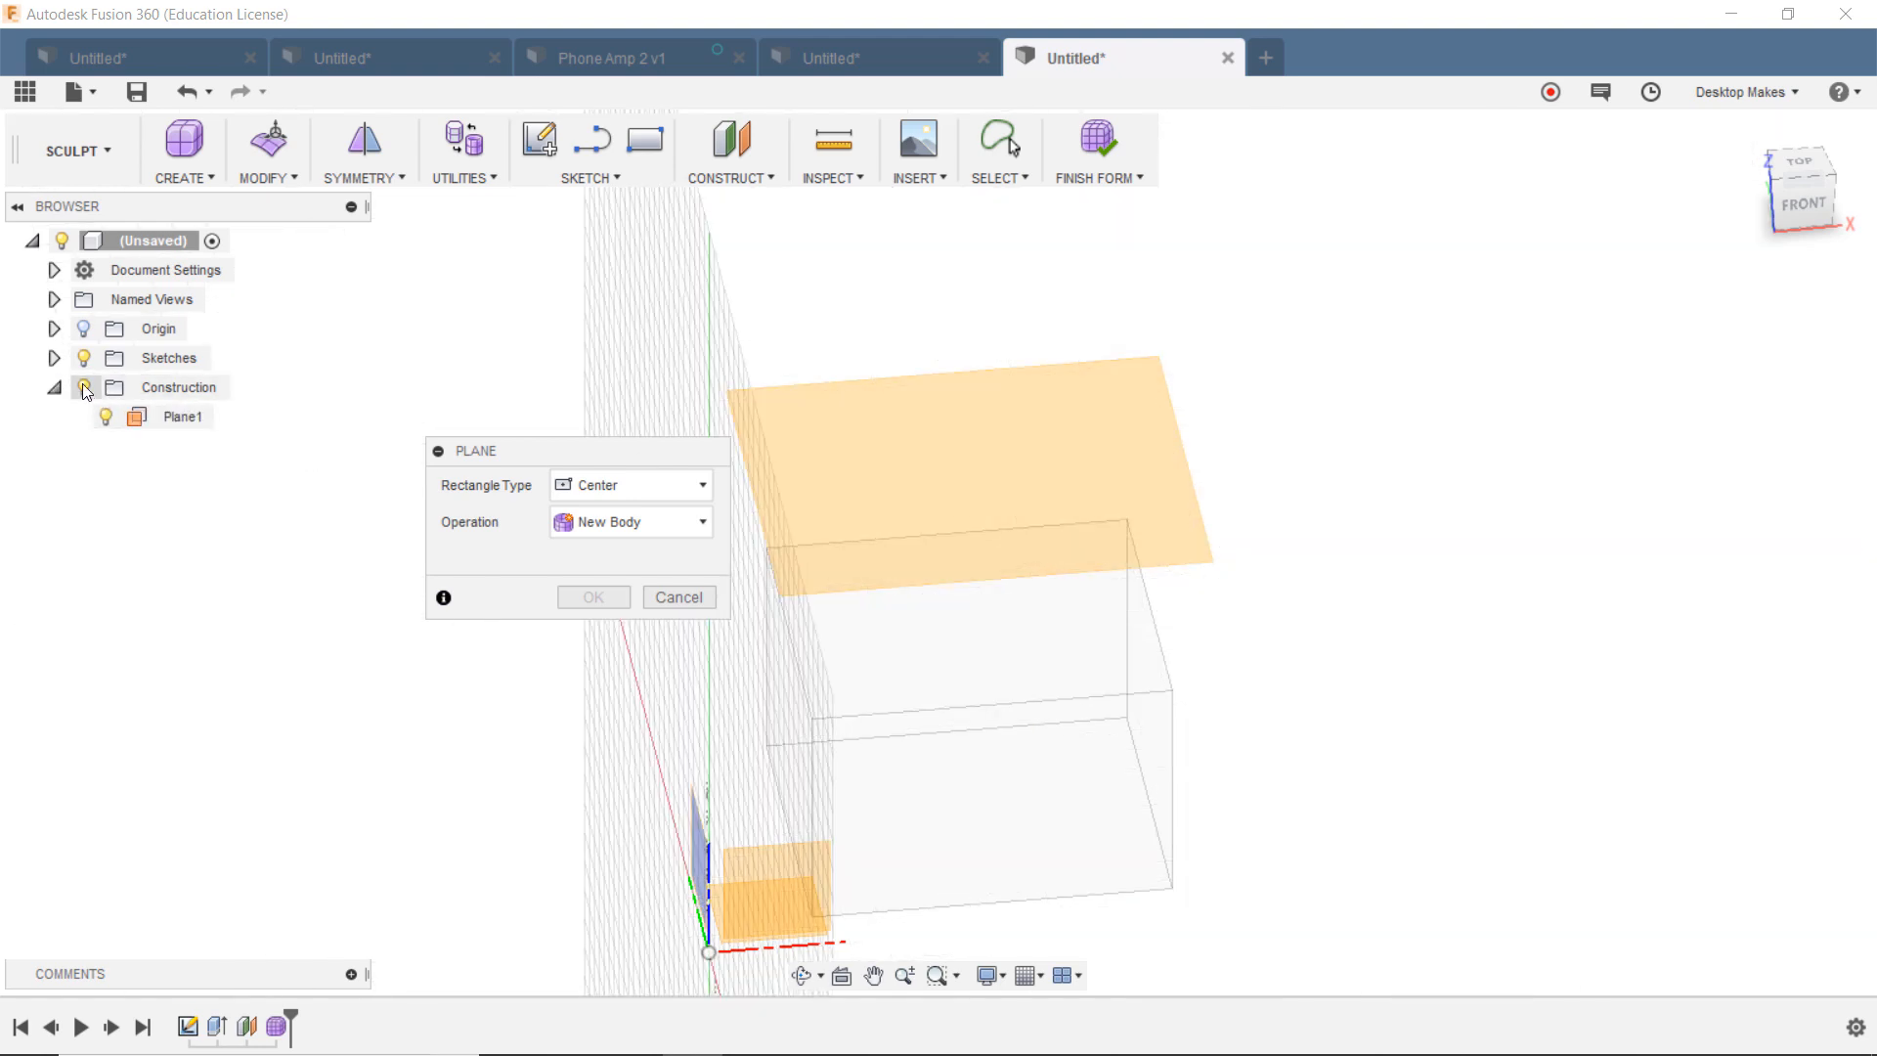
click(183, 414)
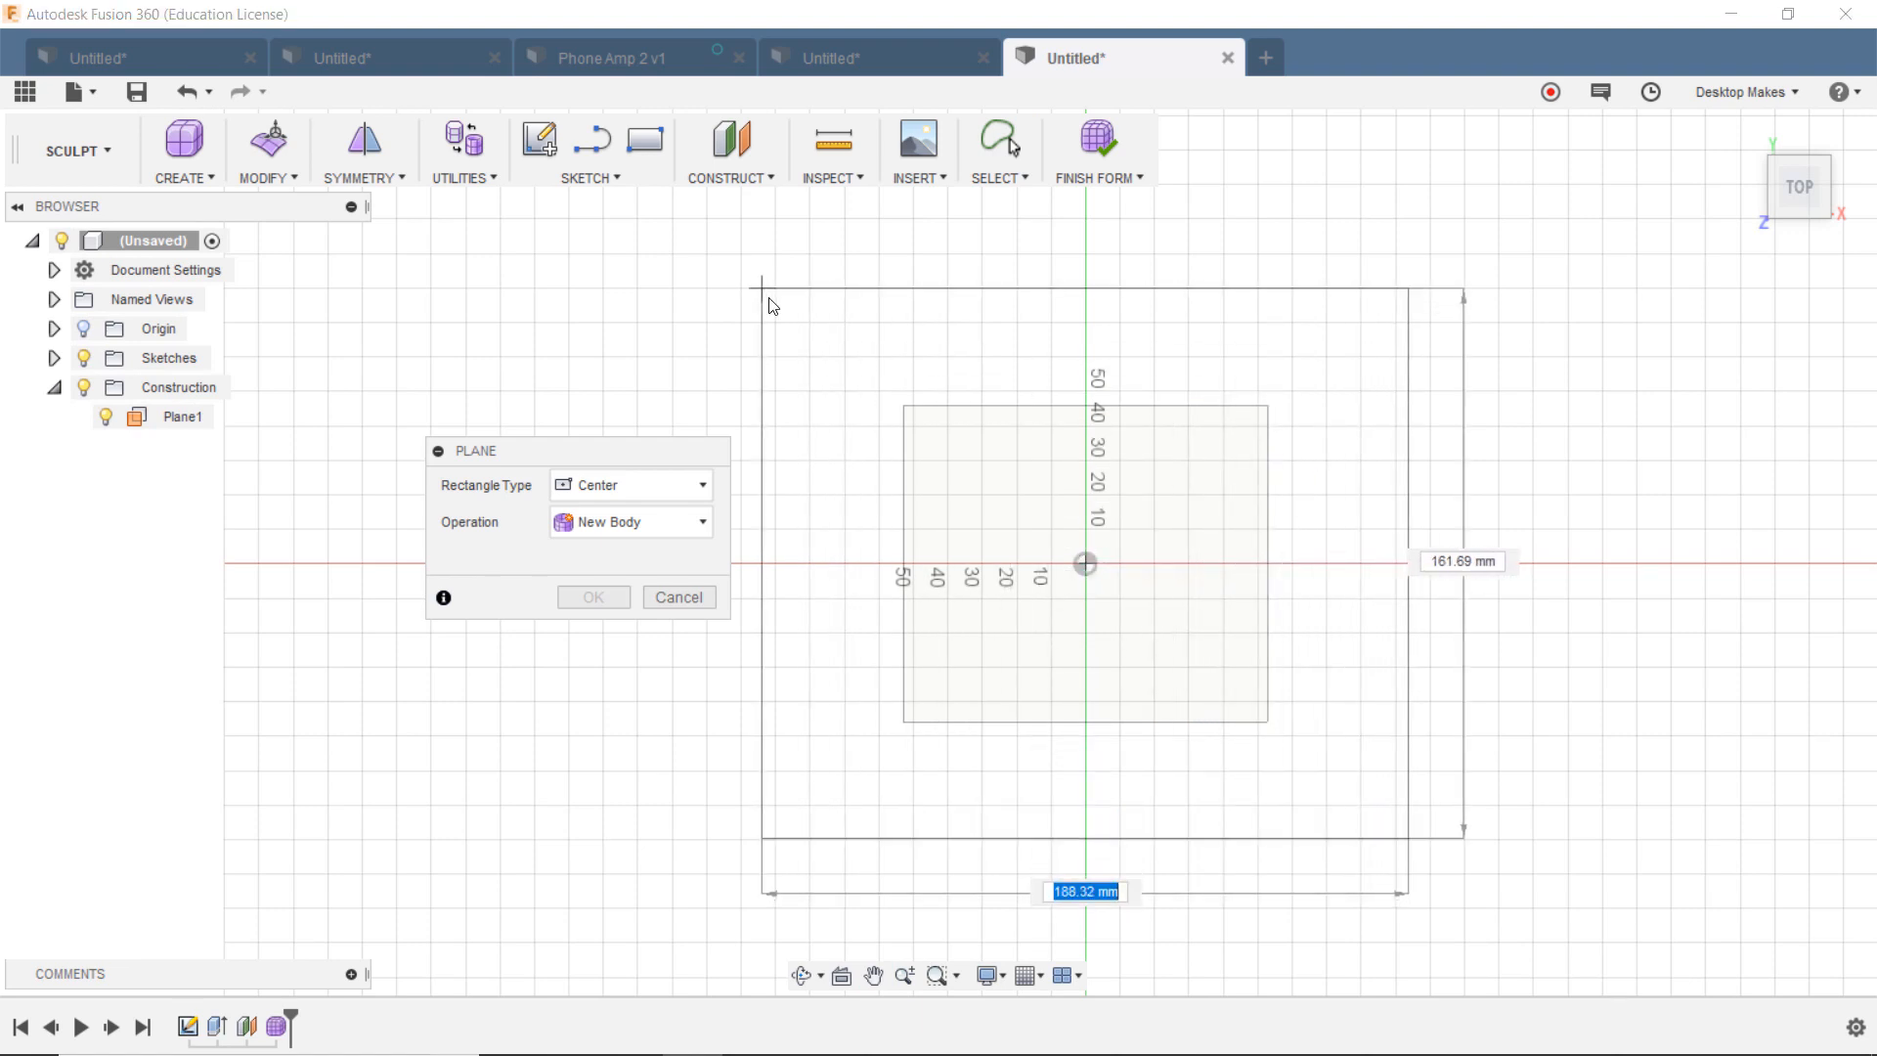
mouse_move(808, 320)
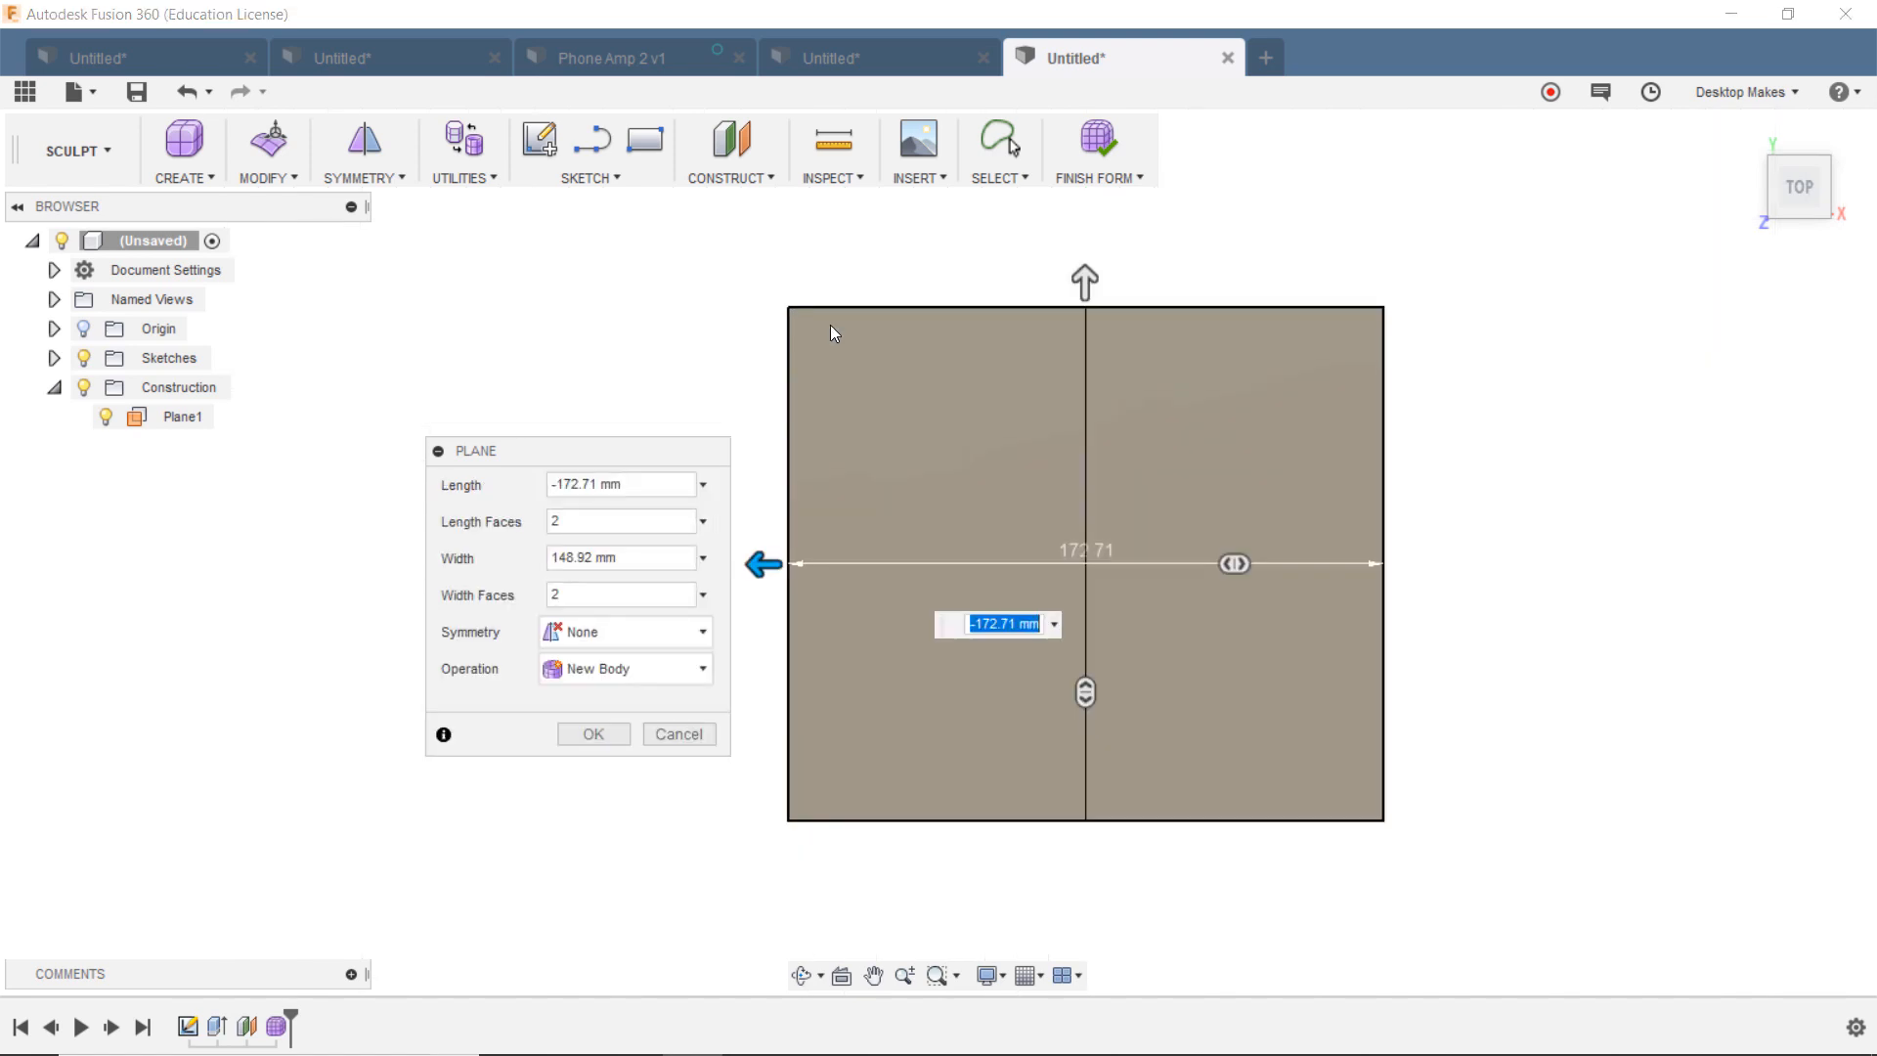
mouse_move(1233, 563)
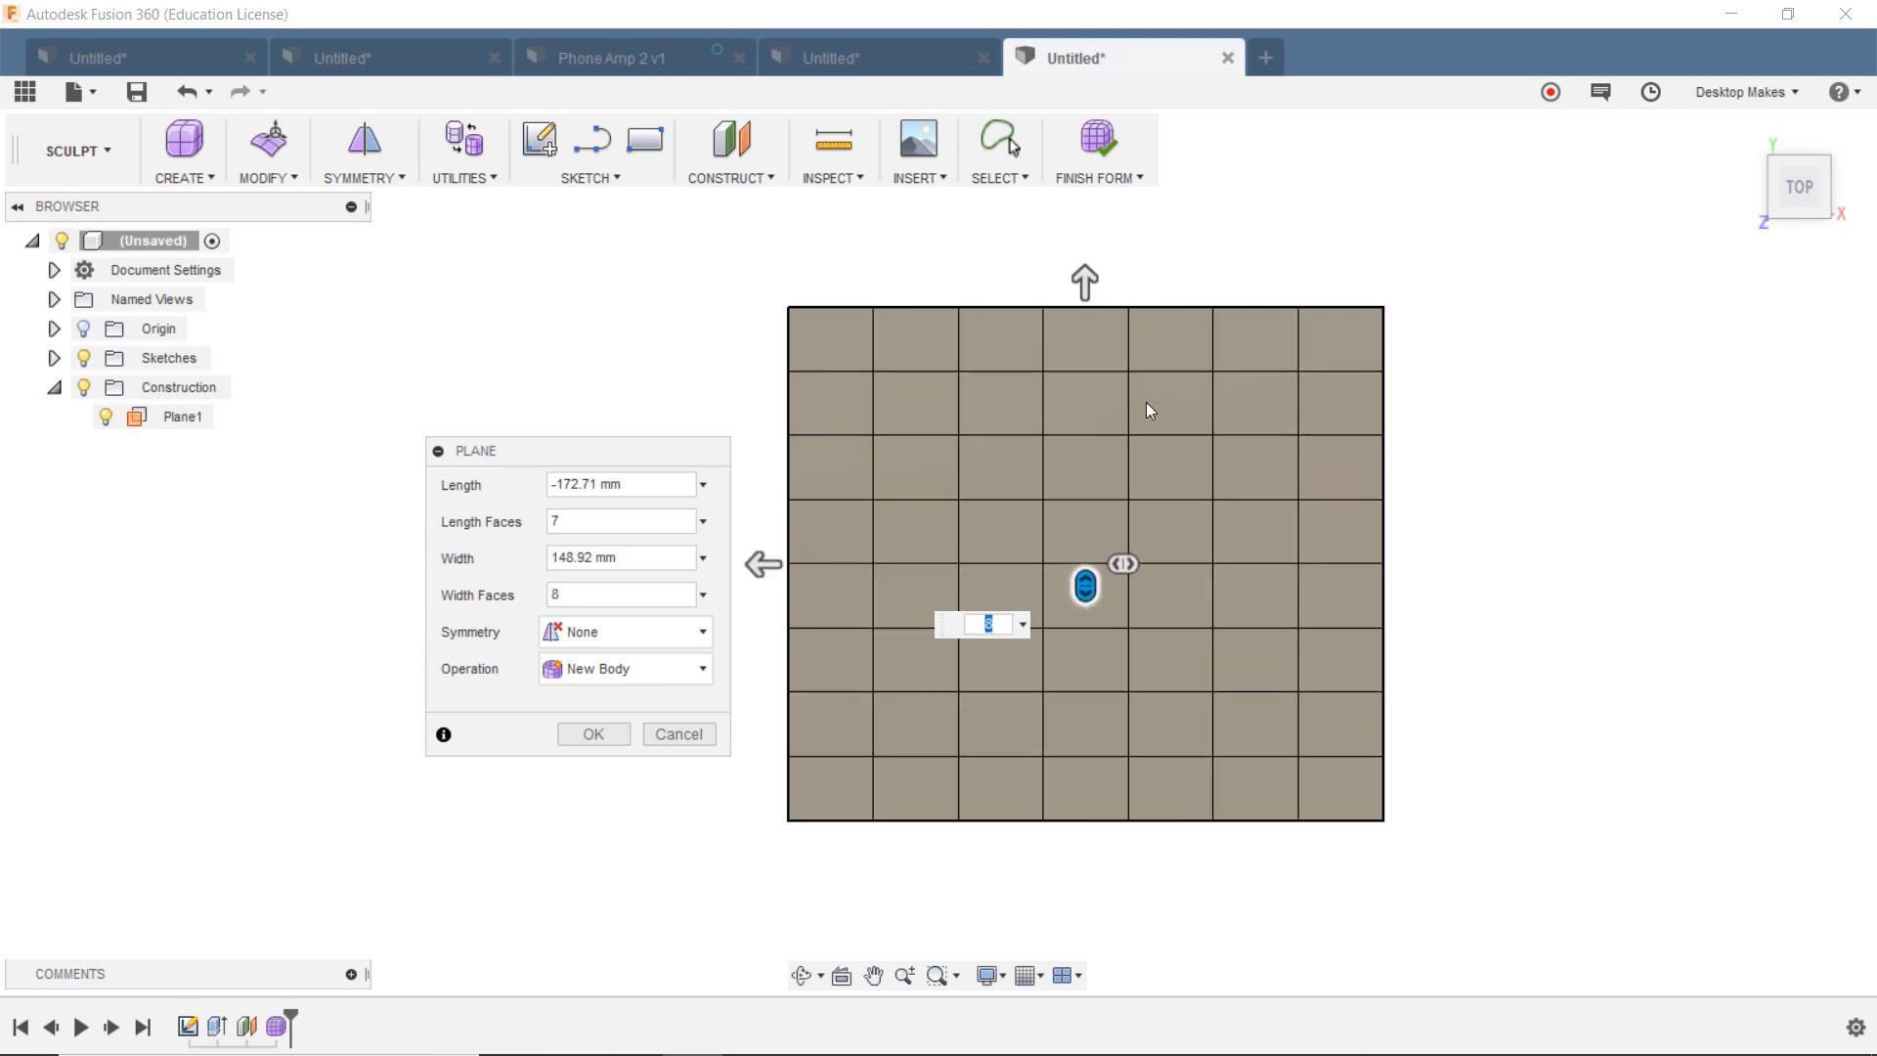
mouse_move(950, 350)
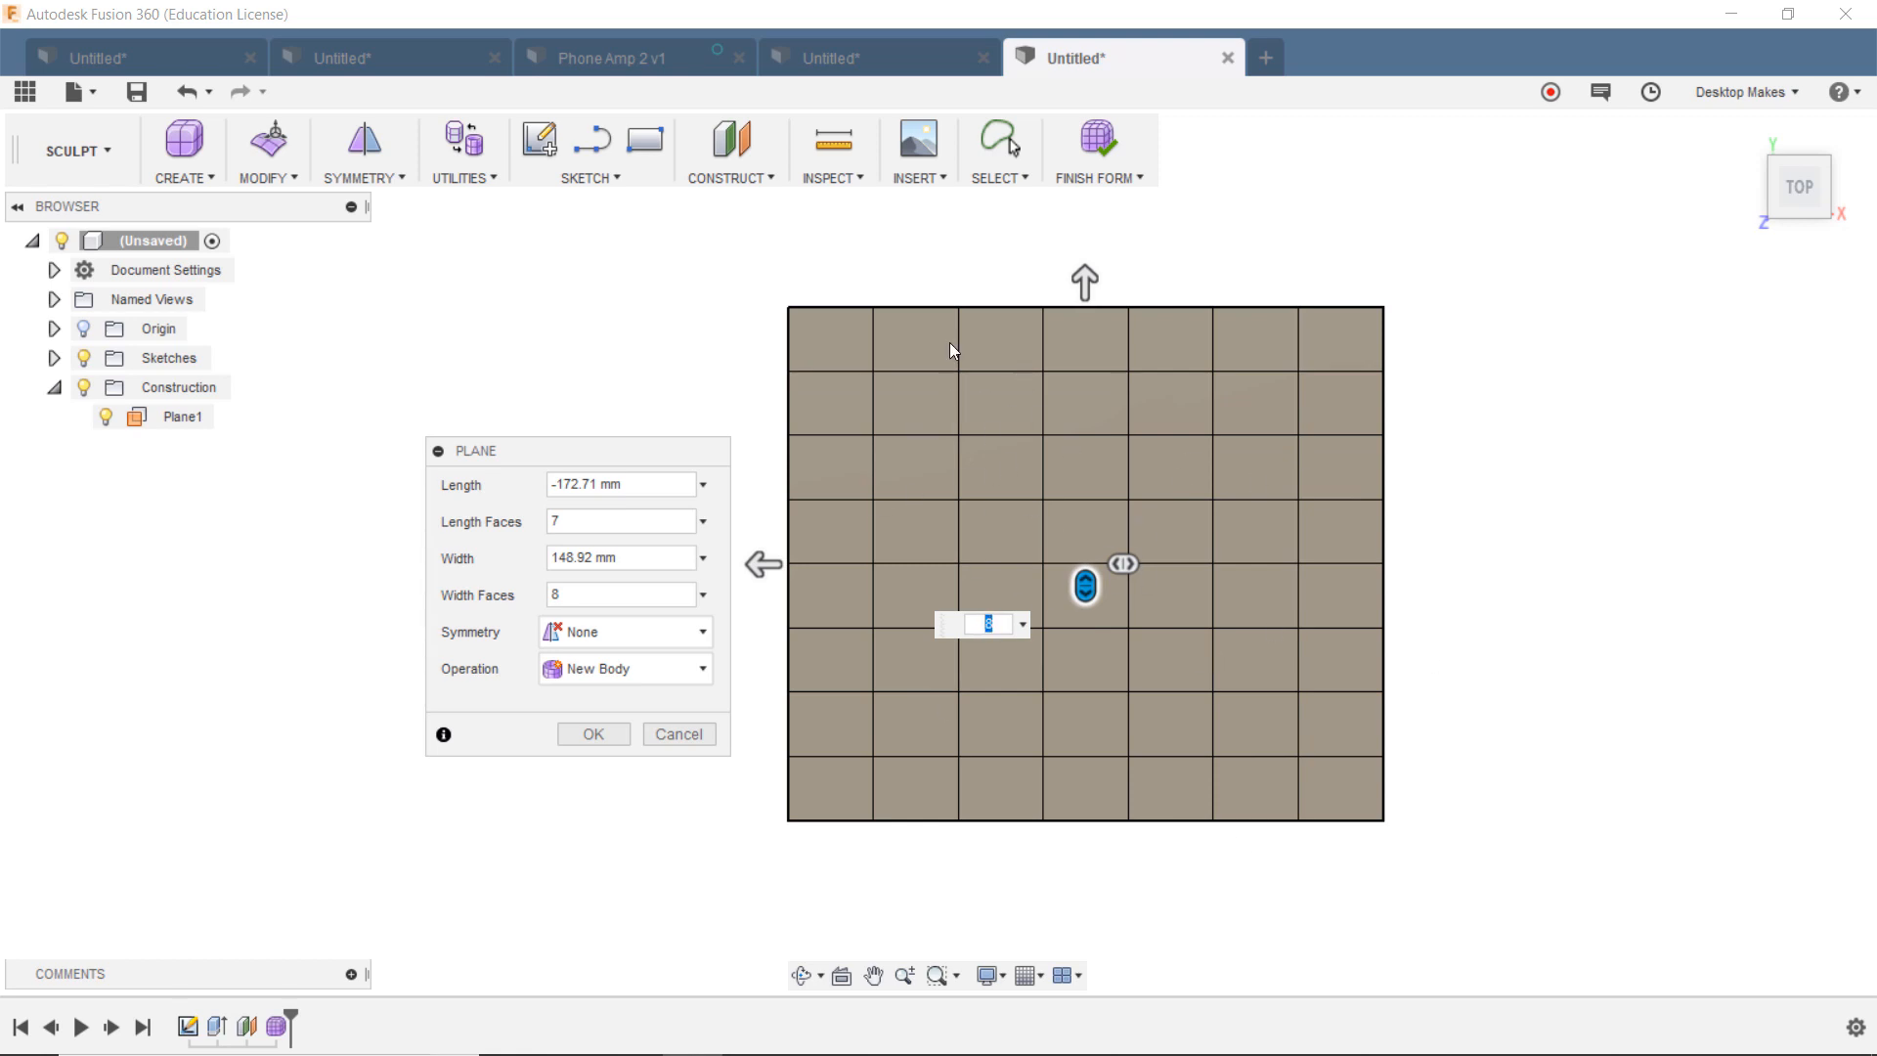
mouse_move(1001, 497)
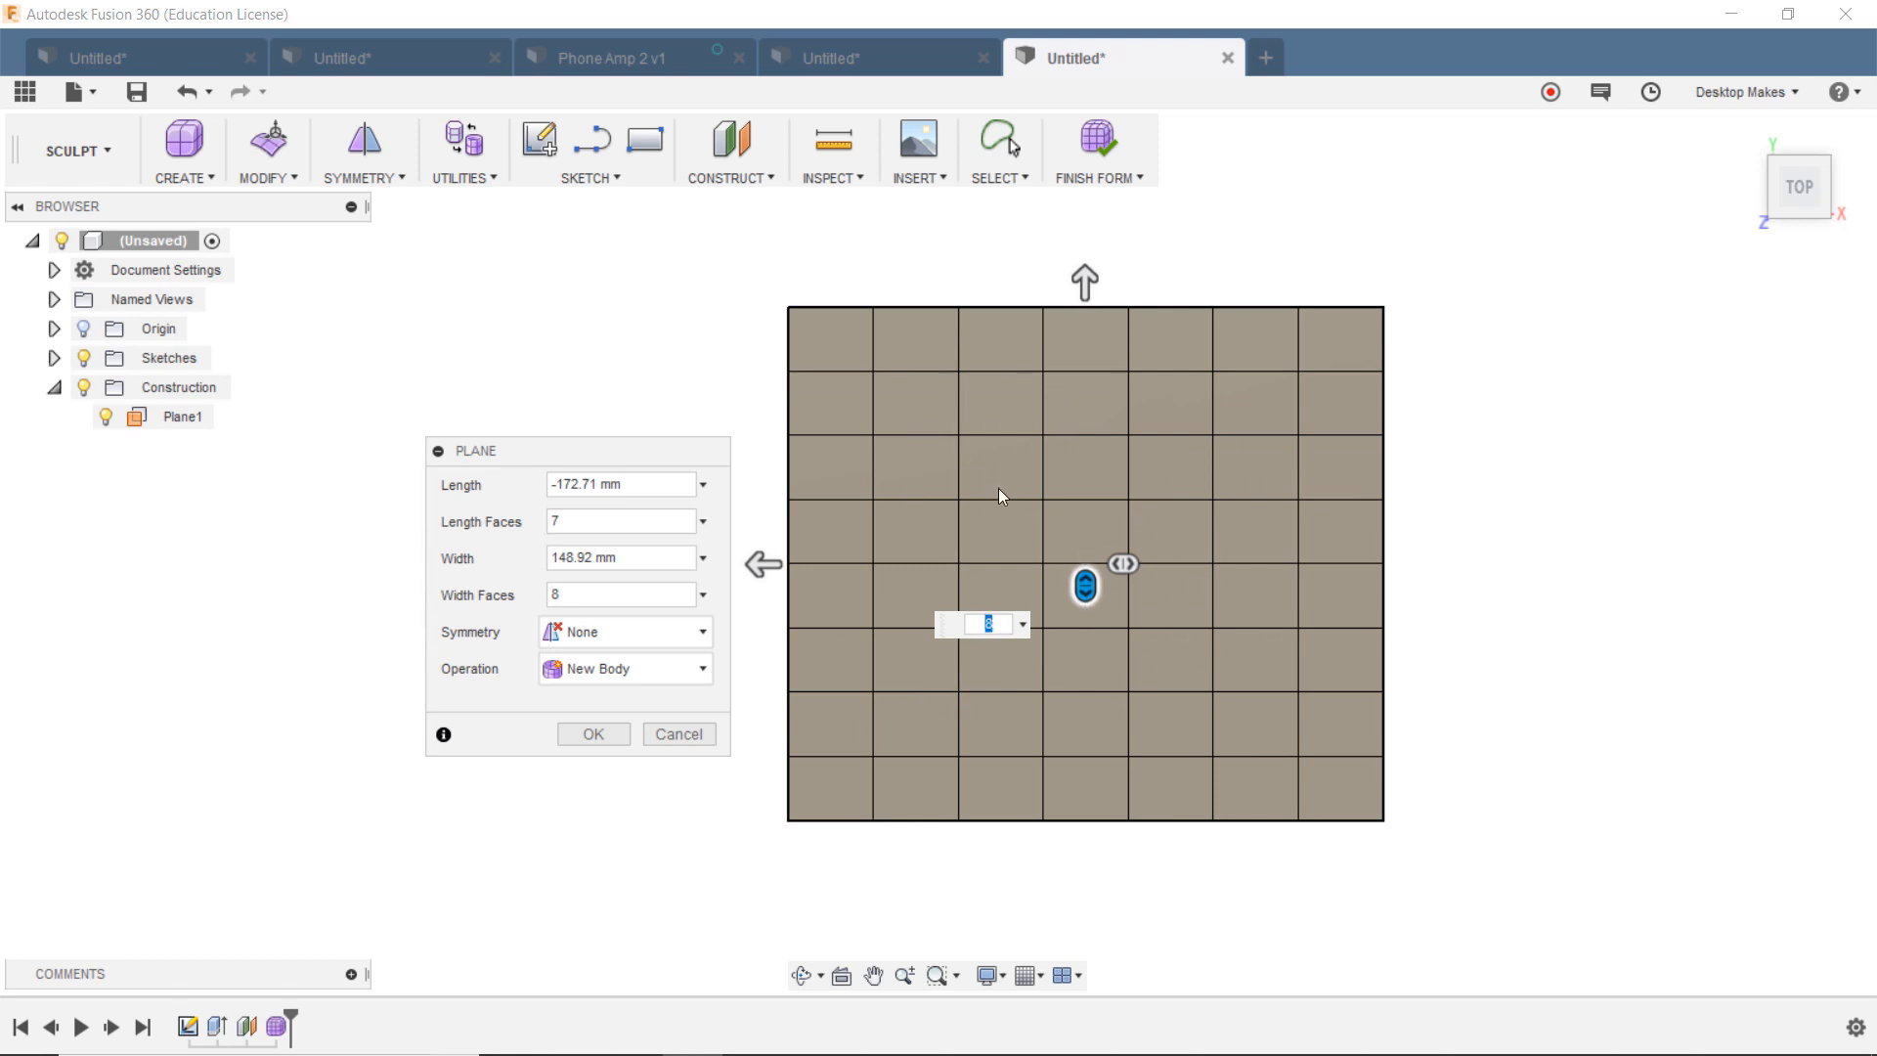
mouse_move(737, 860)
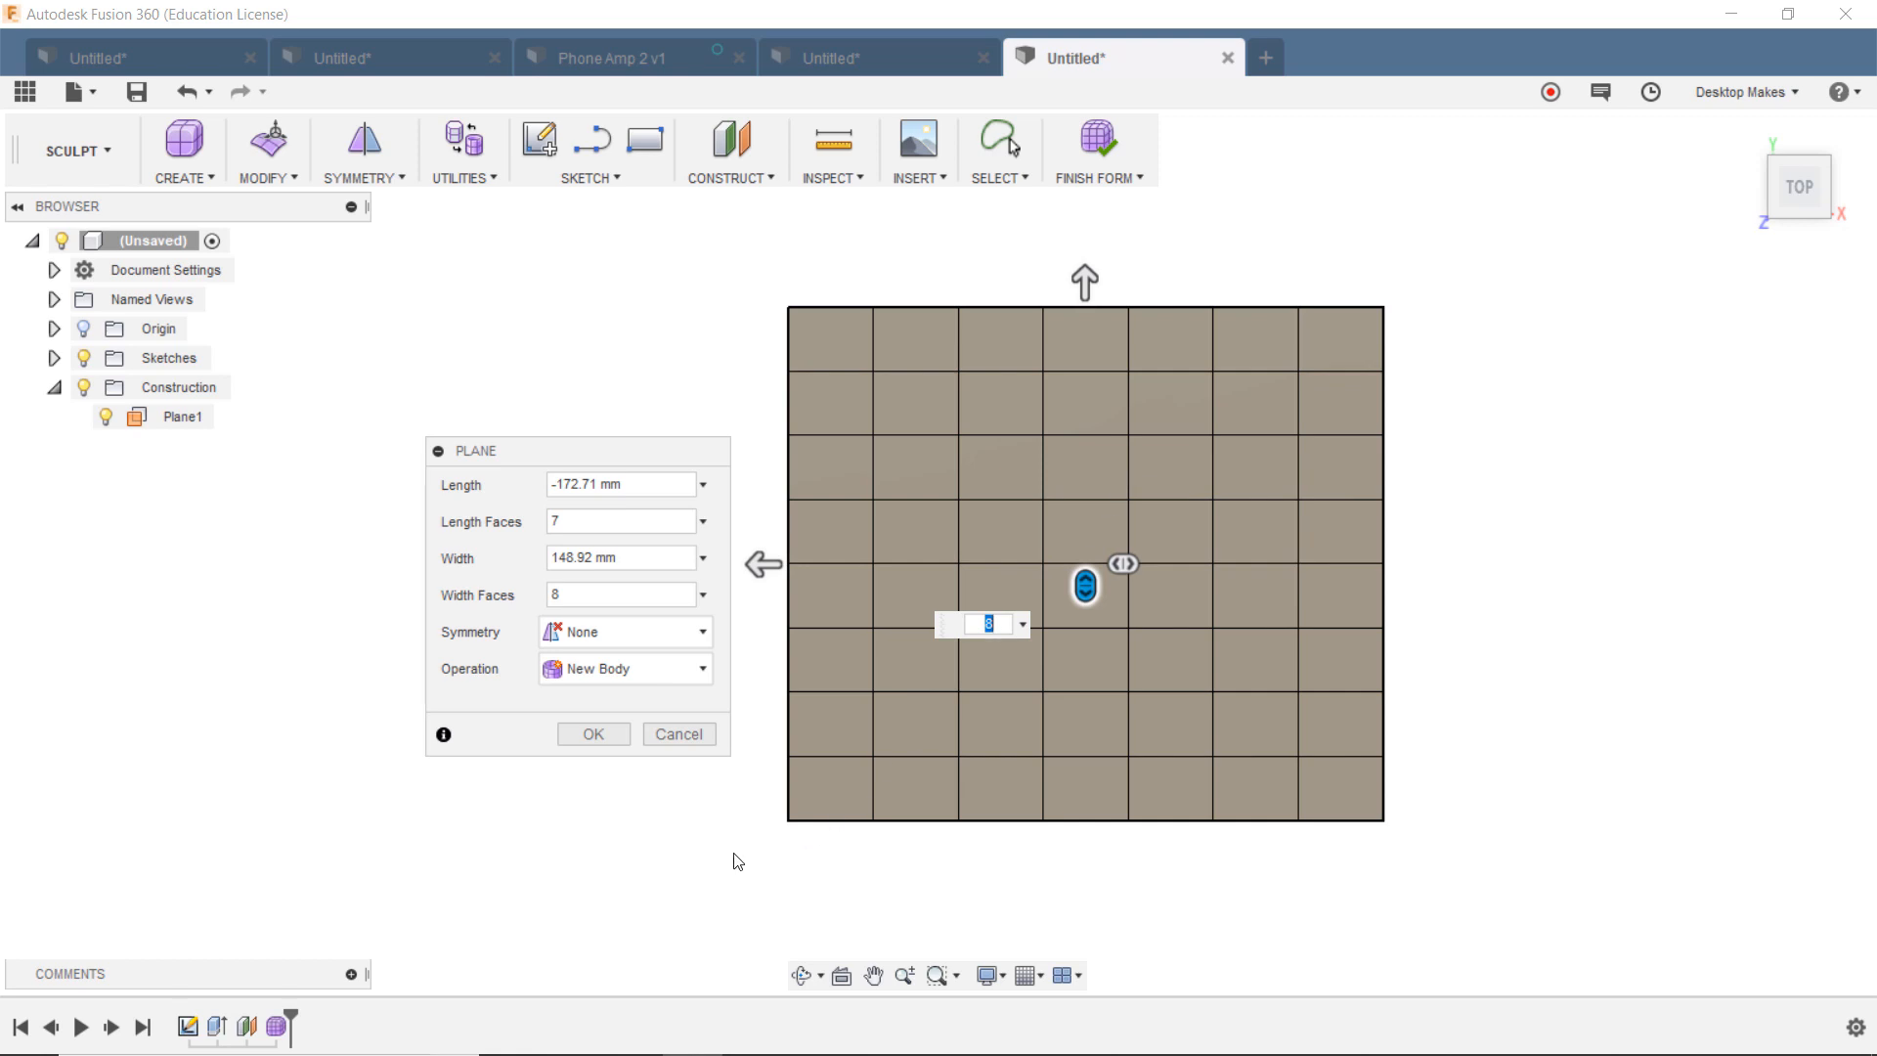
click(592, 733)
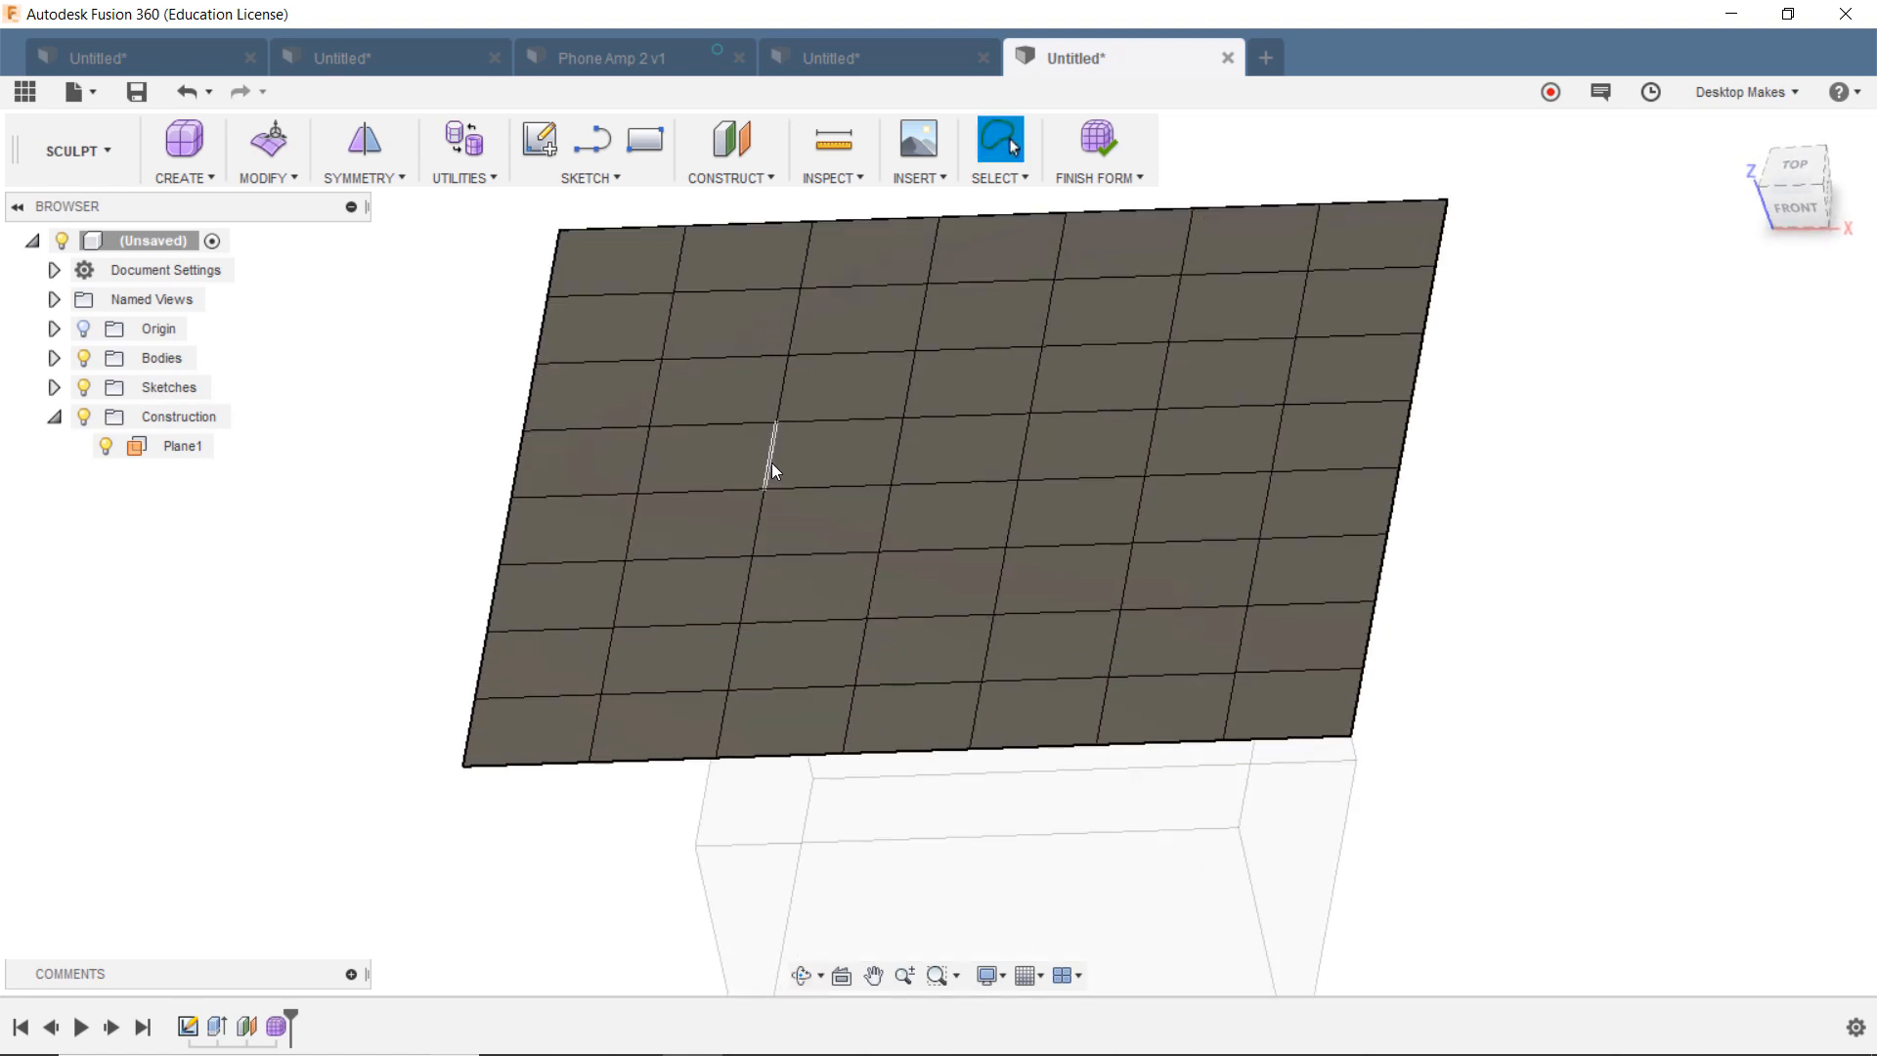
Step: Select and clear a plane edge, then bring up the marking menu over the T-spline plane
click(770, 468)
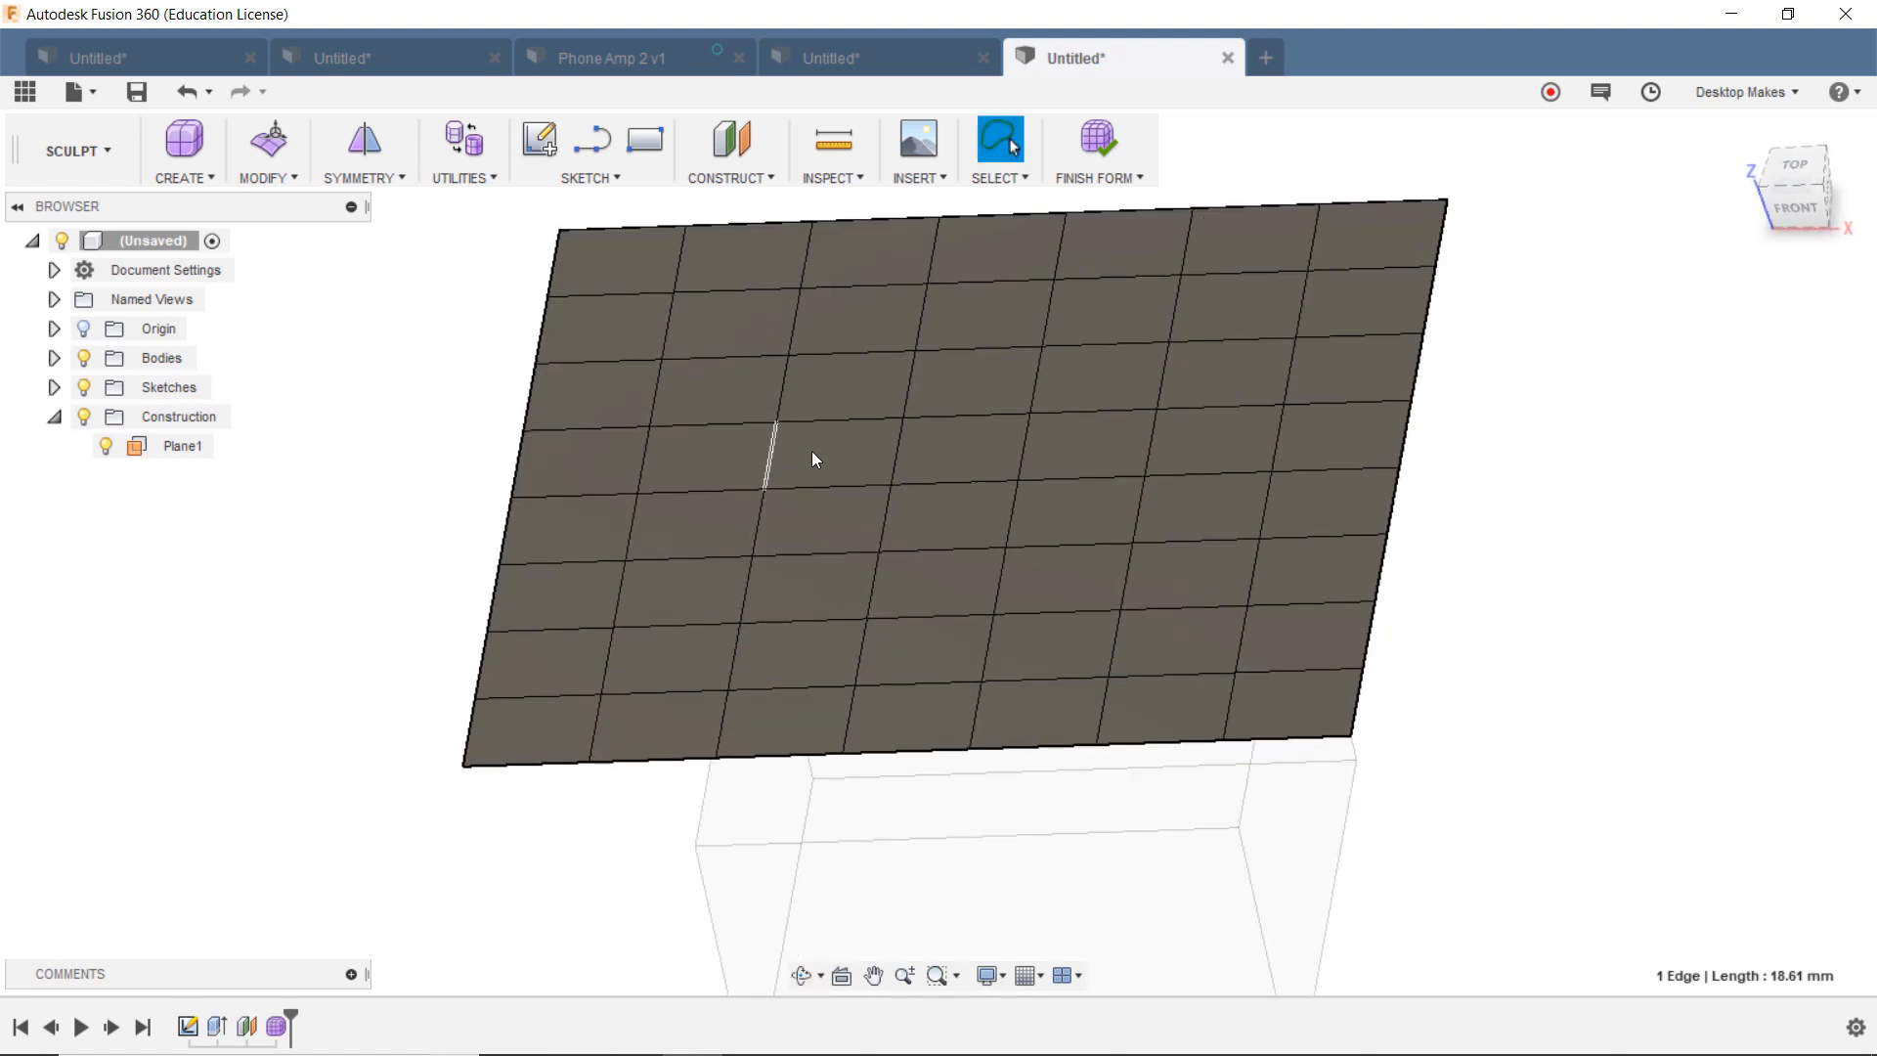
click(835, 452)
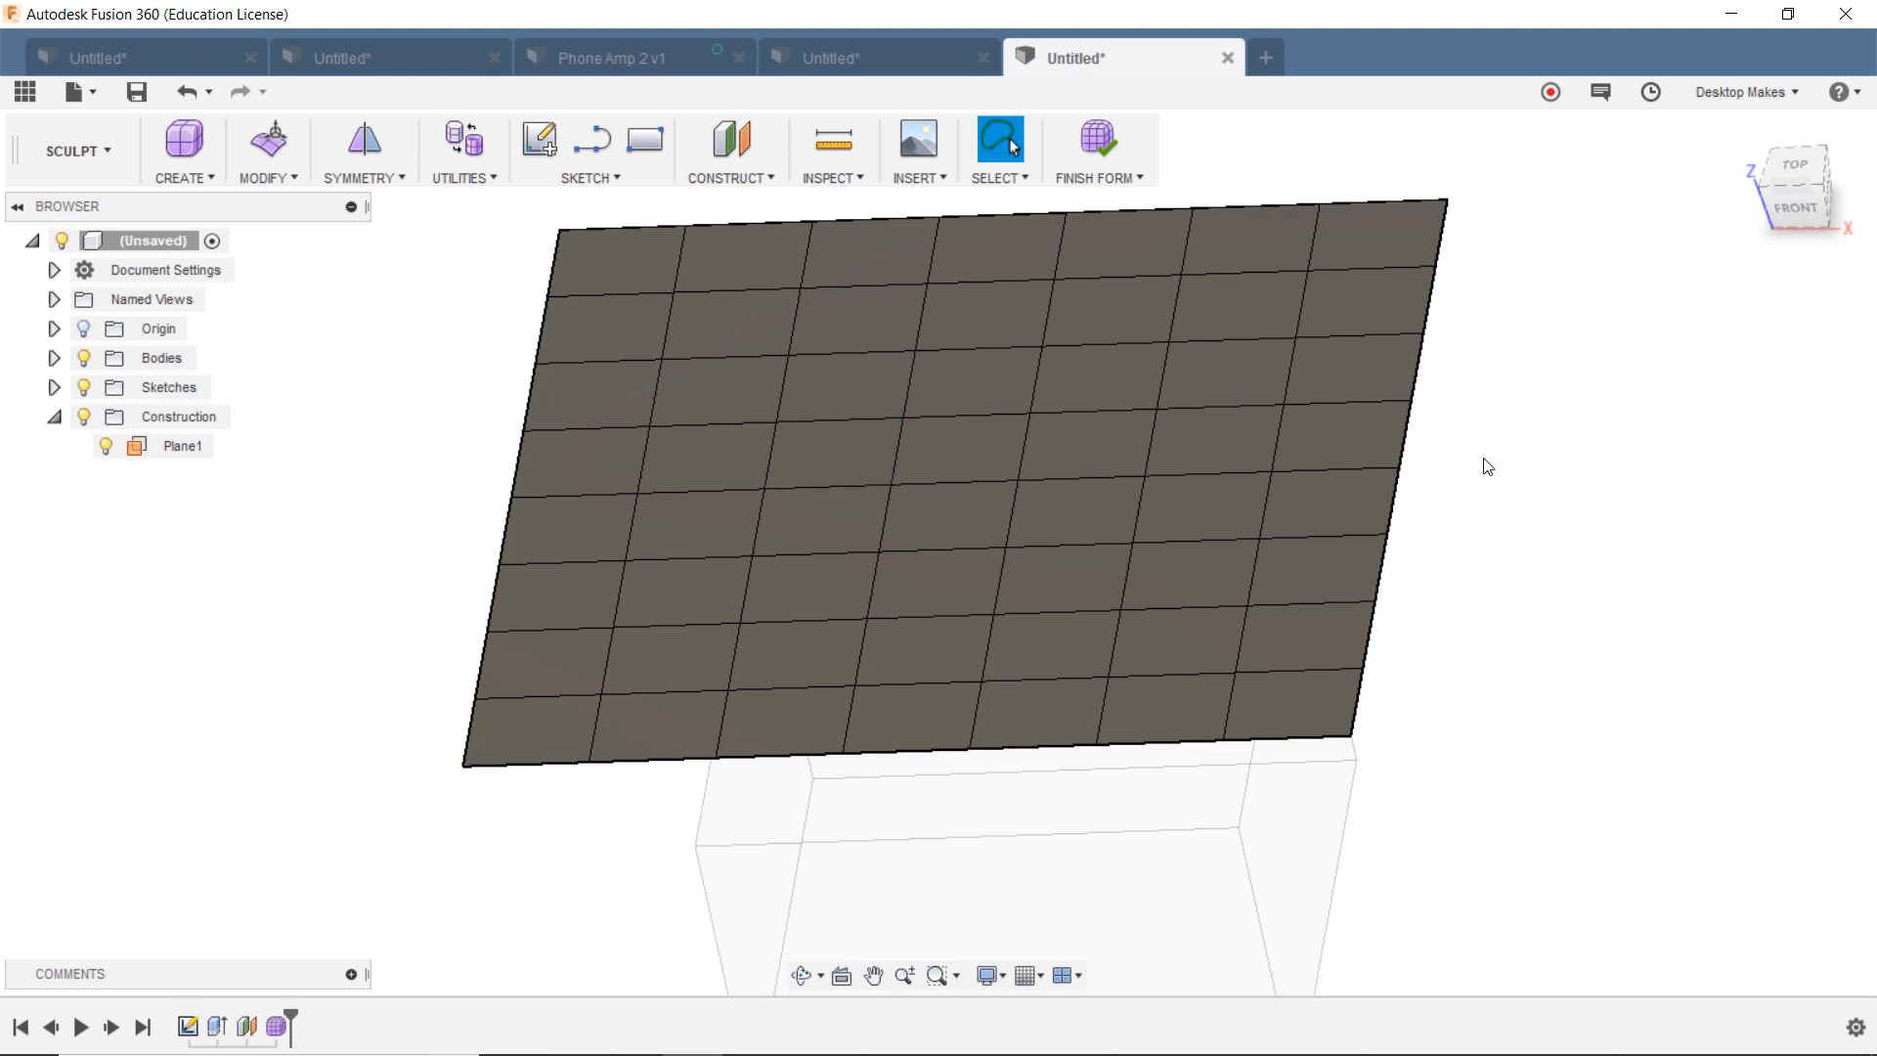
right_click(1484, 467)
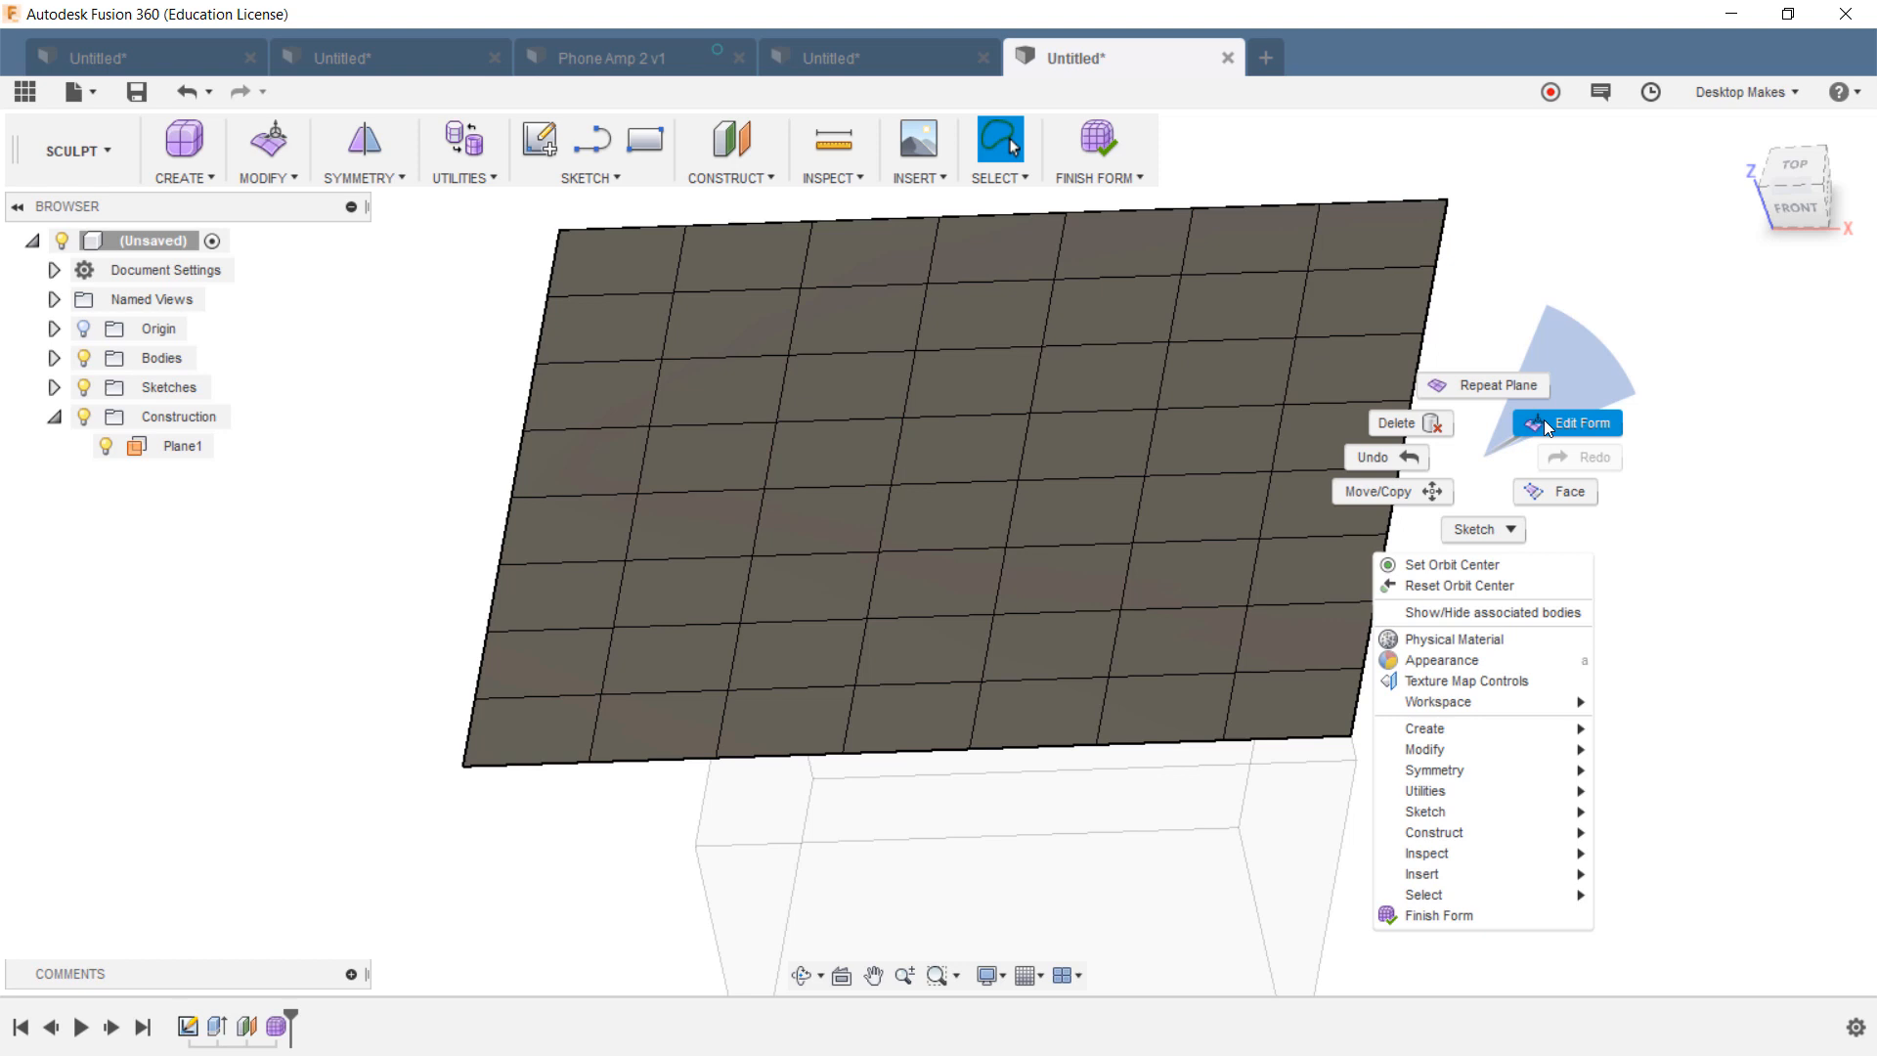
Step: Use Edit Form to pull faces and points up and down into hills, ridges and hollows
click(1577, 422)
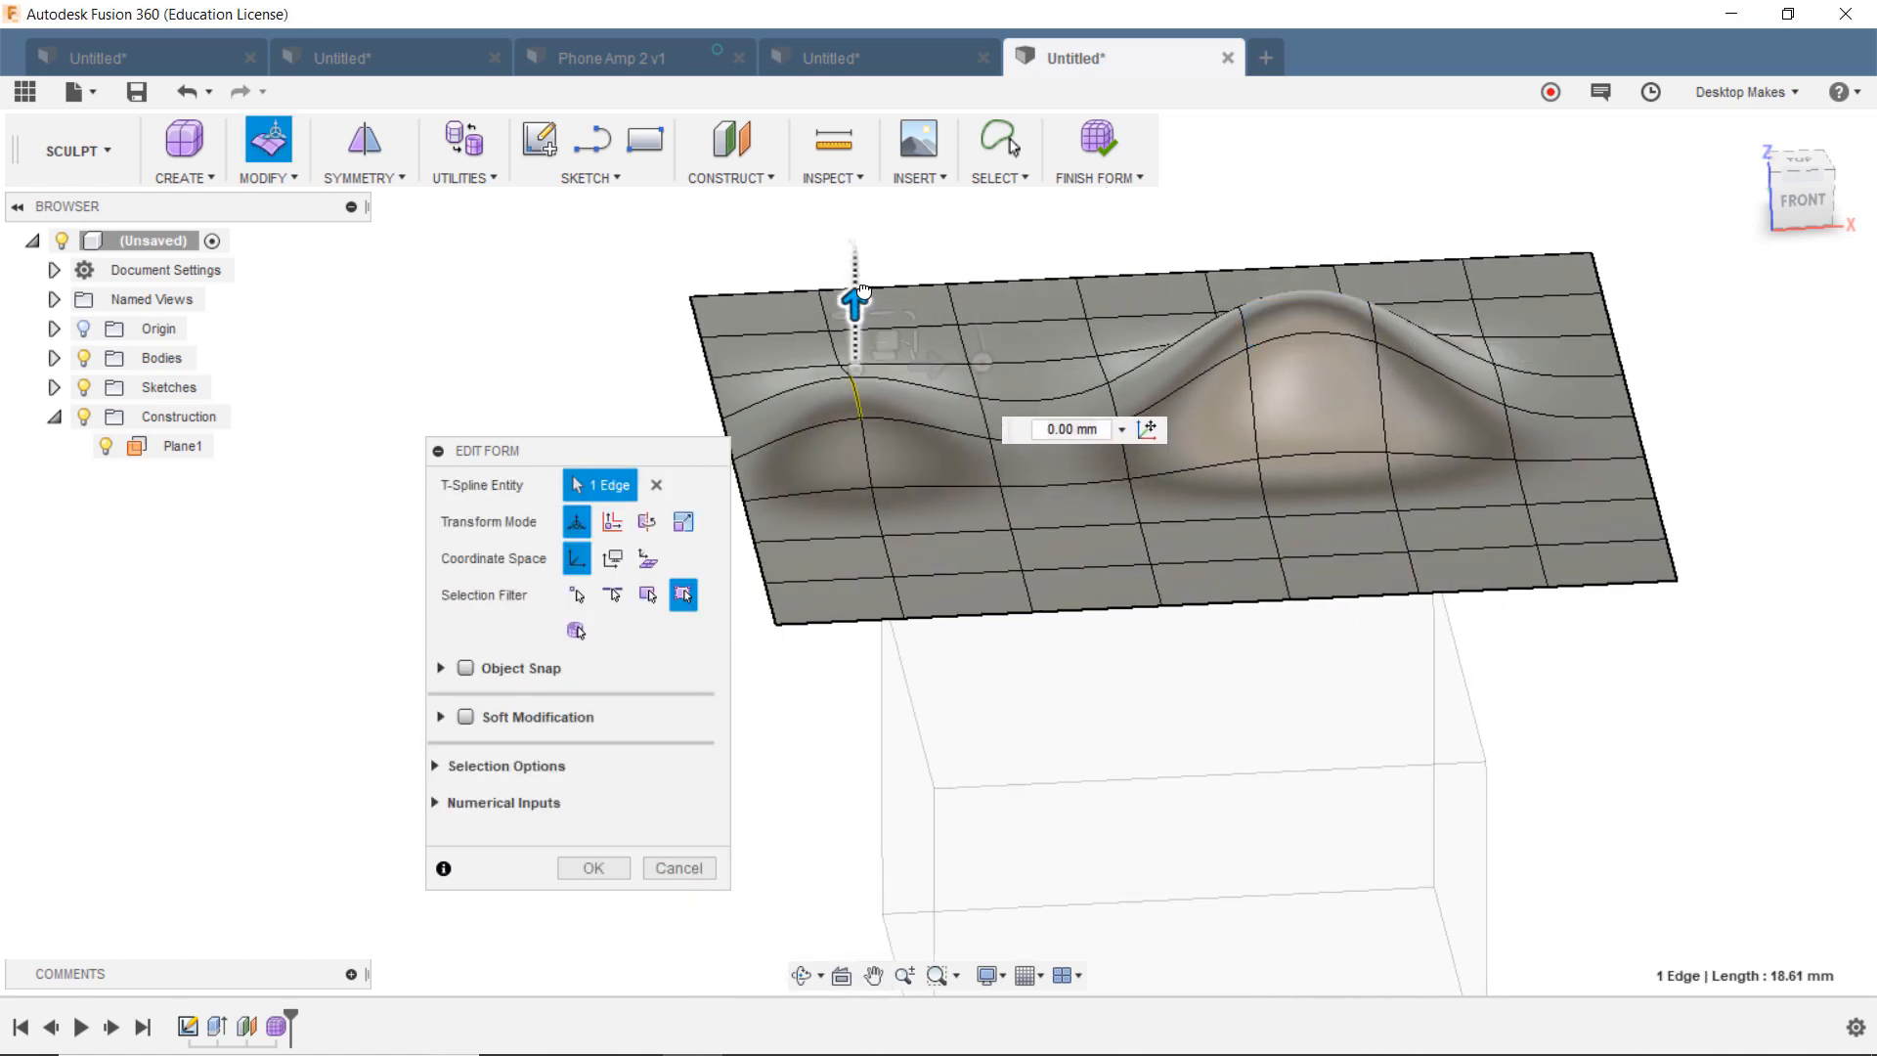
click(1011, 502)
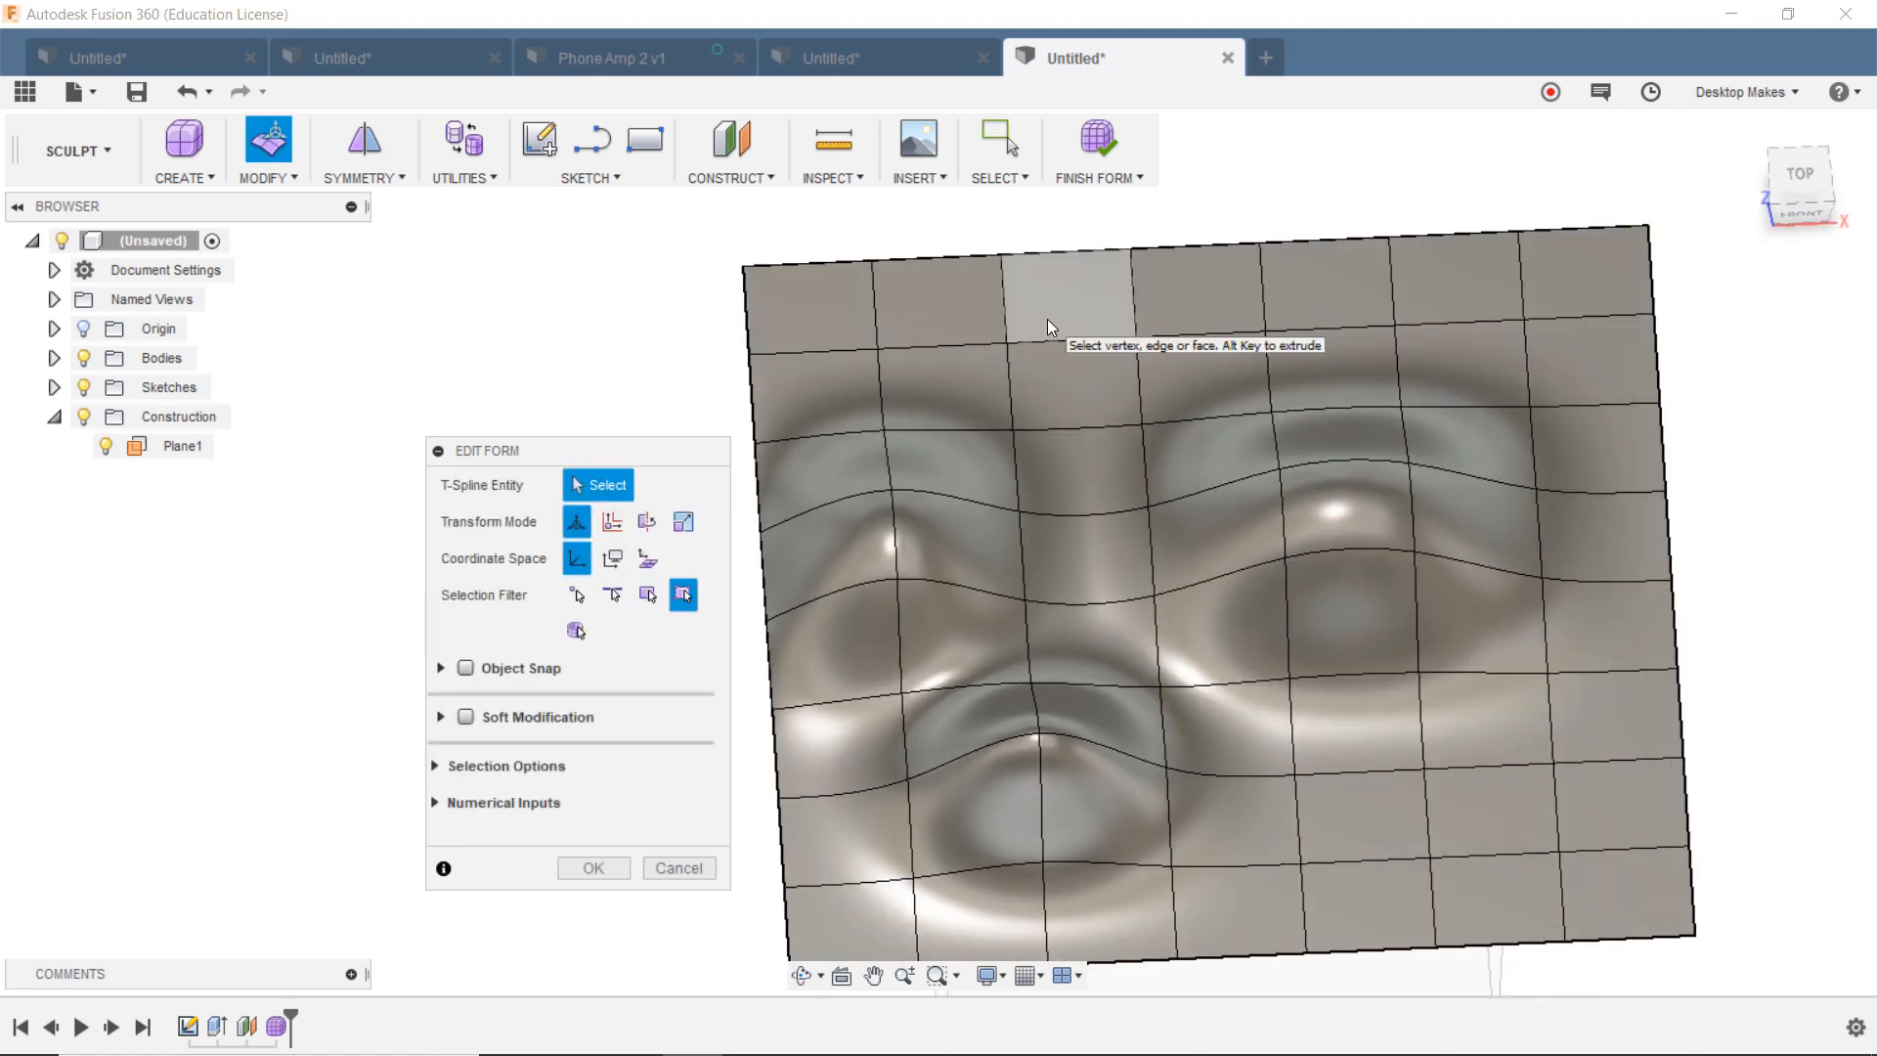
click(1069, 378)
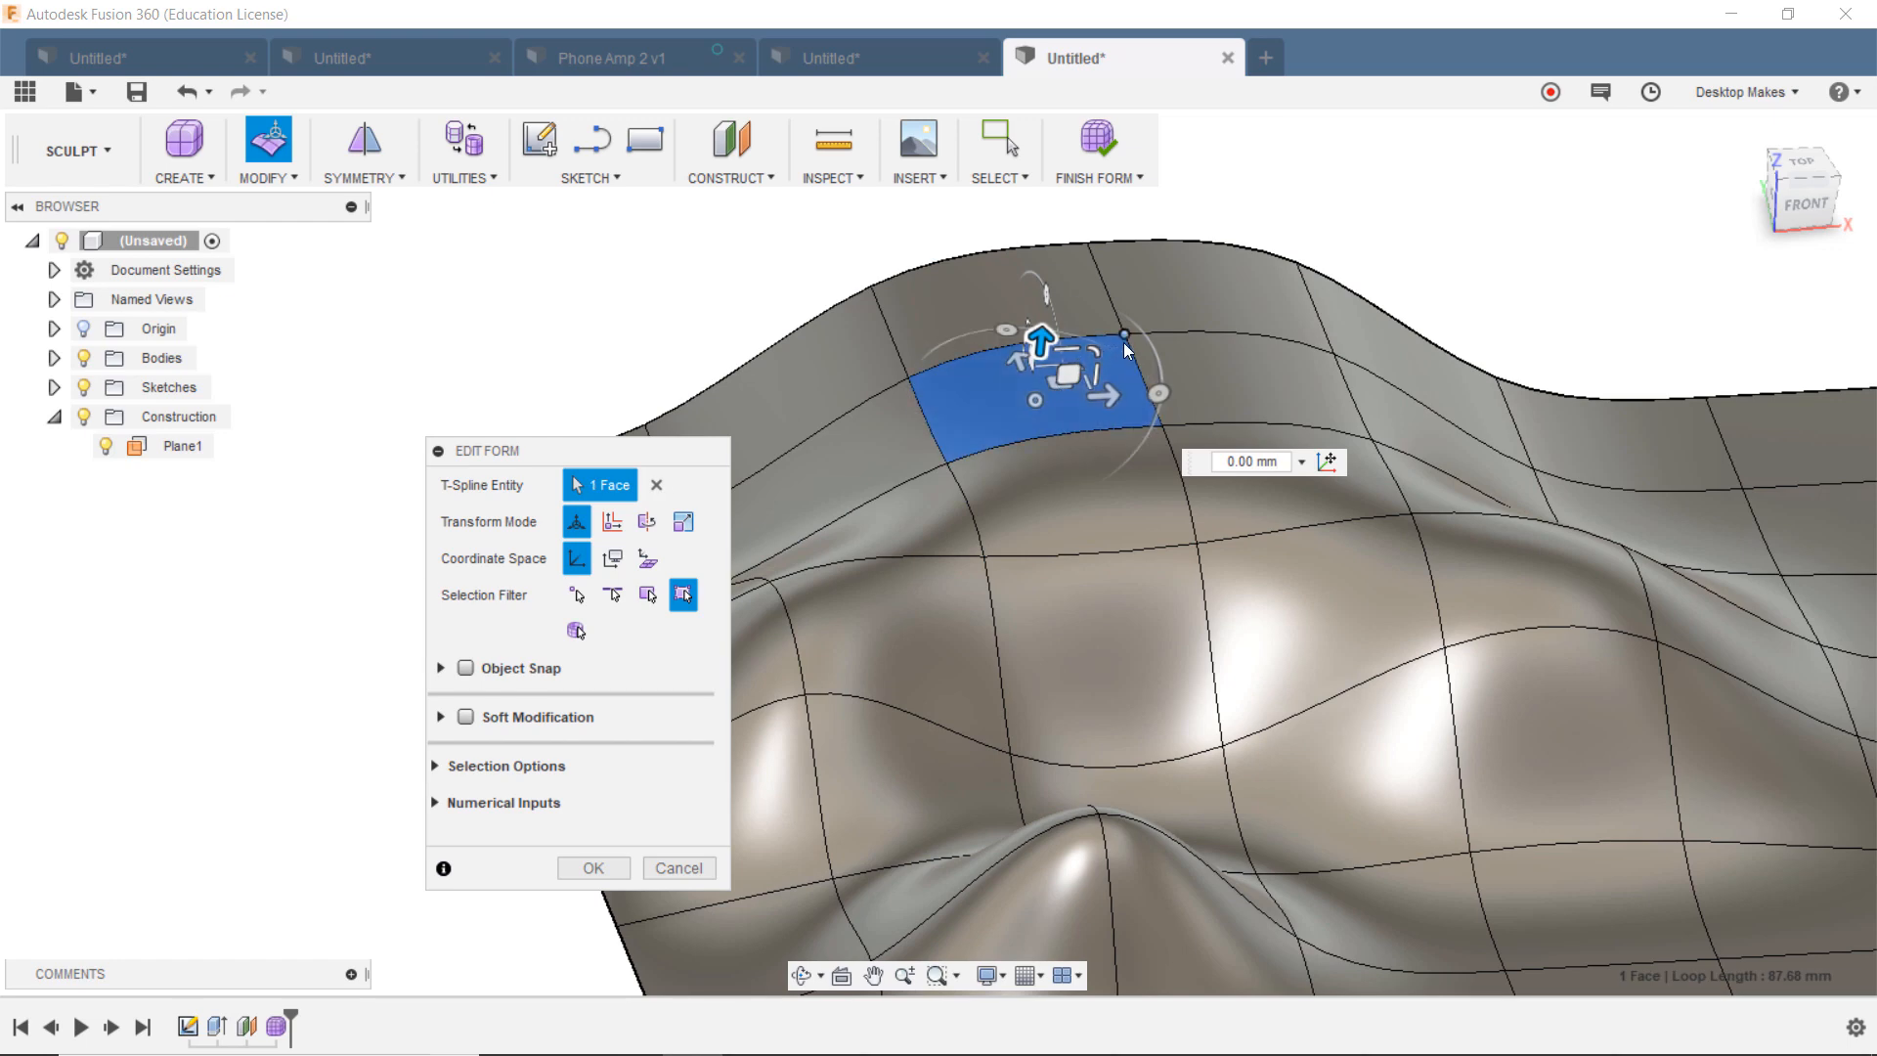
click(1128, 258)
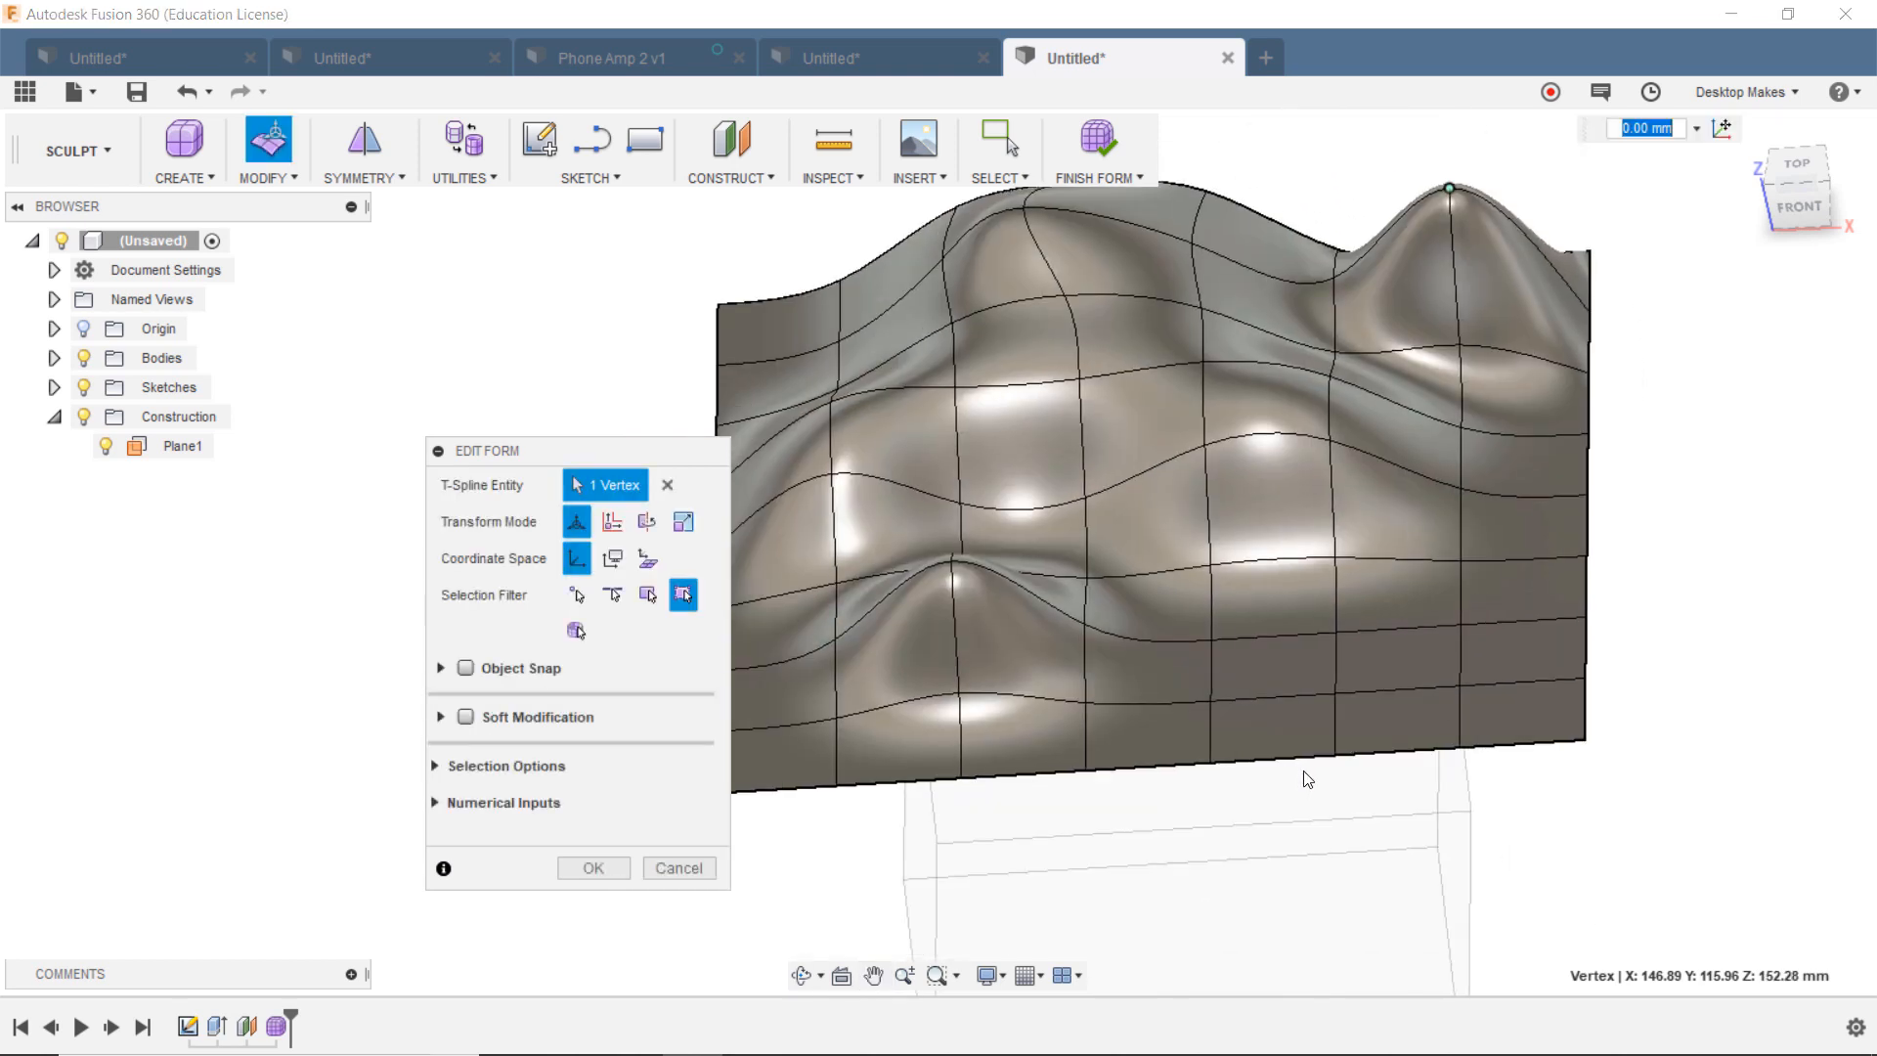
click(1382, 557)
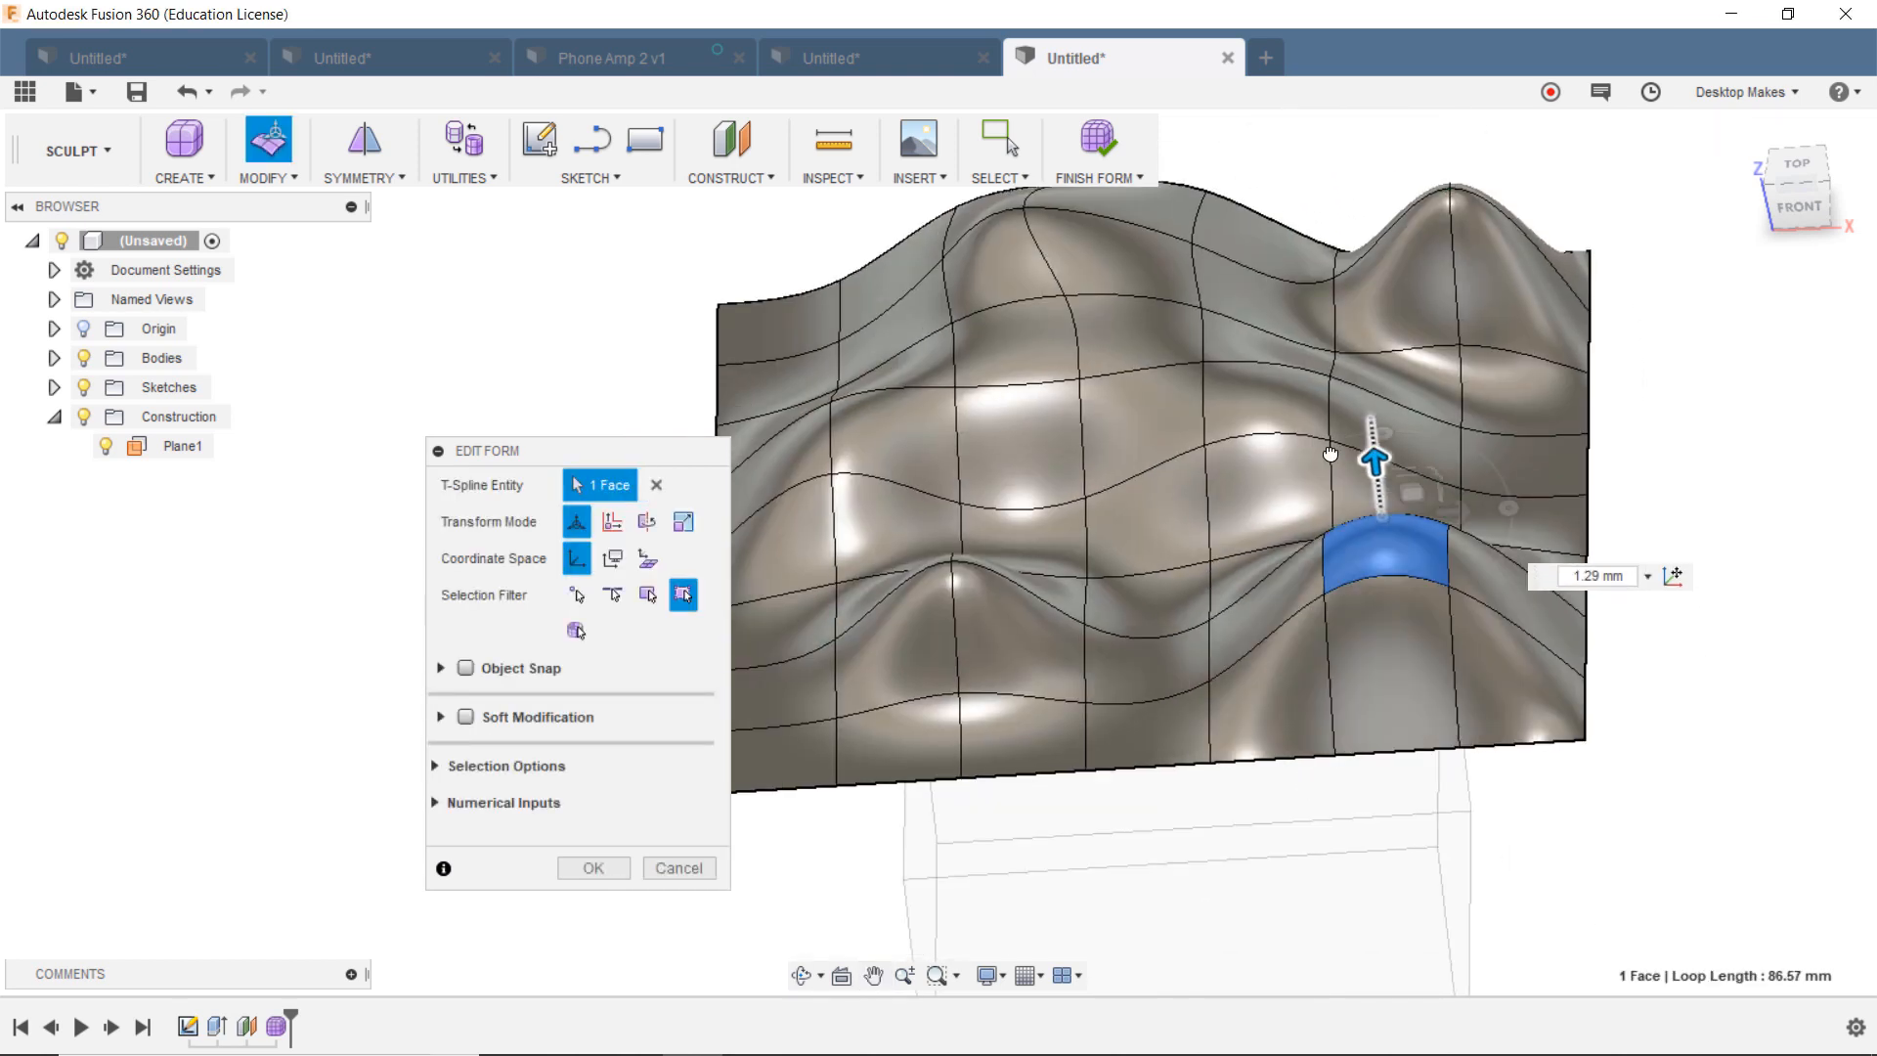
click(1083, 479)
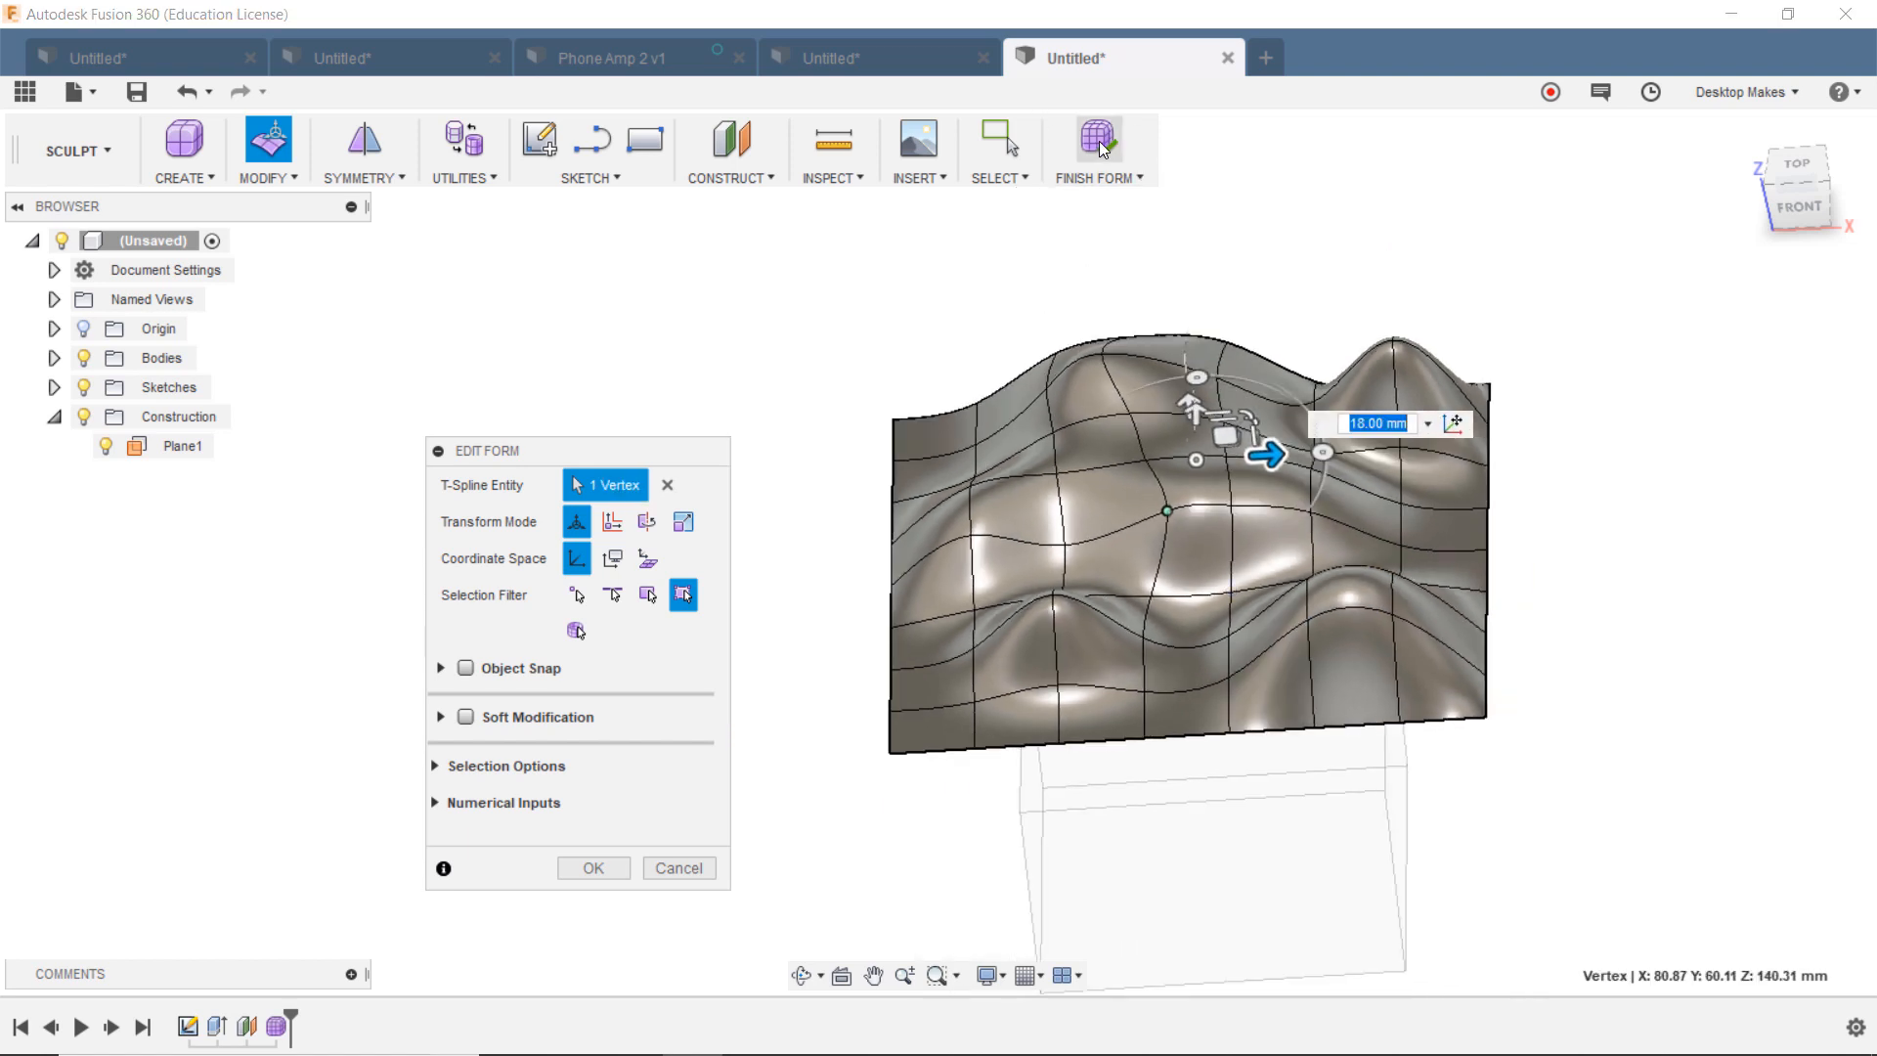
Step: Finish Form so the wavy landscape surface becomes a body floating above the box
click(593, 866)
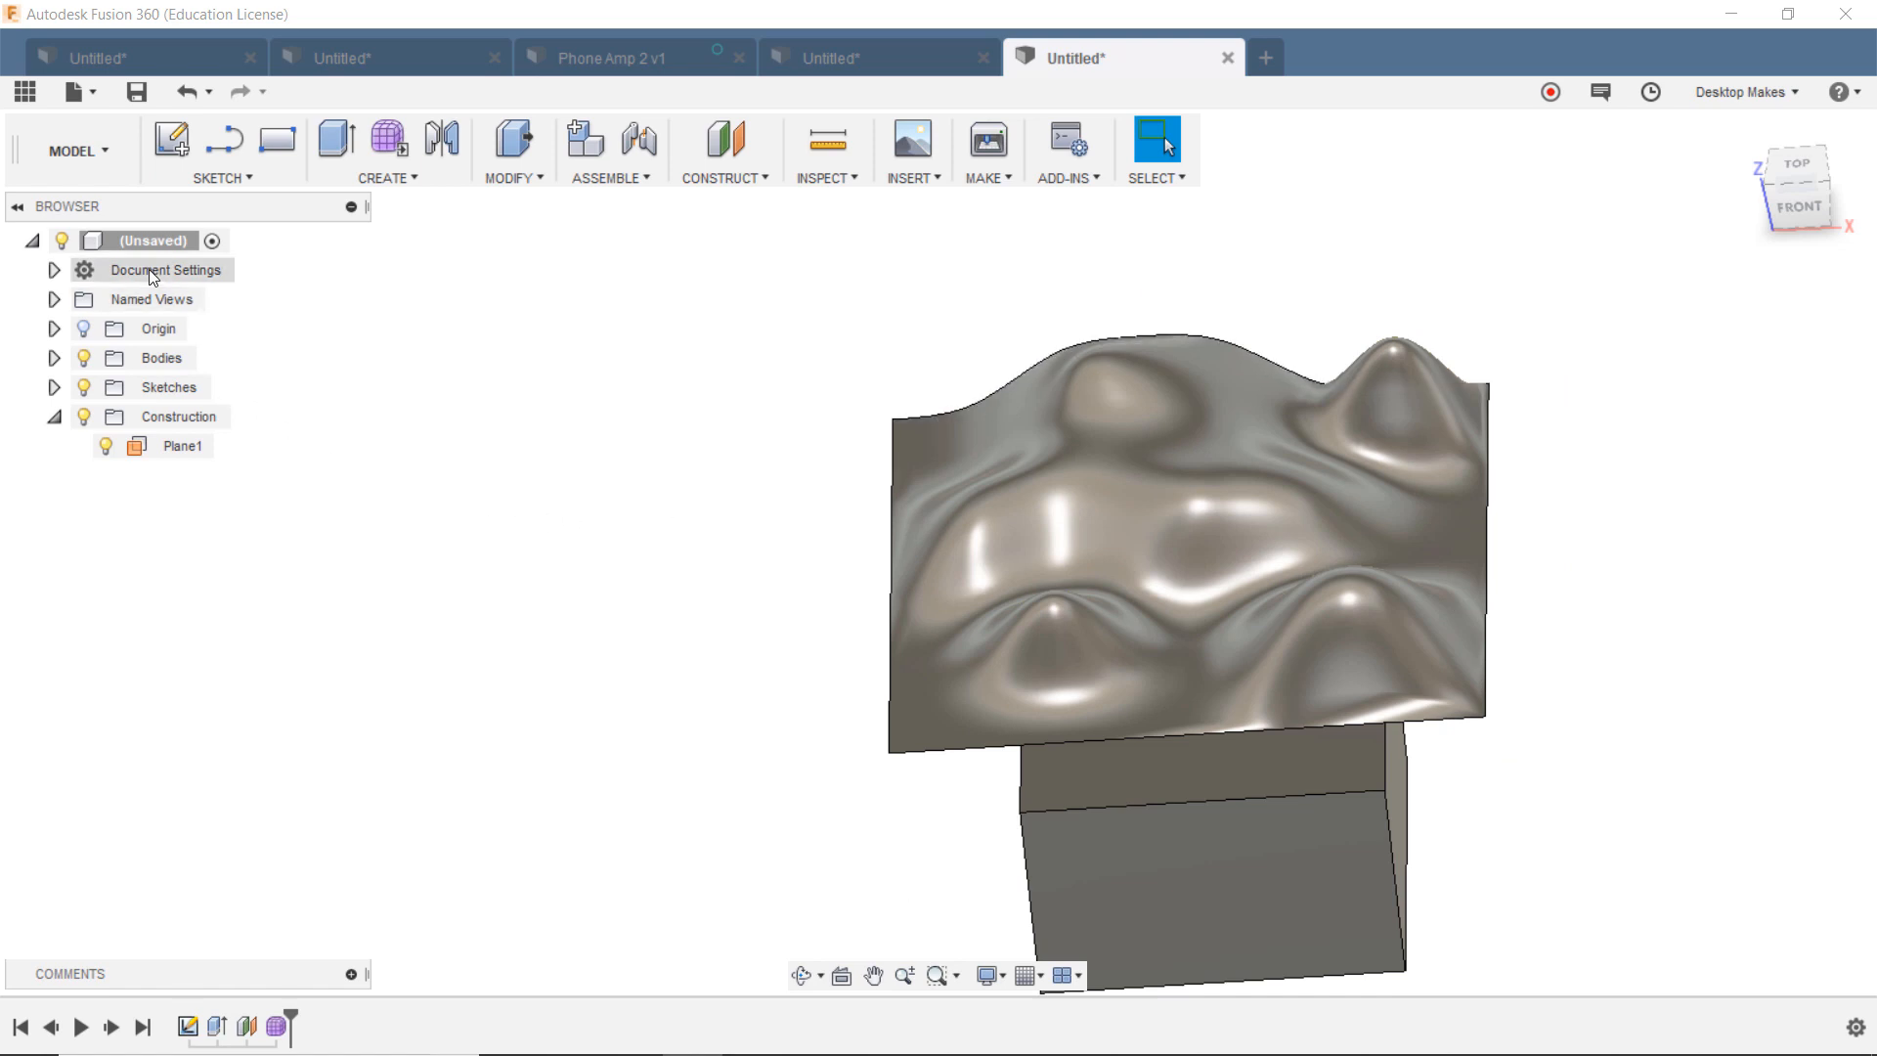
mouse_move(73, 151)
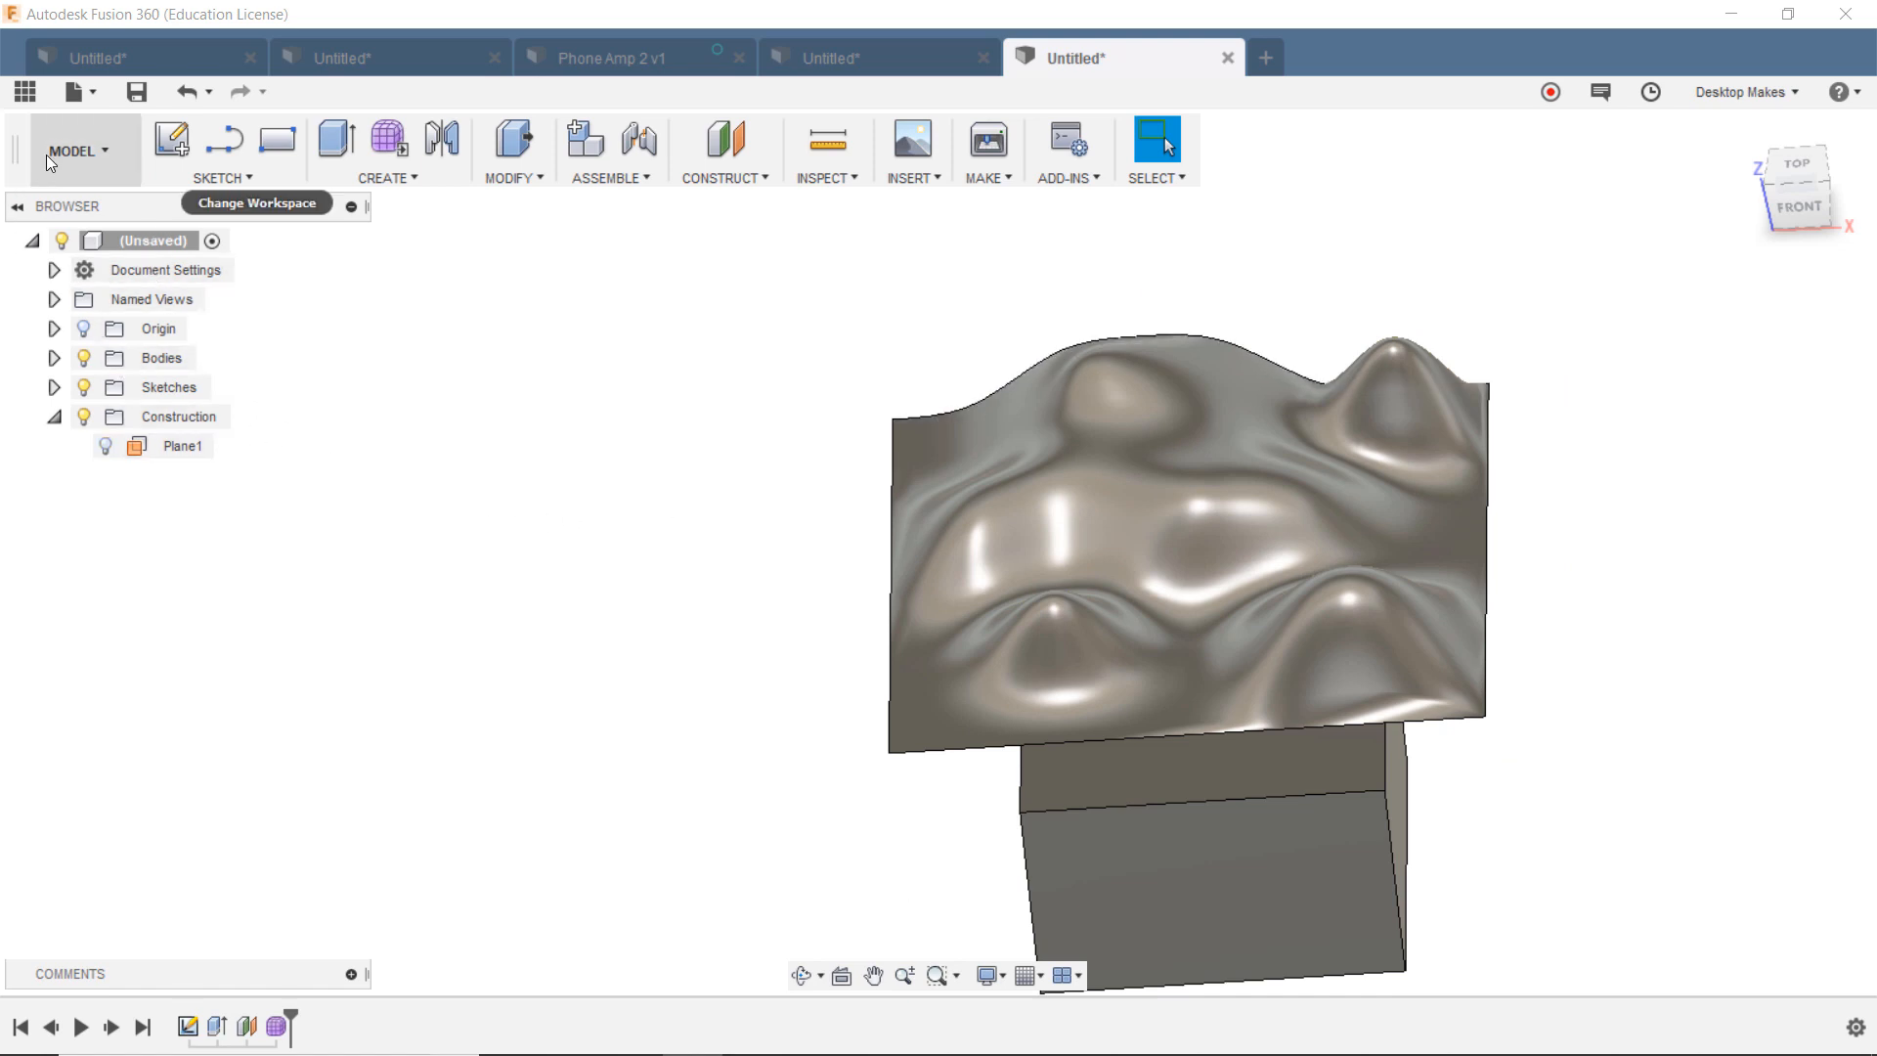
mouse_move(393, 185)
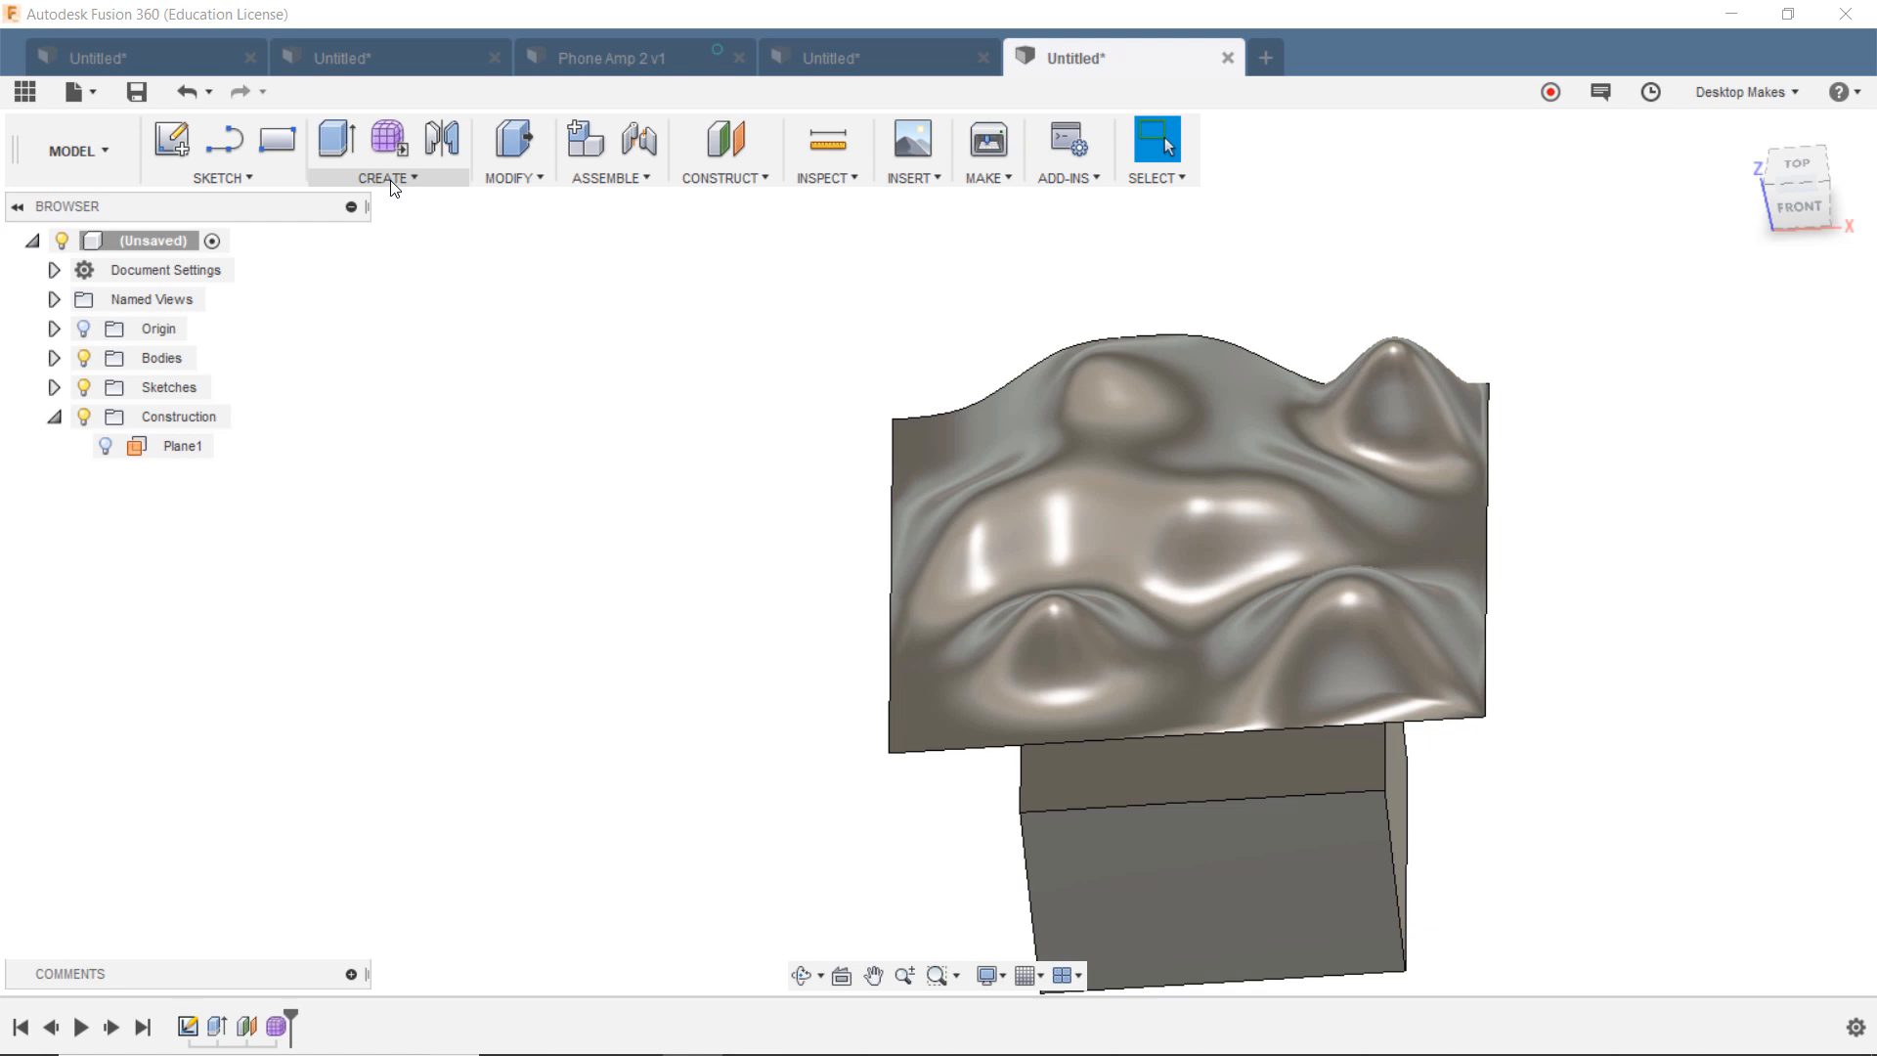
mouse_move(737, 489)
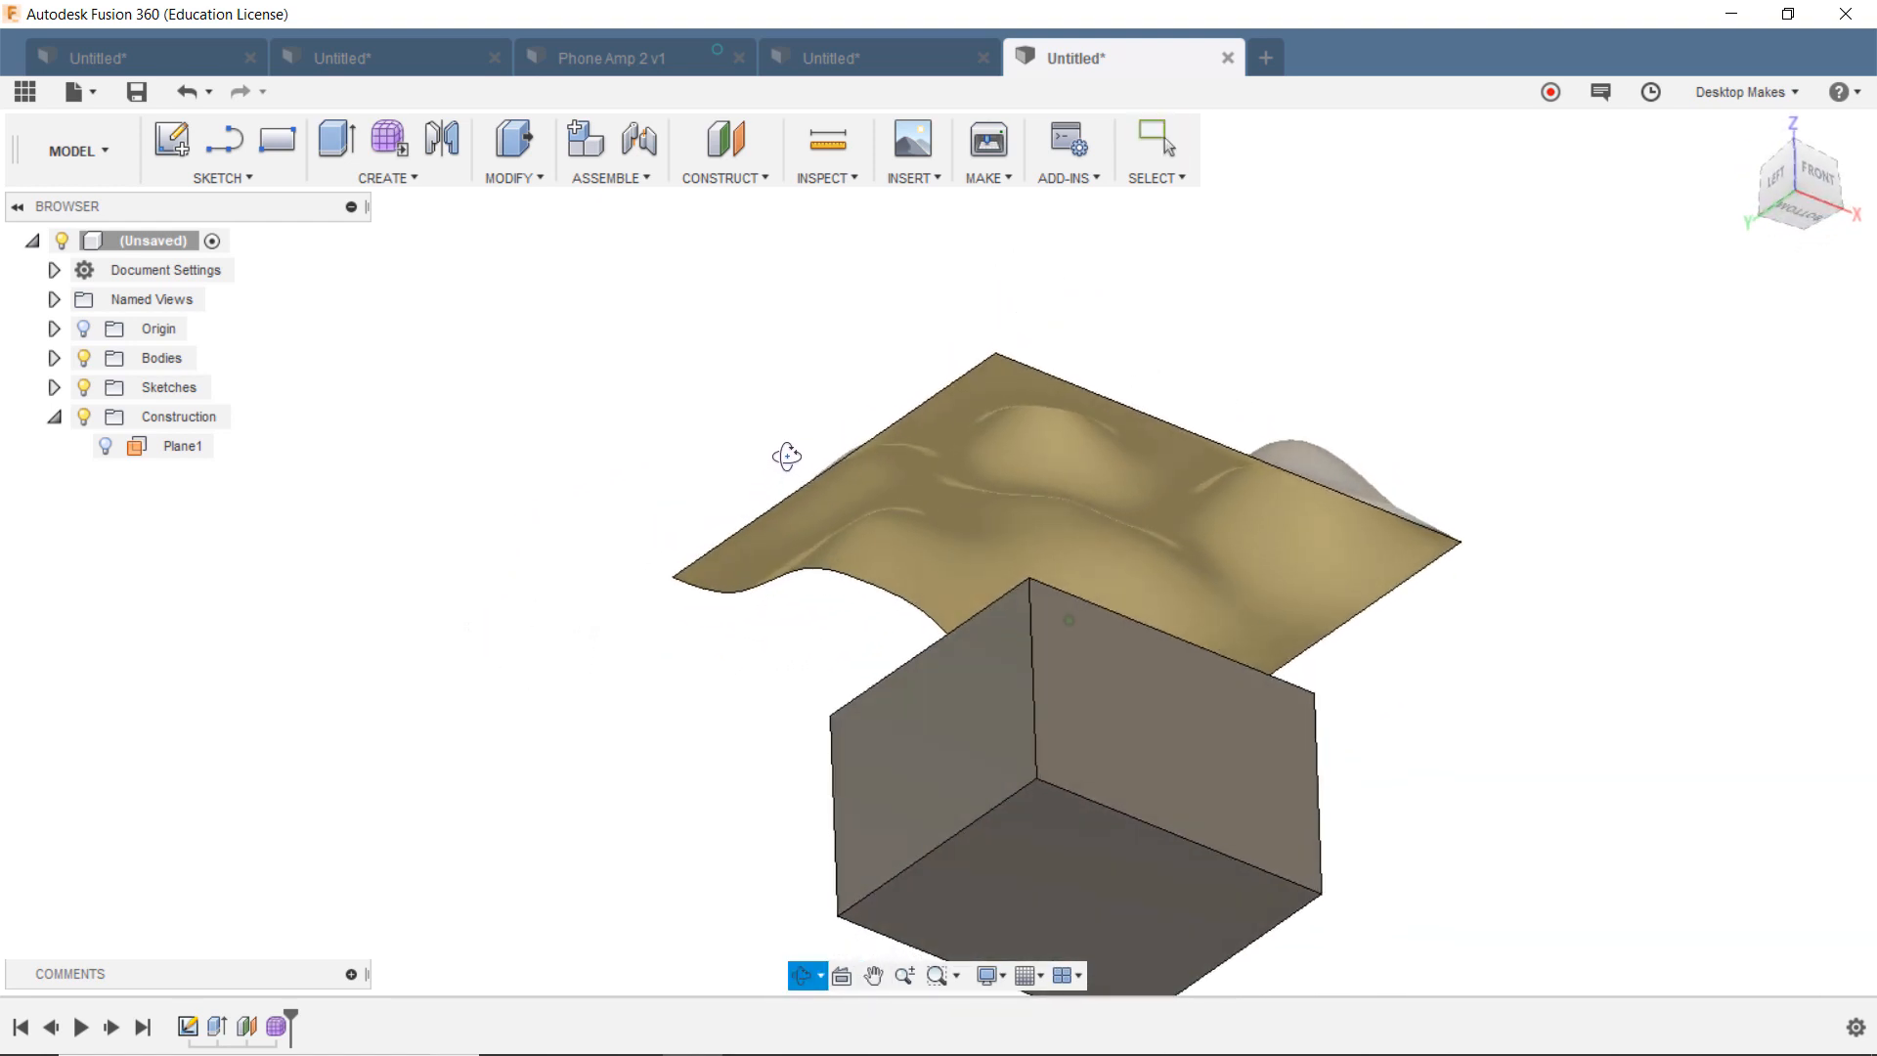
click(1156, 139)
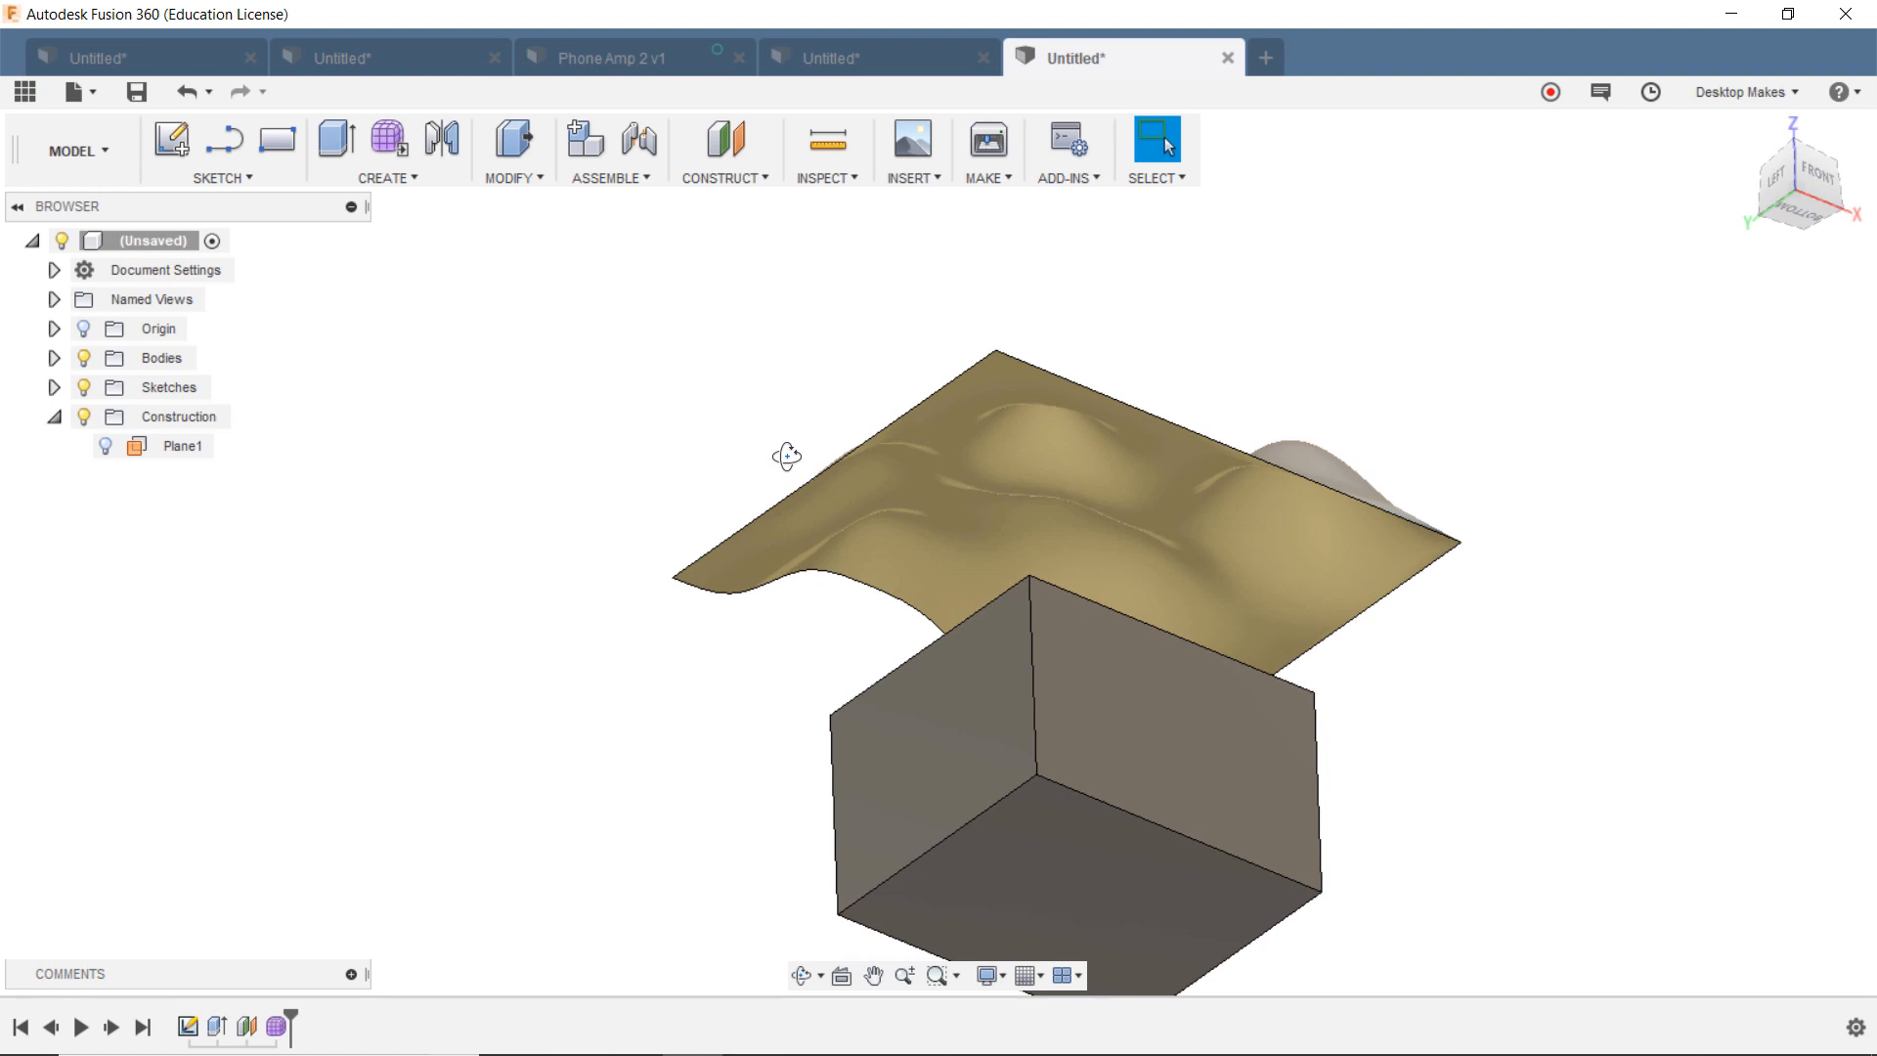
mouse_move(598, 291)
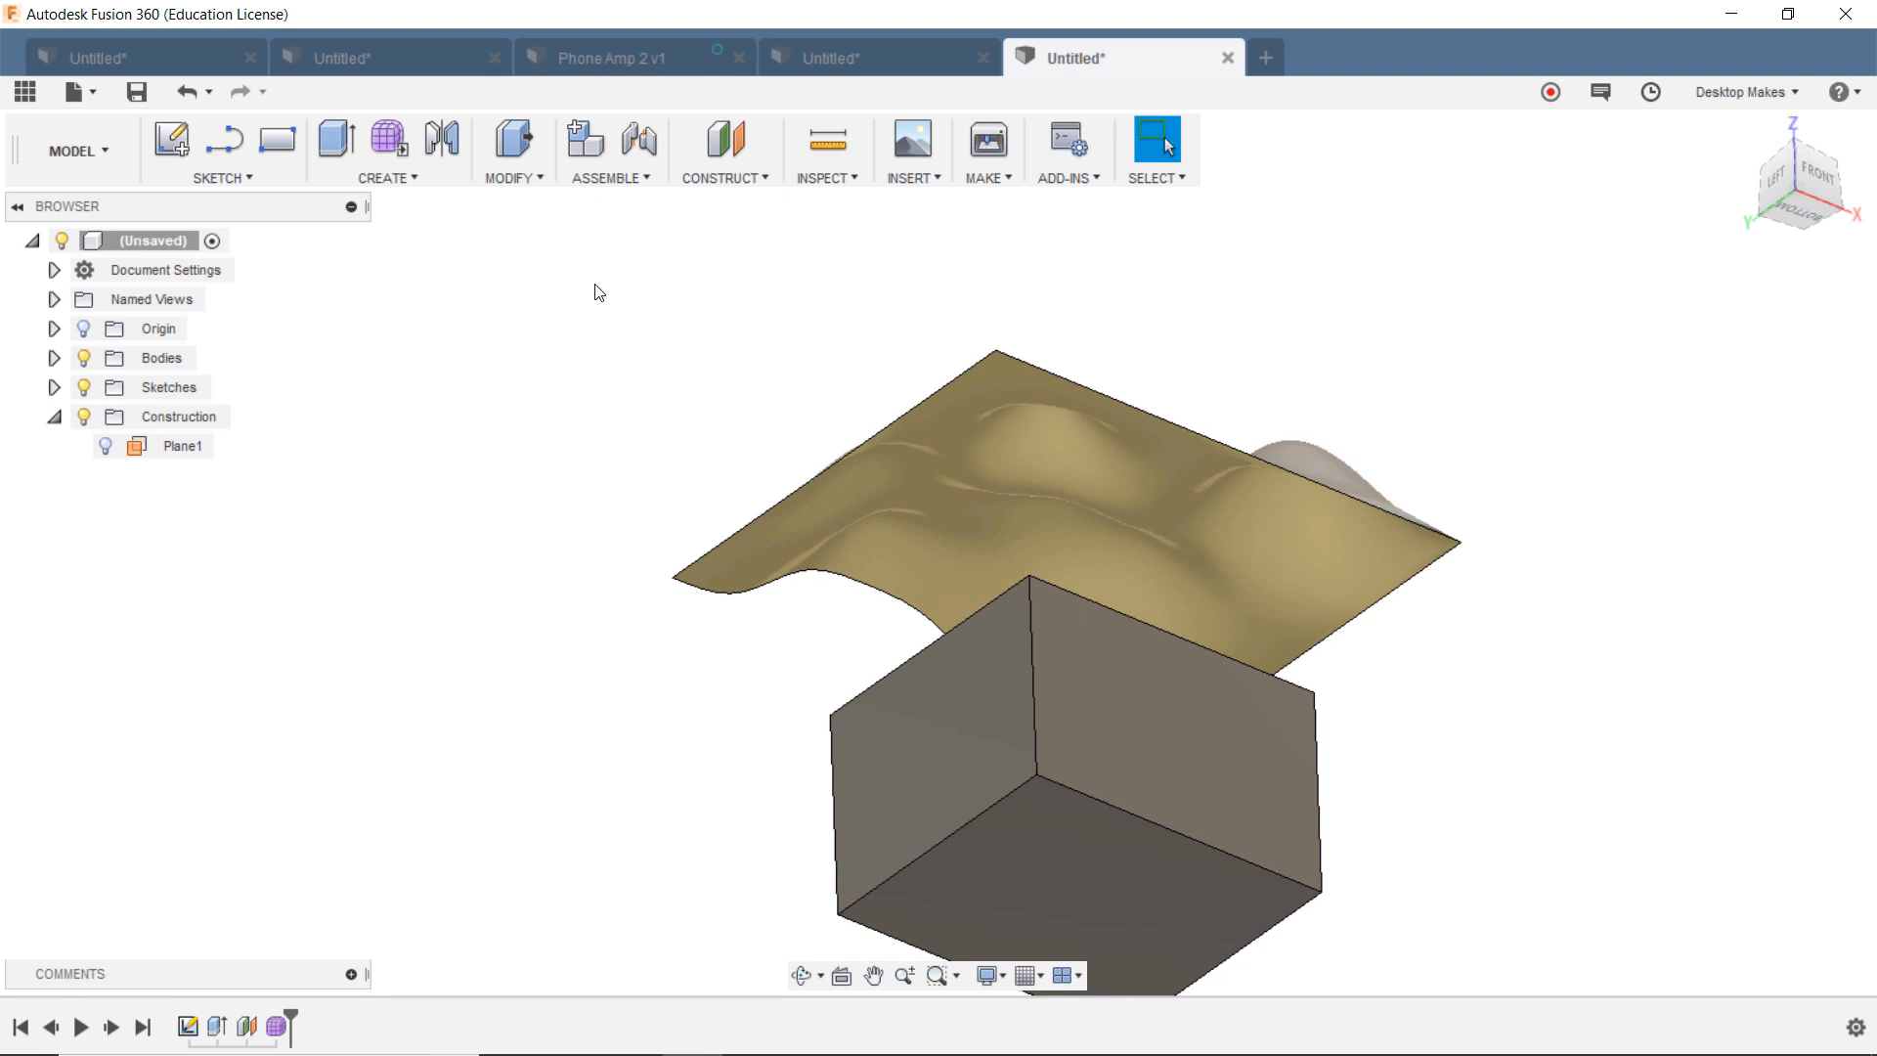
Step: Replace Face with the box's top face as source and the landscape surface as target
click(512, 151)
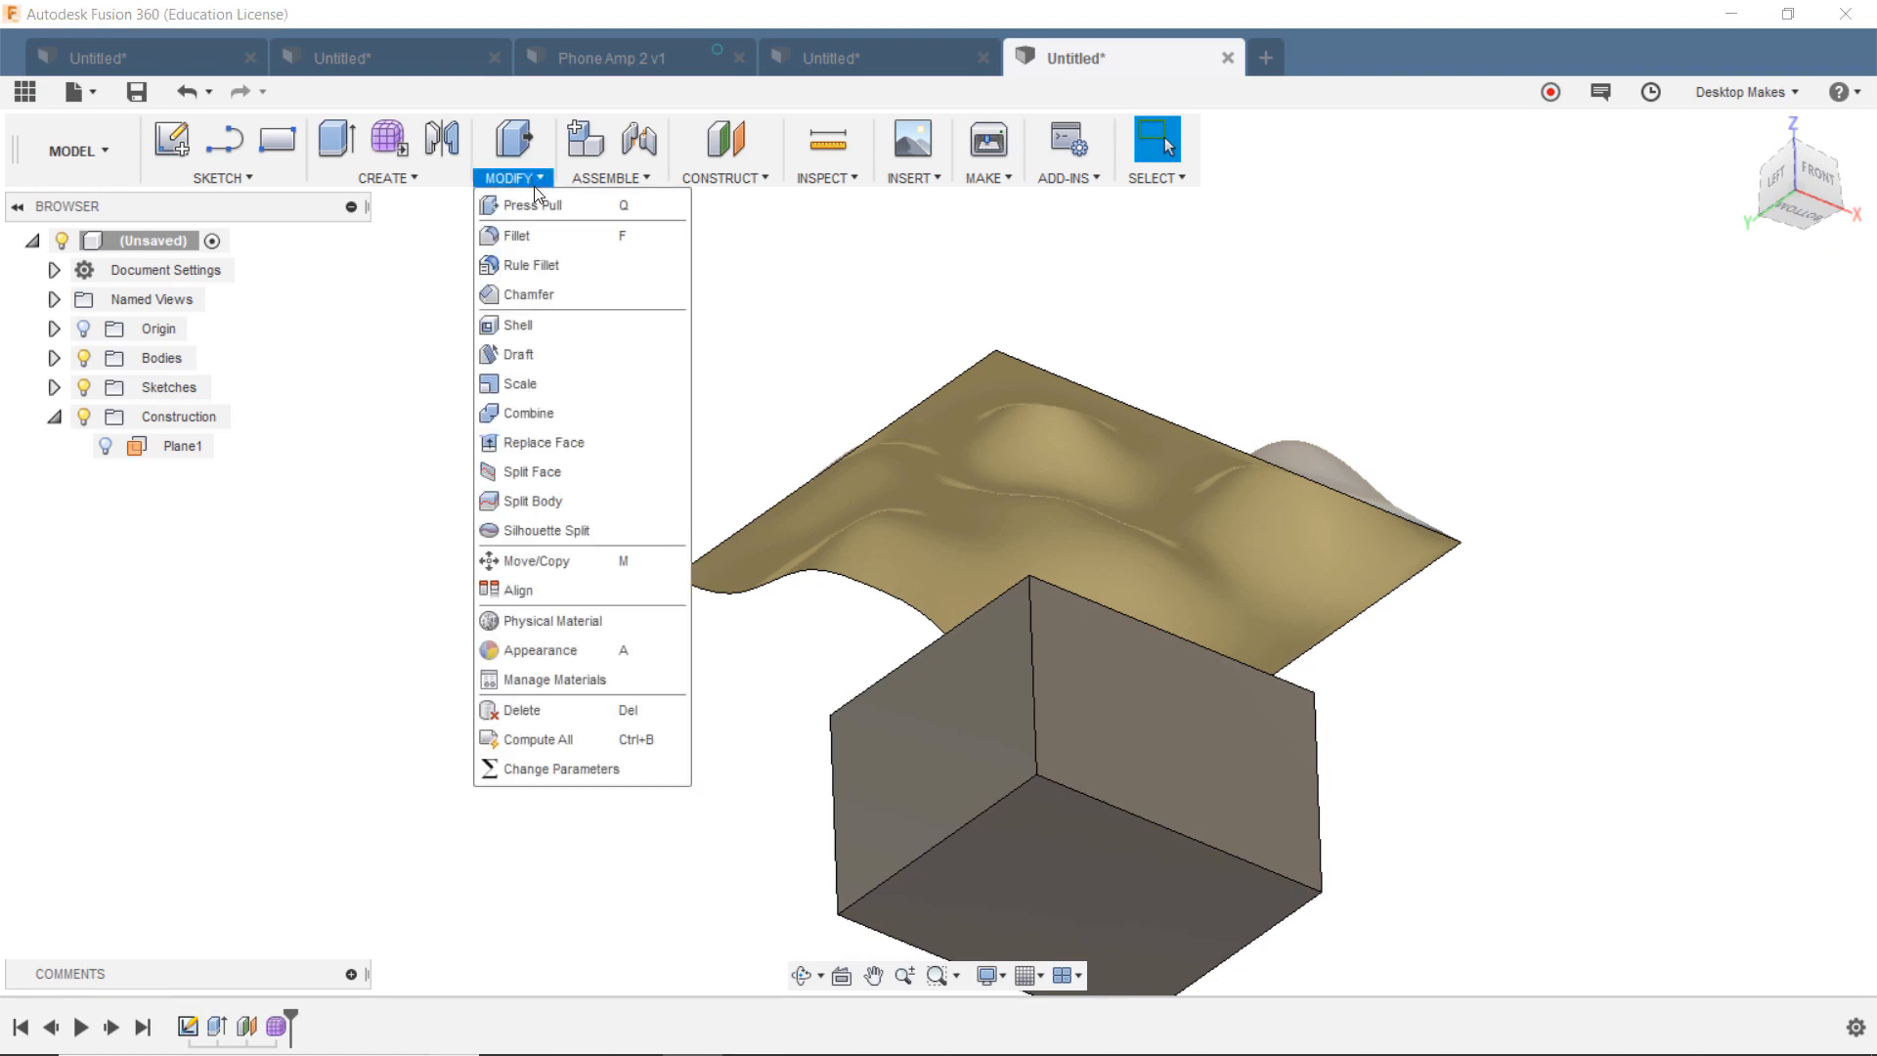
click(545, 442)
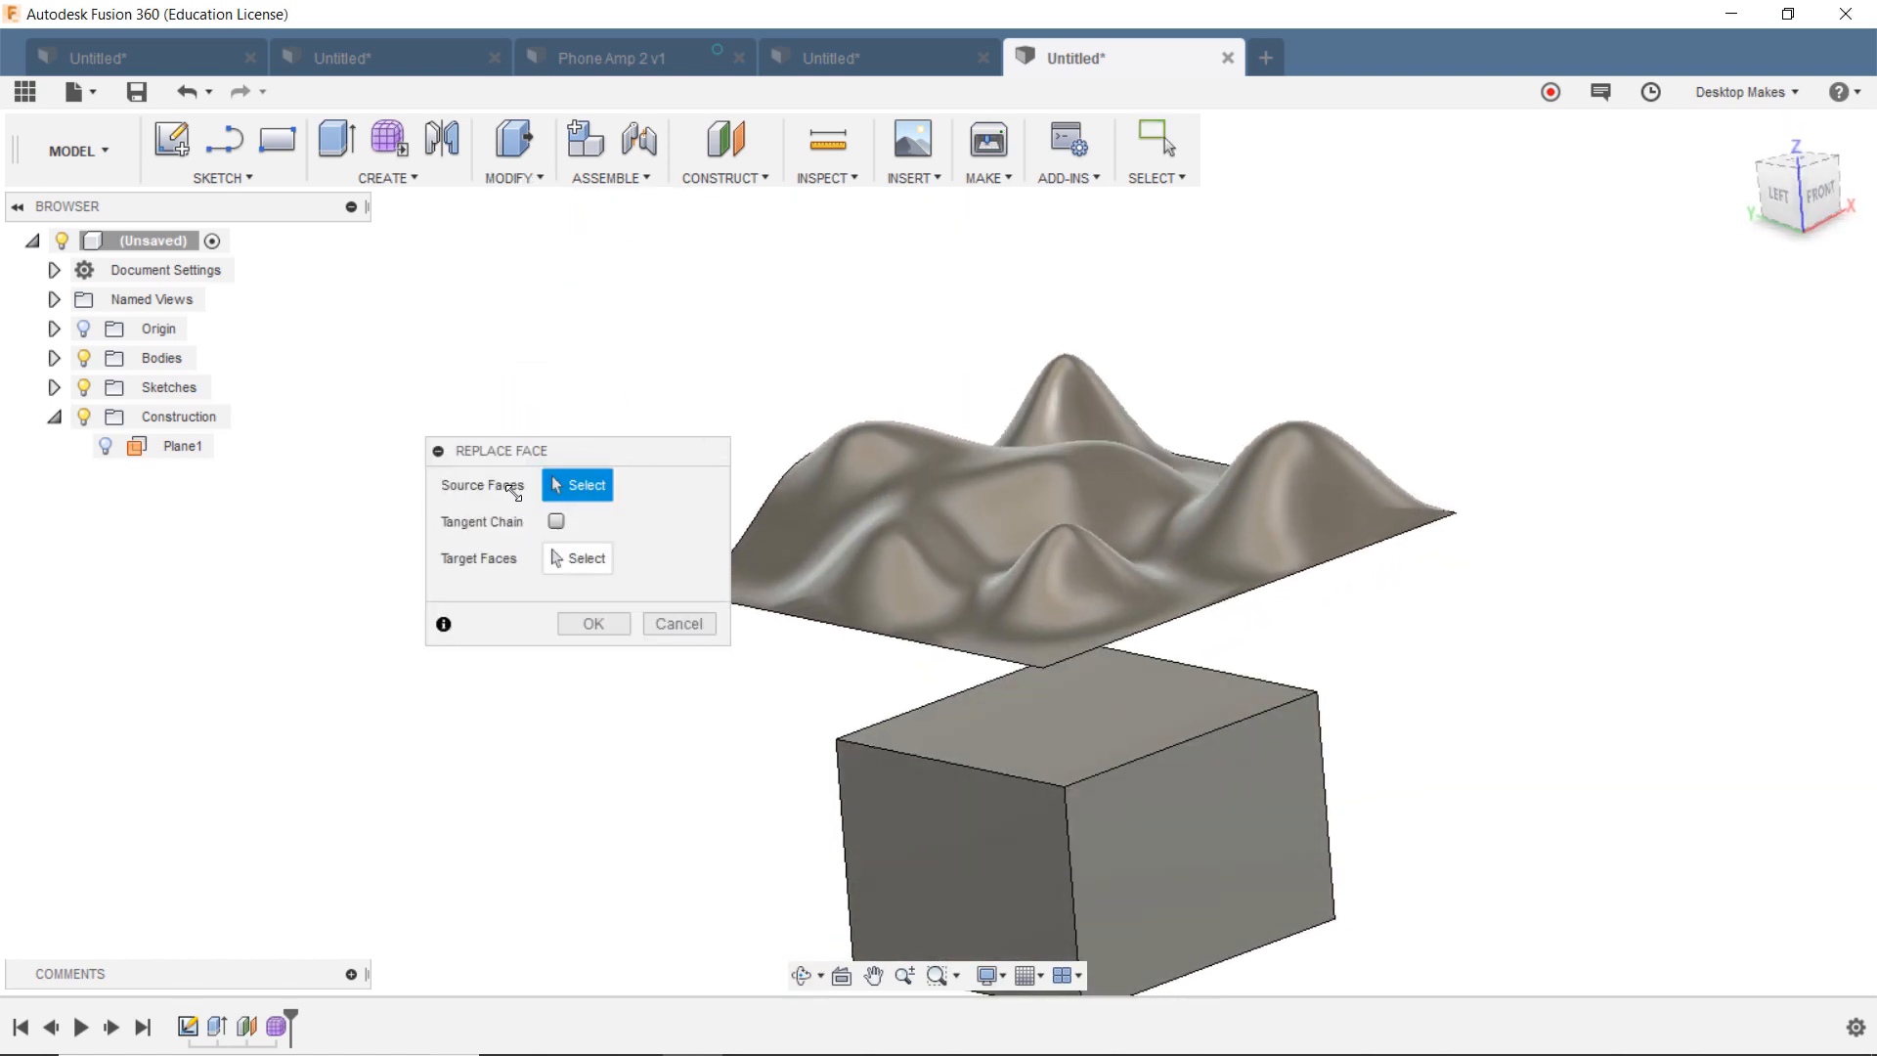
click(1066, 706)
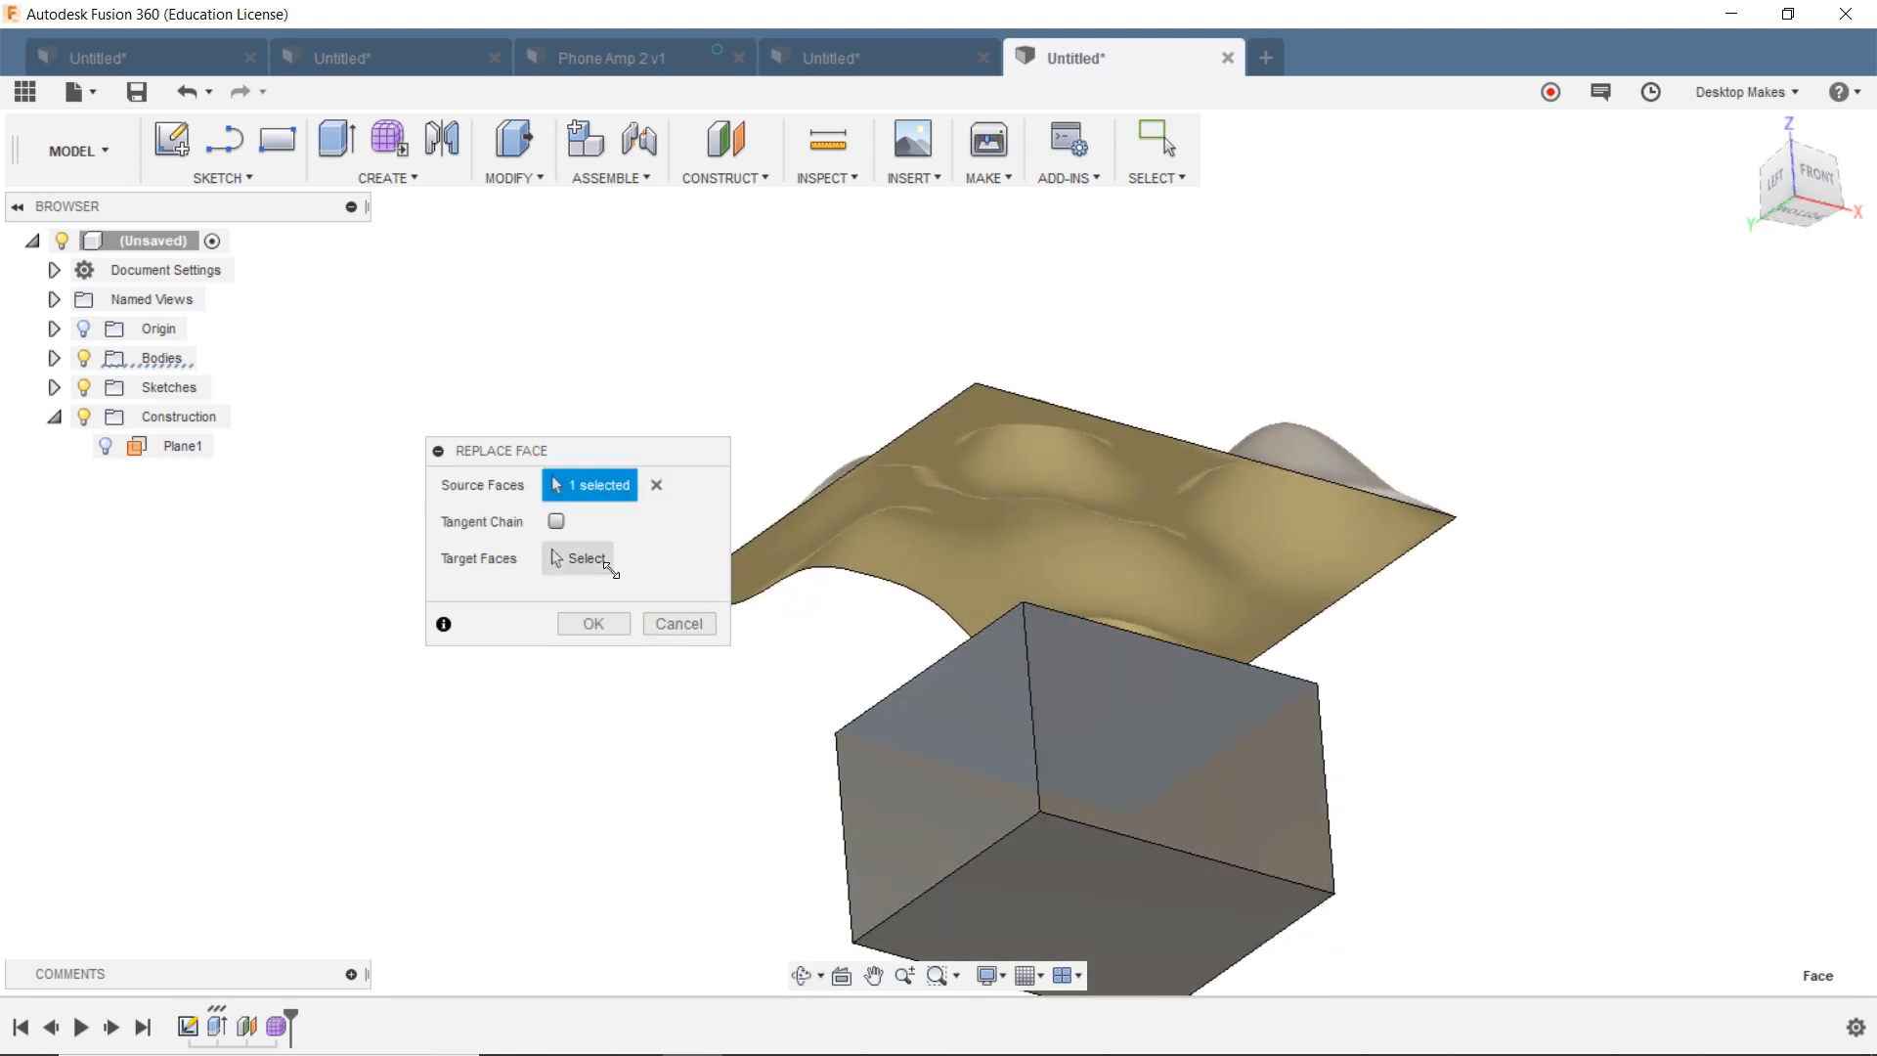
click(577, 558)
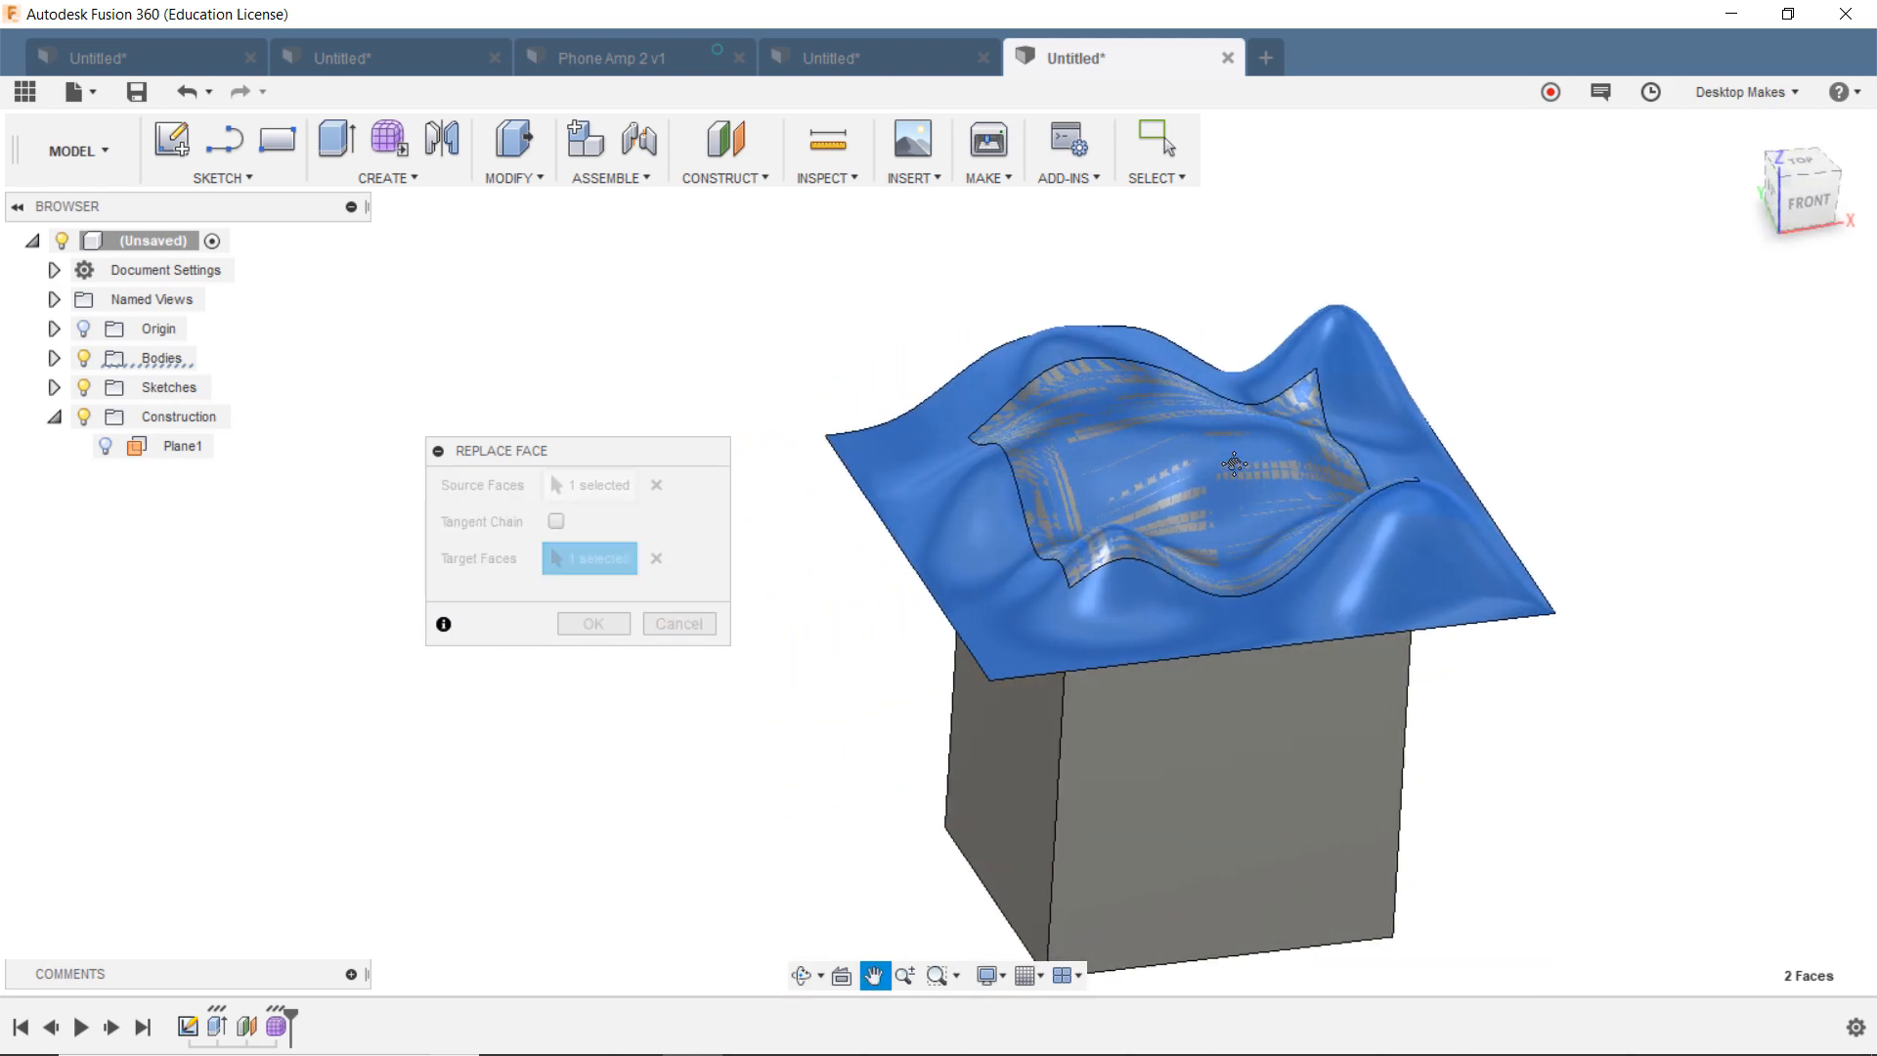
Step: Confirm Replace Face so the box top follows the sculpted surface, then remove the leftover surface
click(593, 622)
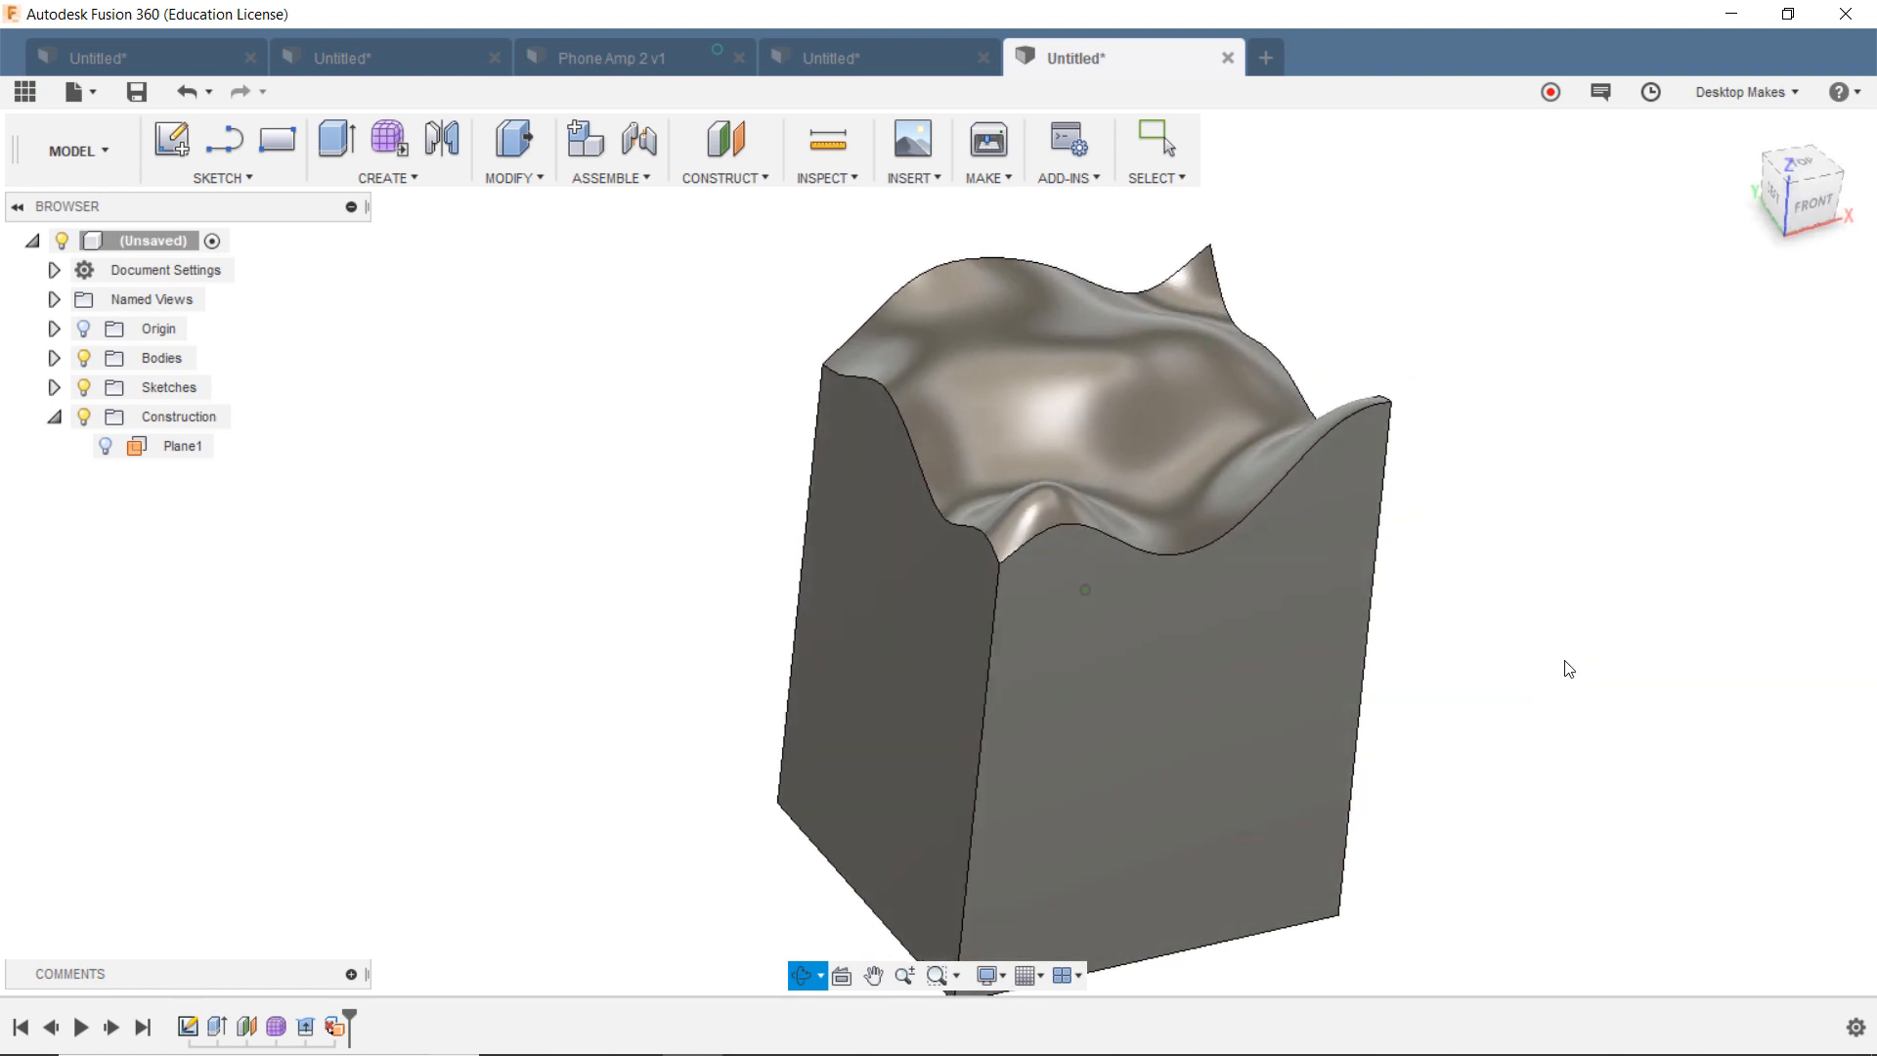
click(1155, 136)
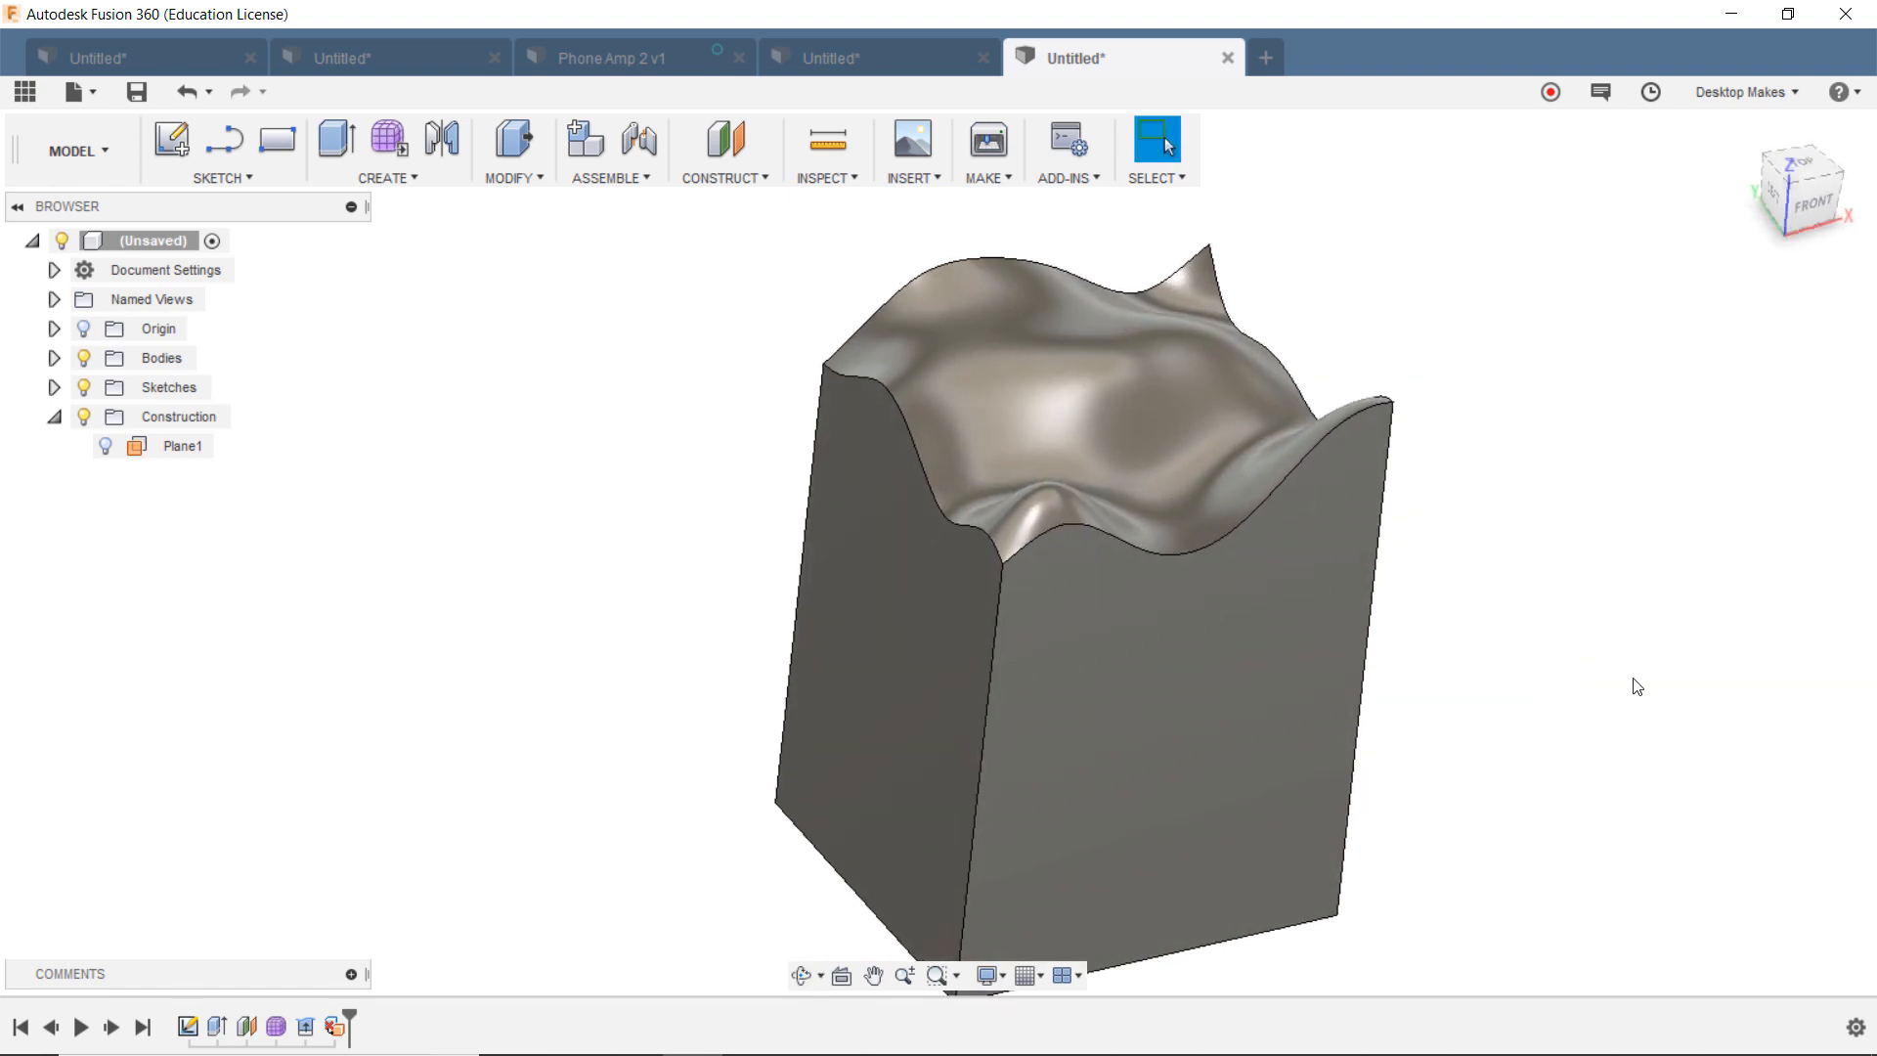